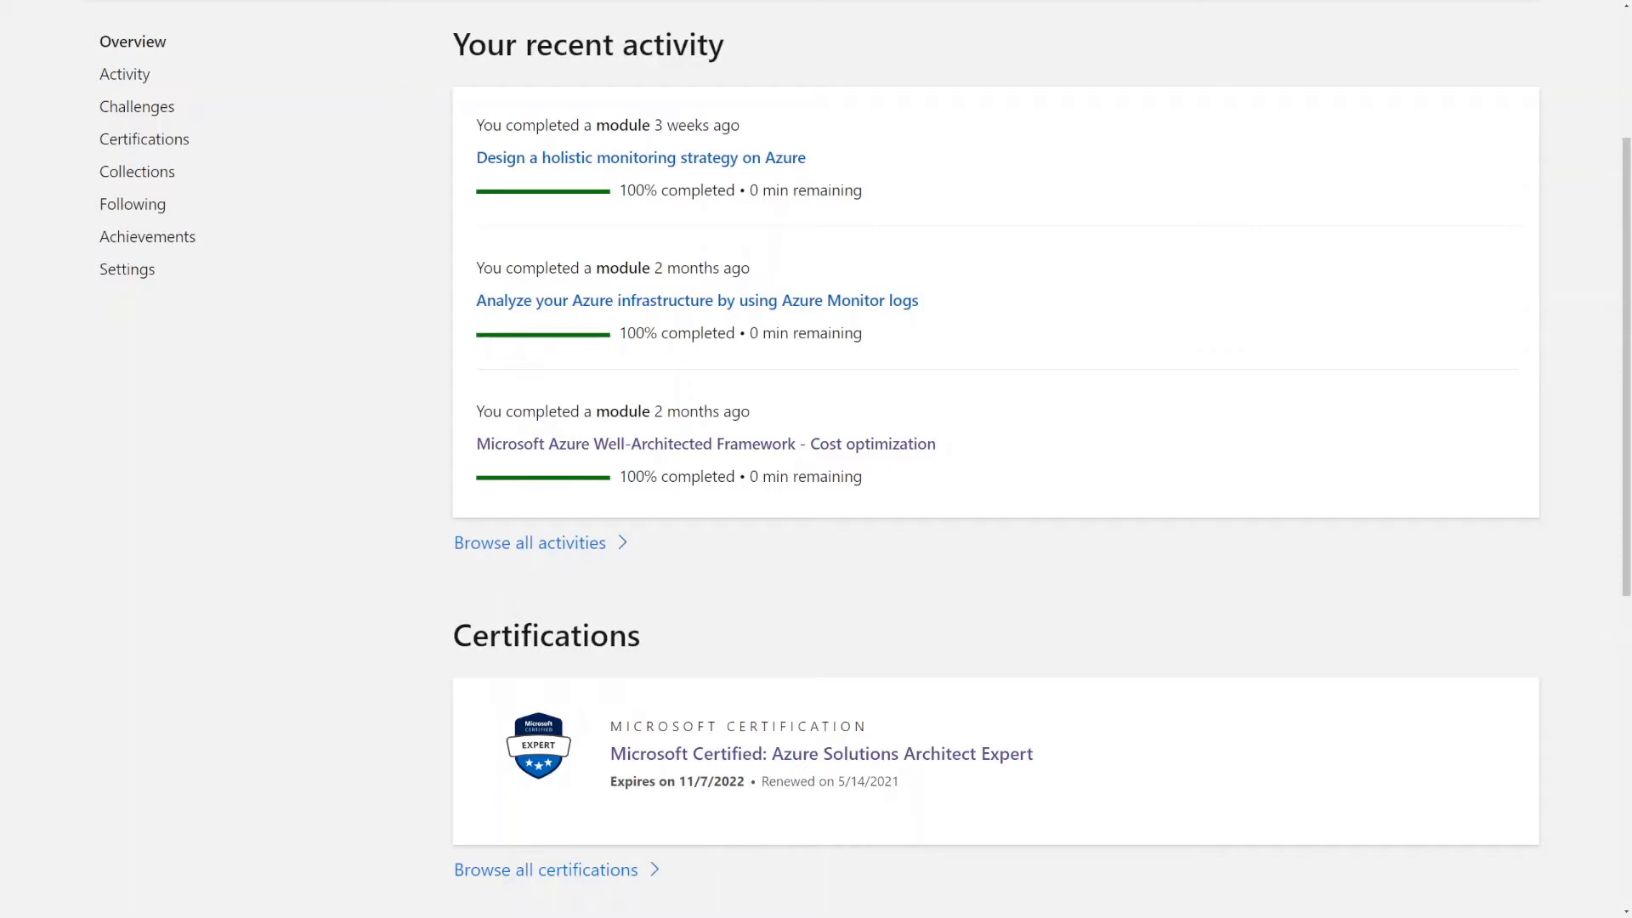
# - Scroll the profile overview down to the Azure Solutions Architect Expert certification and reach its Renew page
pyautogui.scroll(-3)
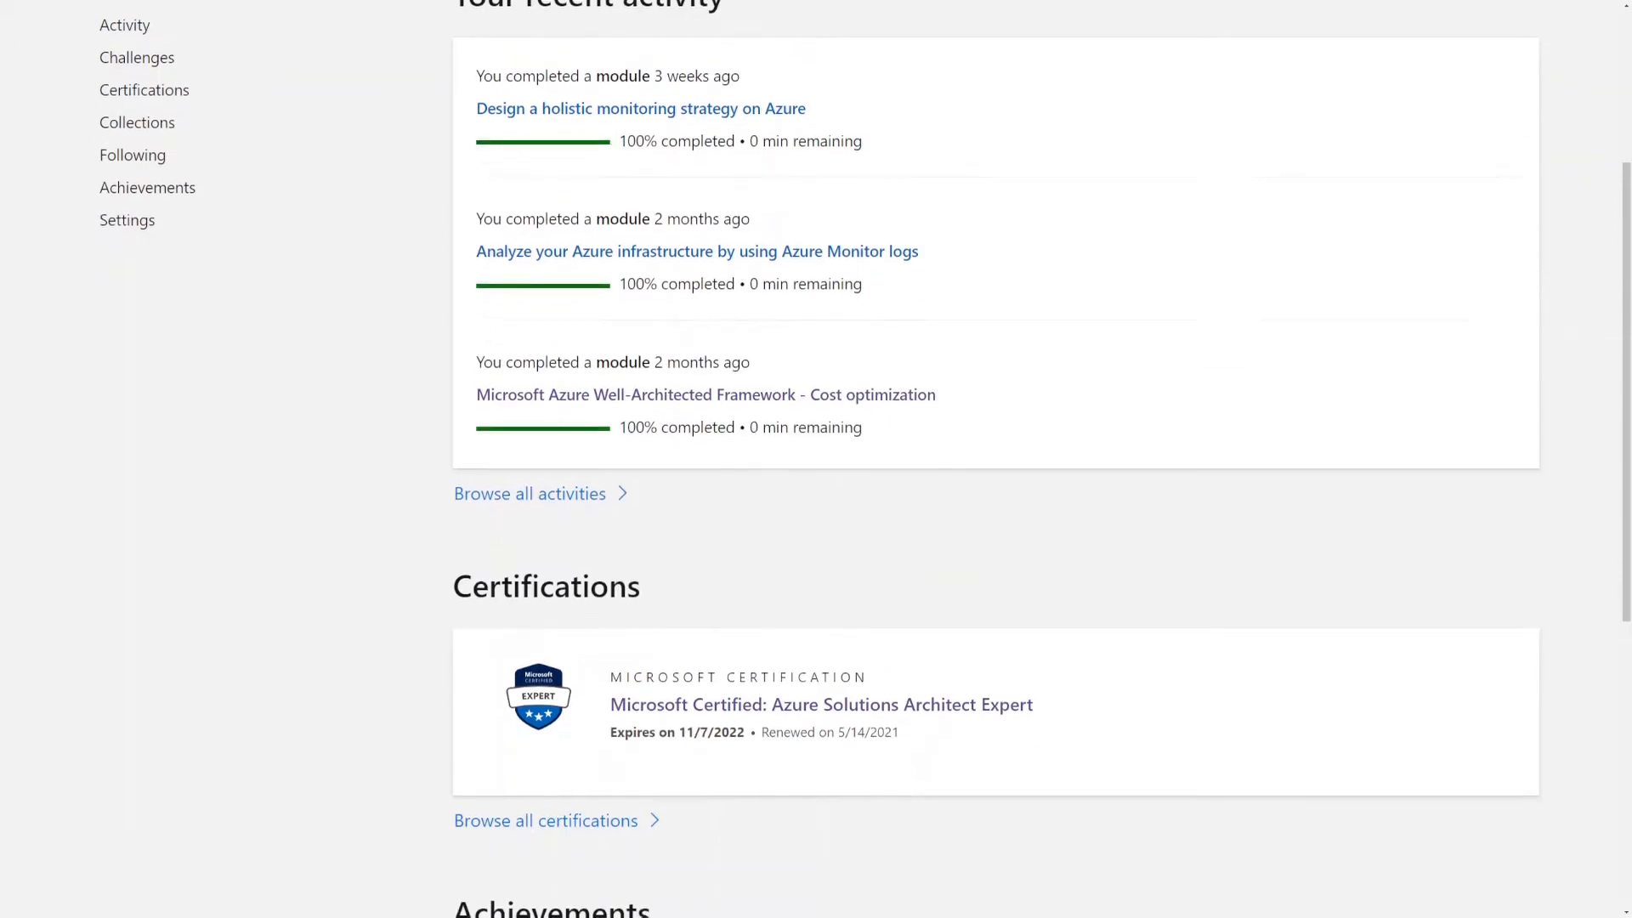
pyautogui.scroll(-3)
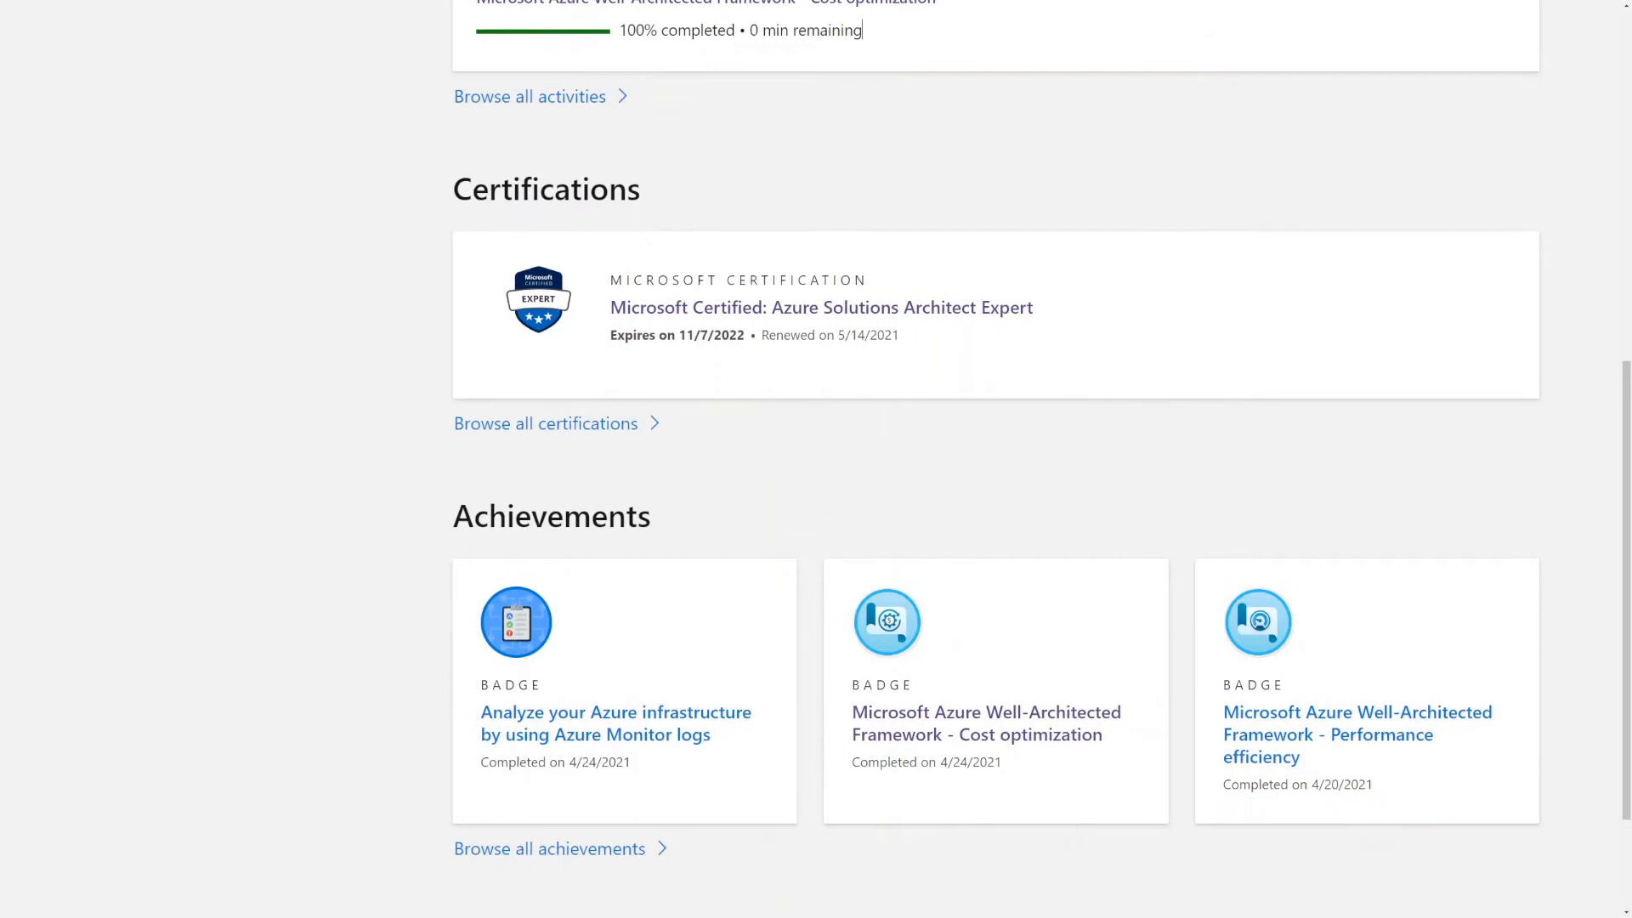
pyautogui.scroll(-3)
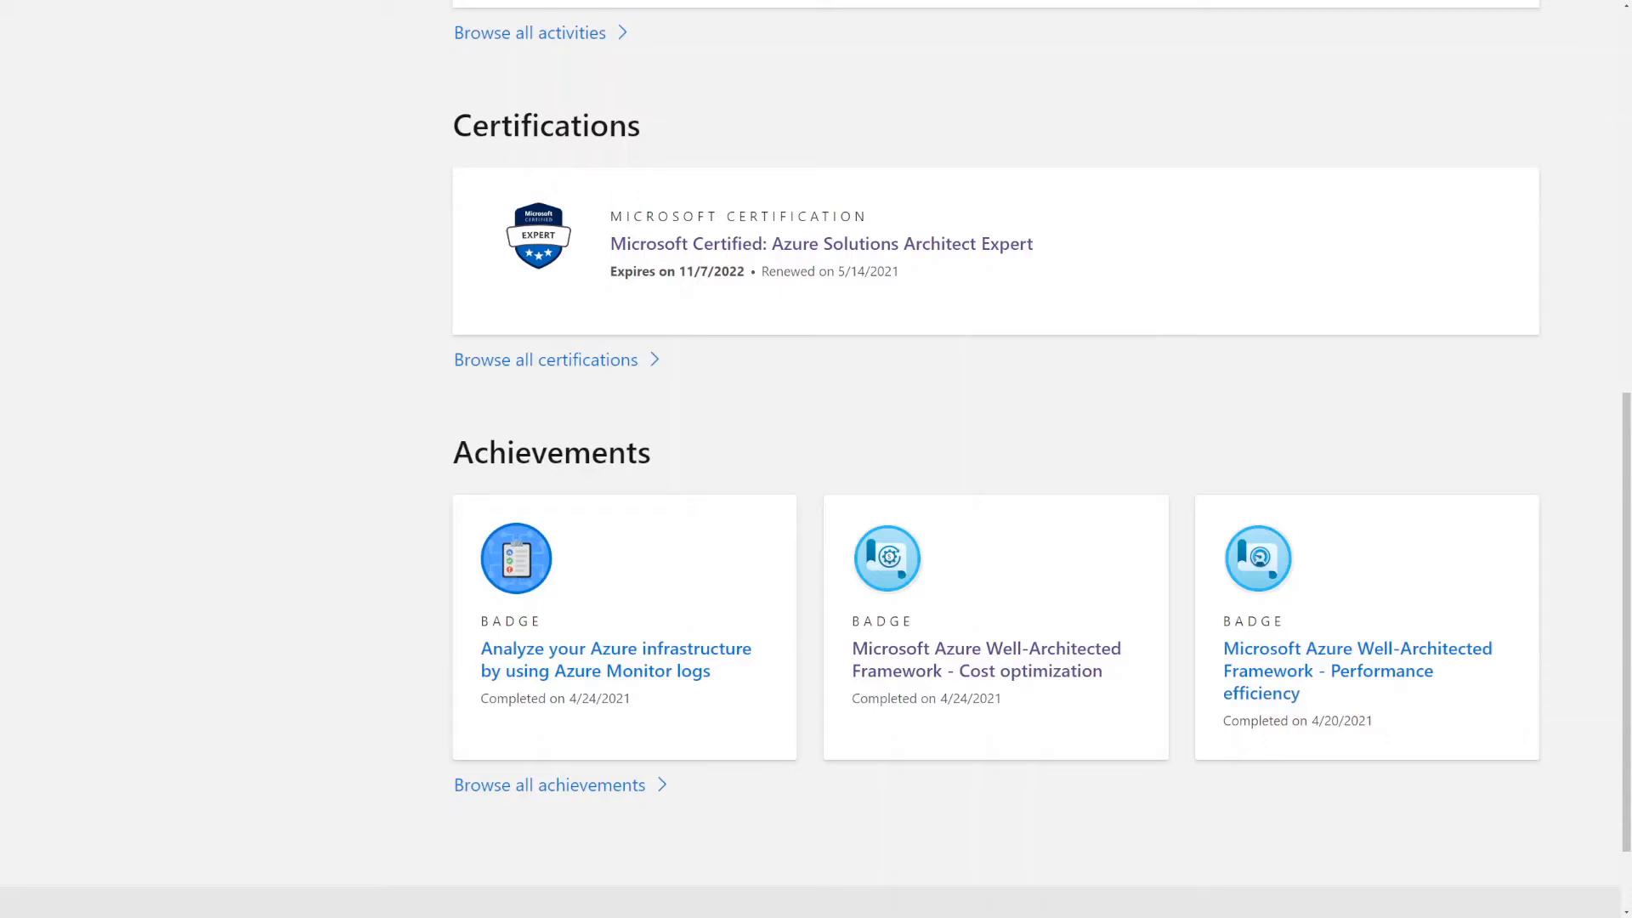
pyautogui.scroll(-3)
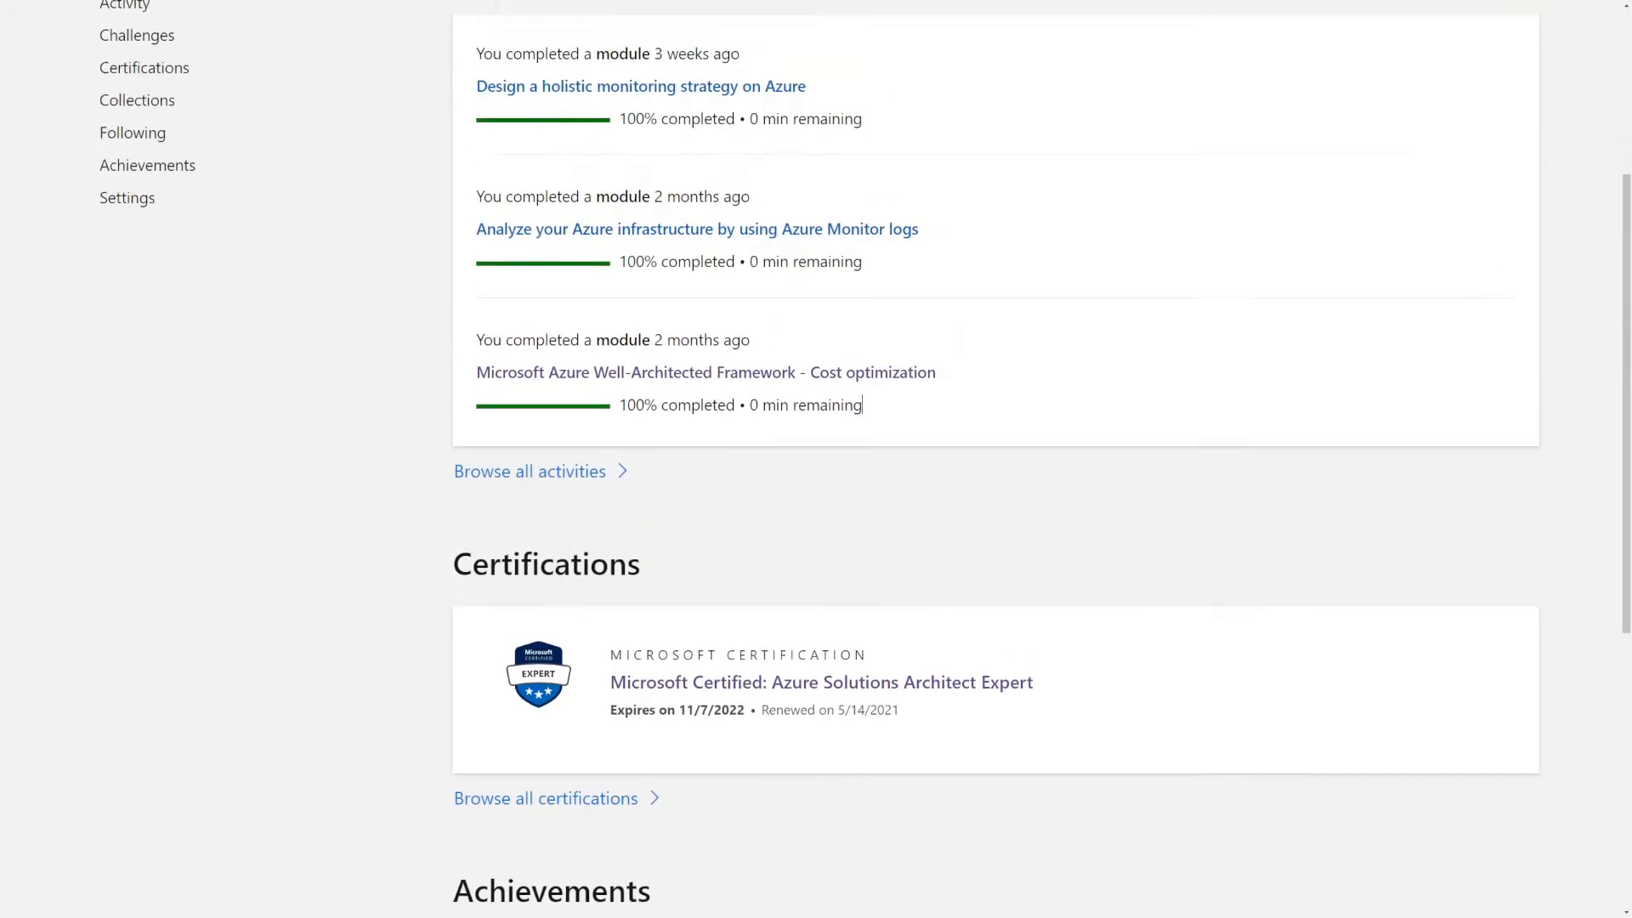
pyautogui.scroll(3)
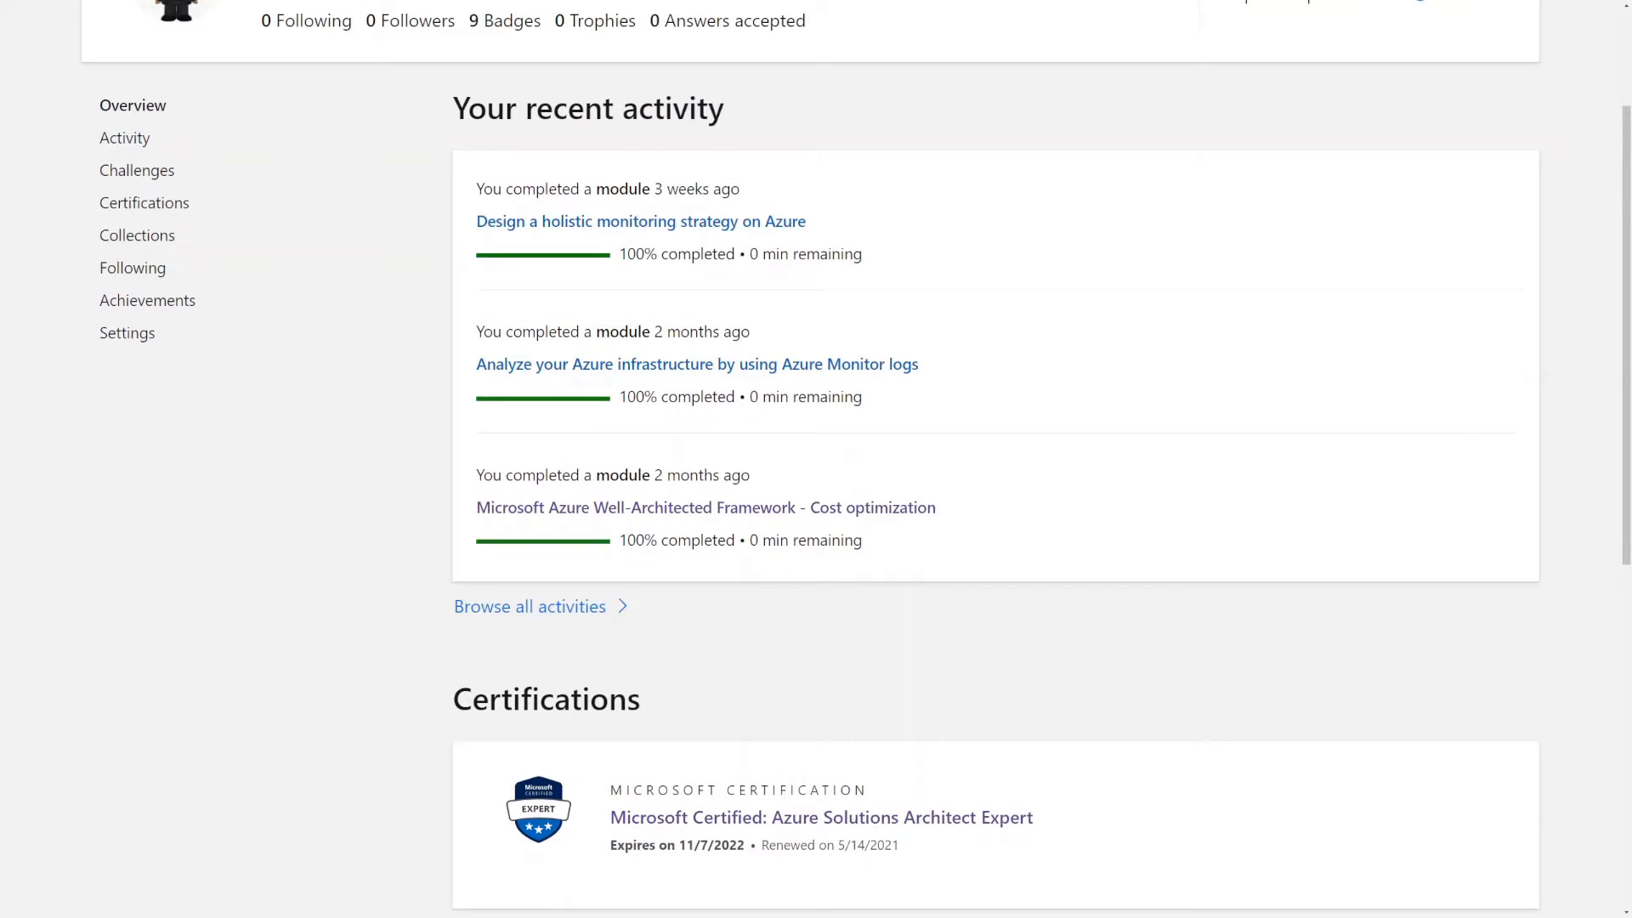
pyautogui.scroll(-3)
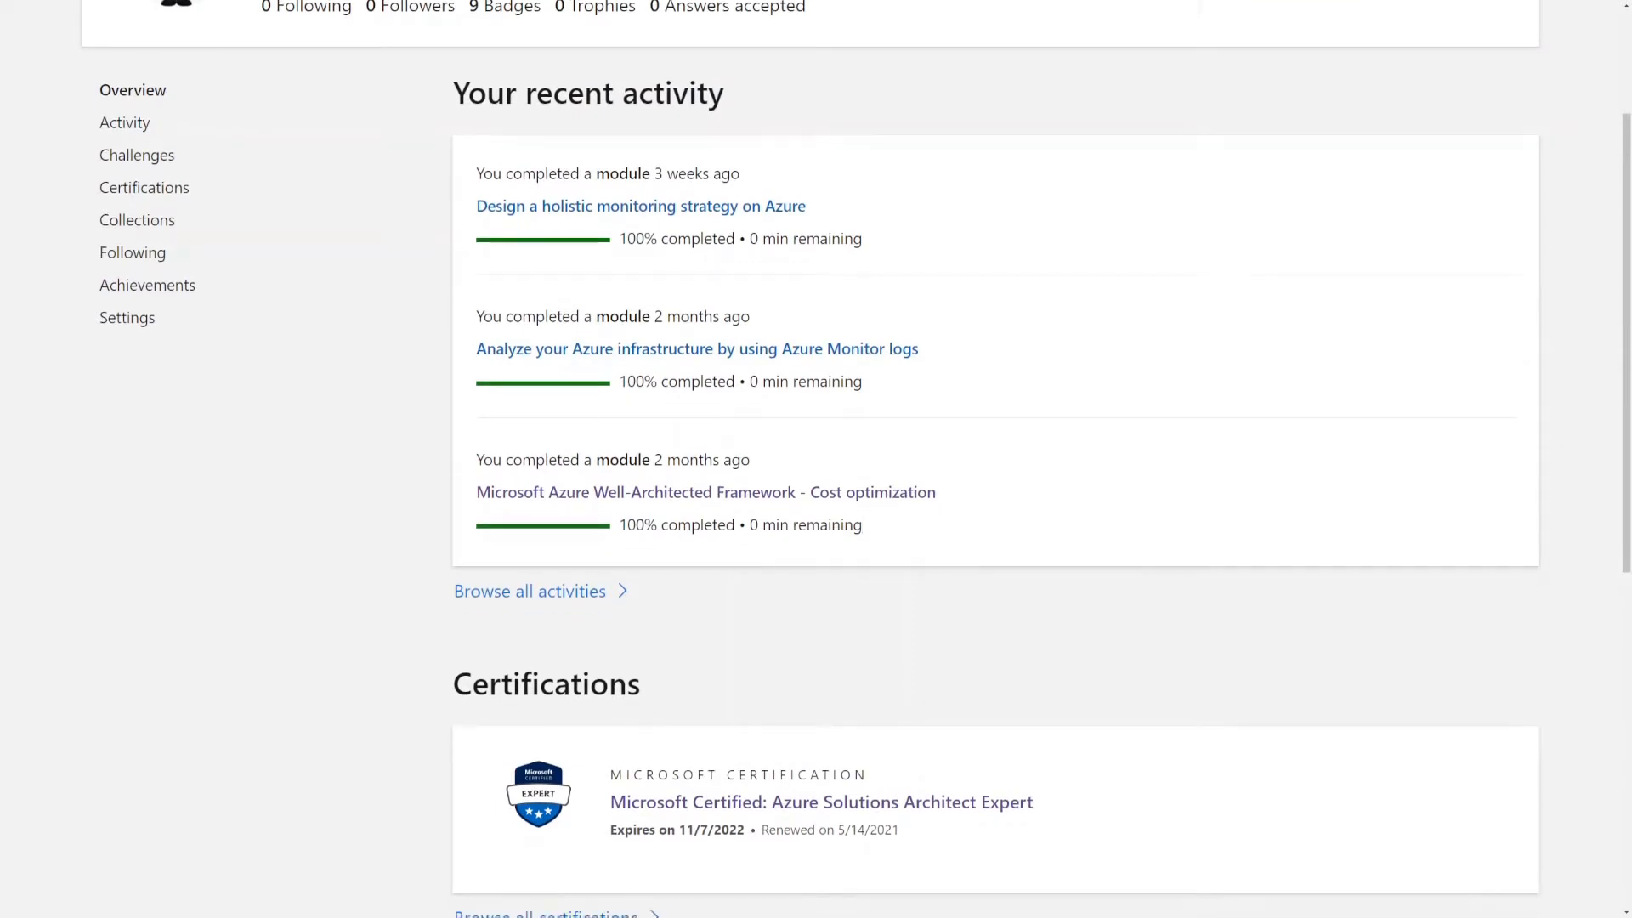
pyautogui.scroll(-3)
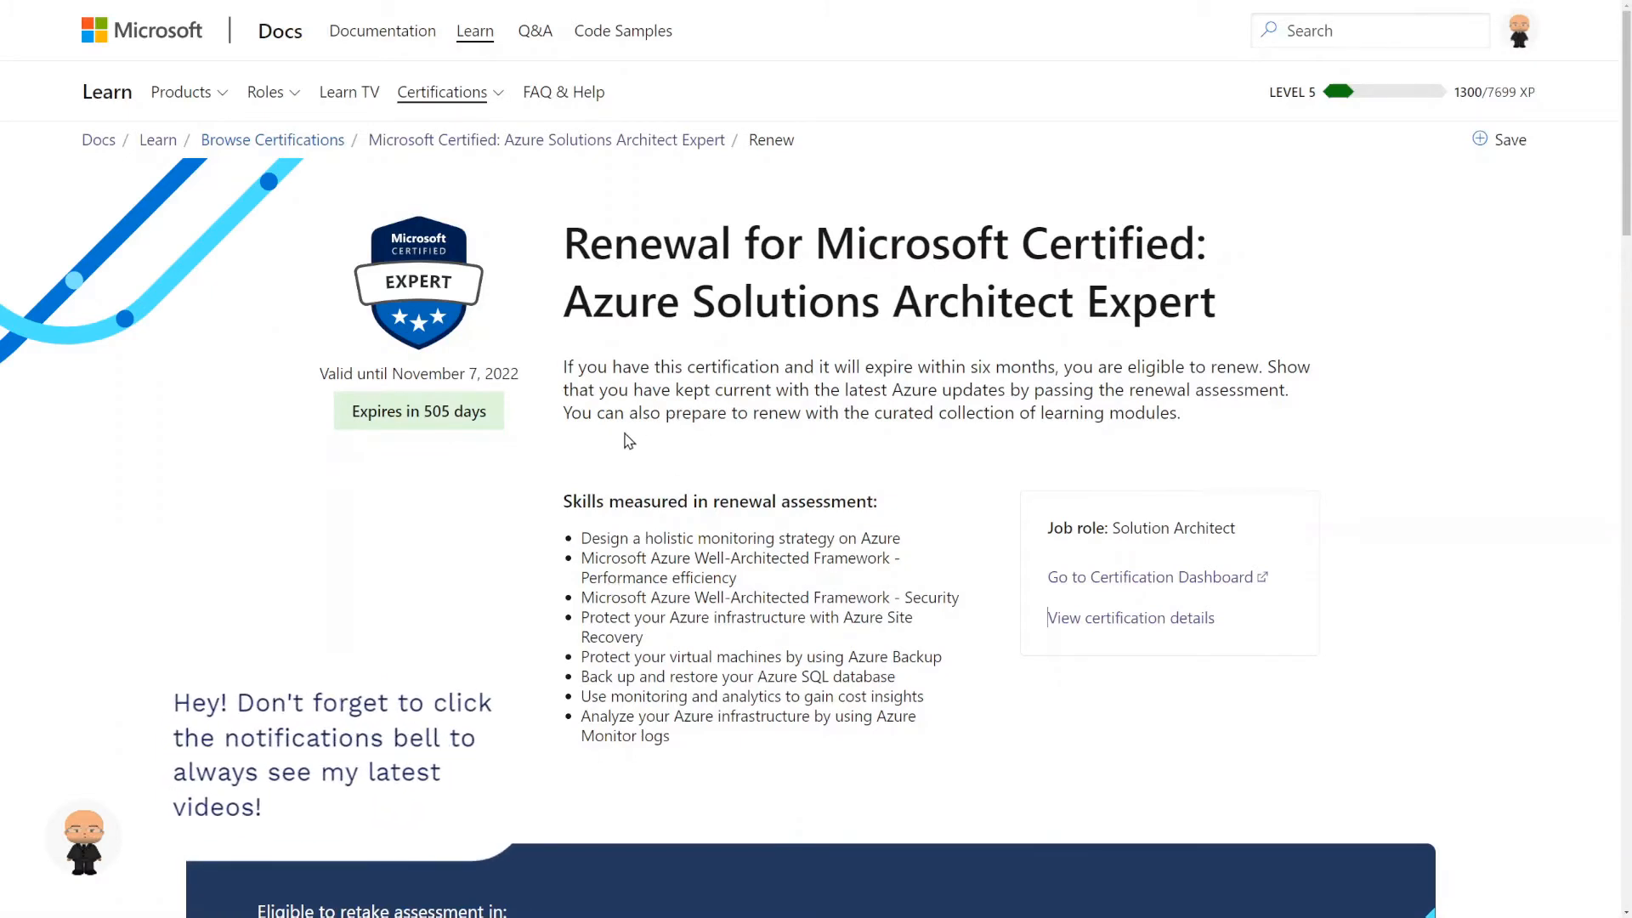
pyautogui.moveTo(455, 419)
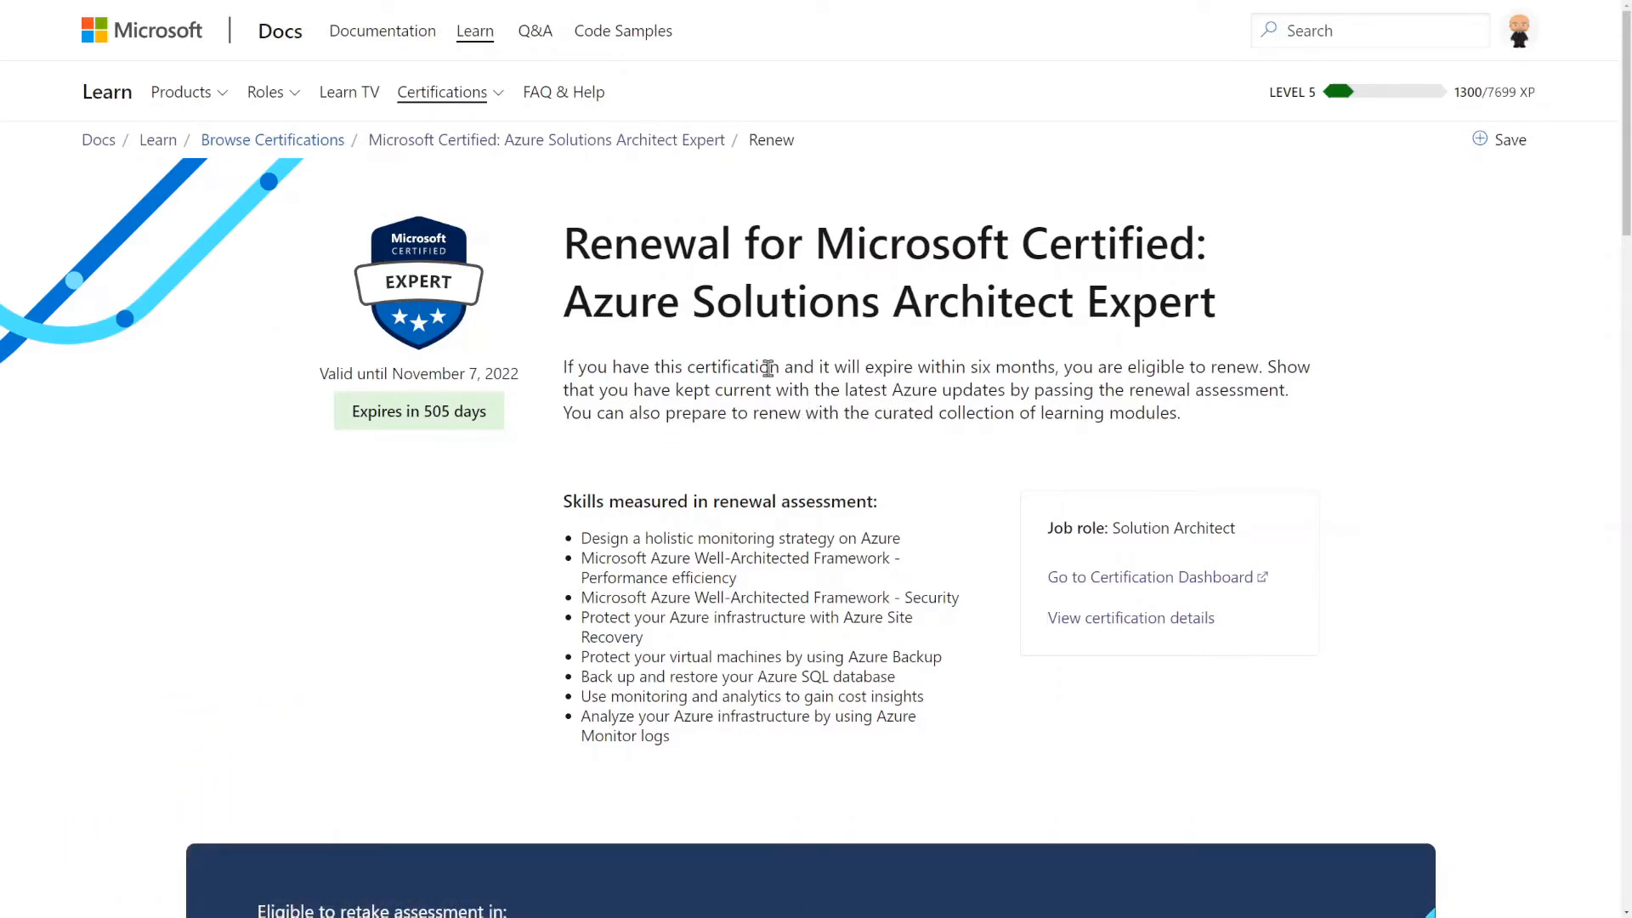
pyautogui.moveTo(799, 551)
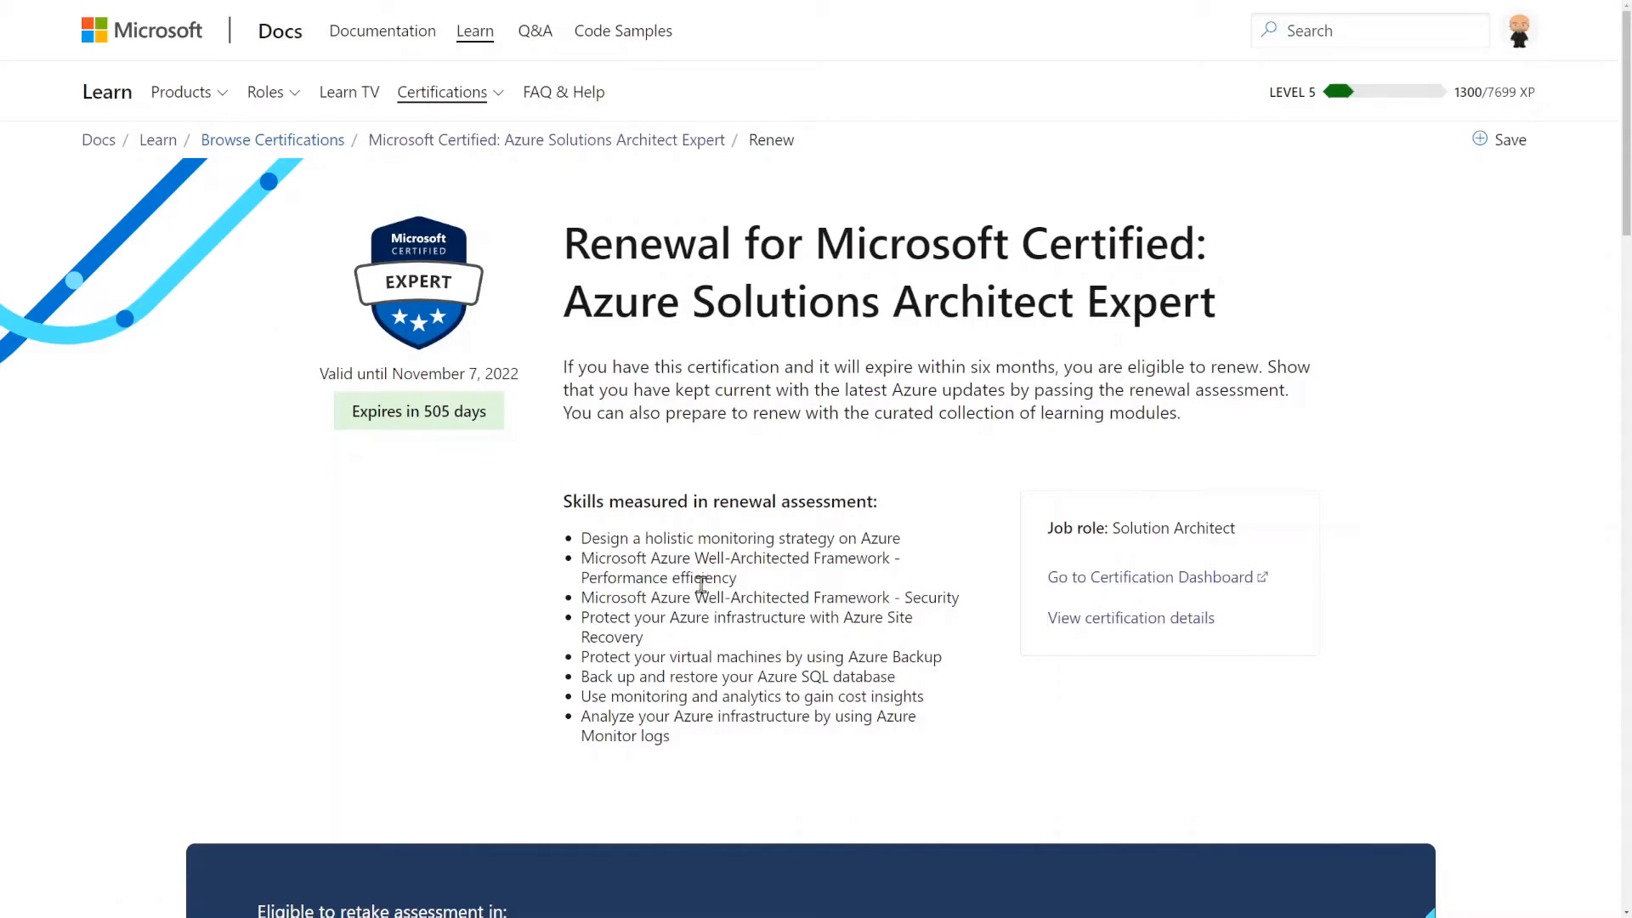
# - Scroll the renewal page to the retake eligibility panel showing 324 days 13 hrs remaining
pyautogui.scroll(-3)
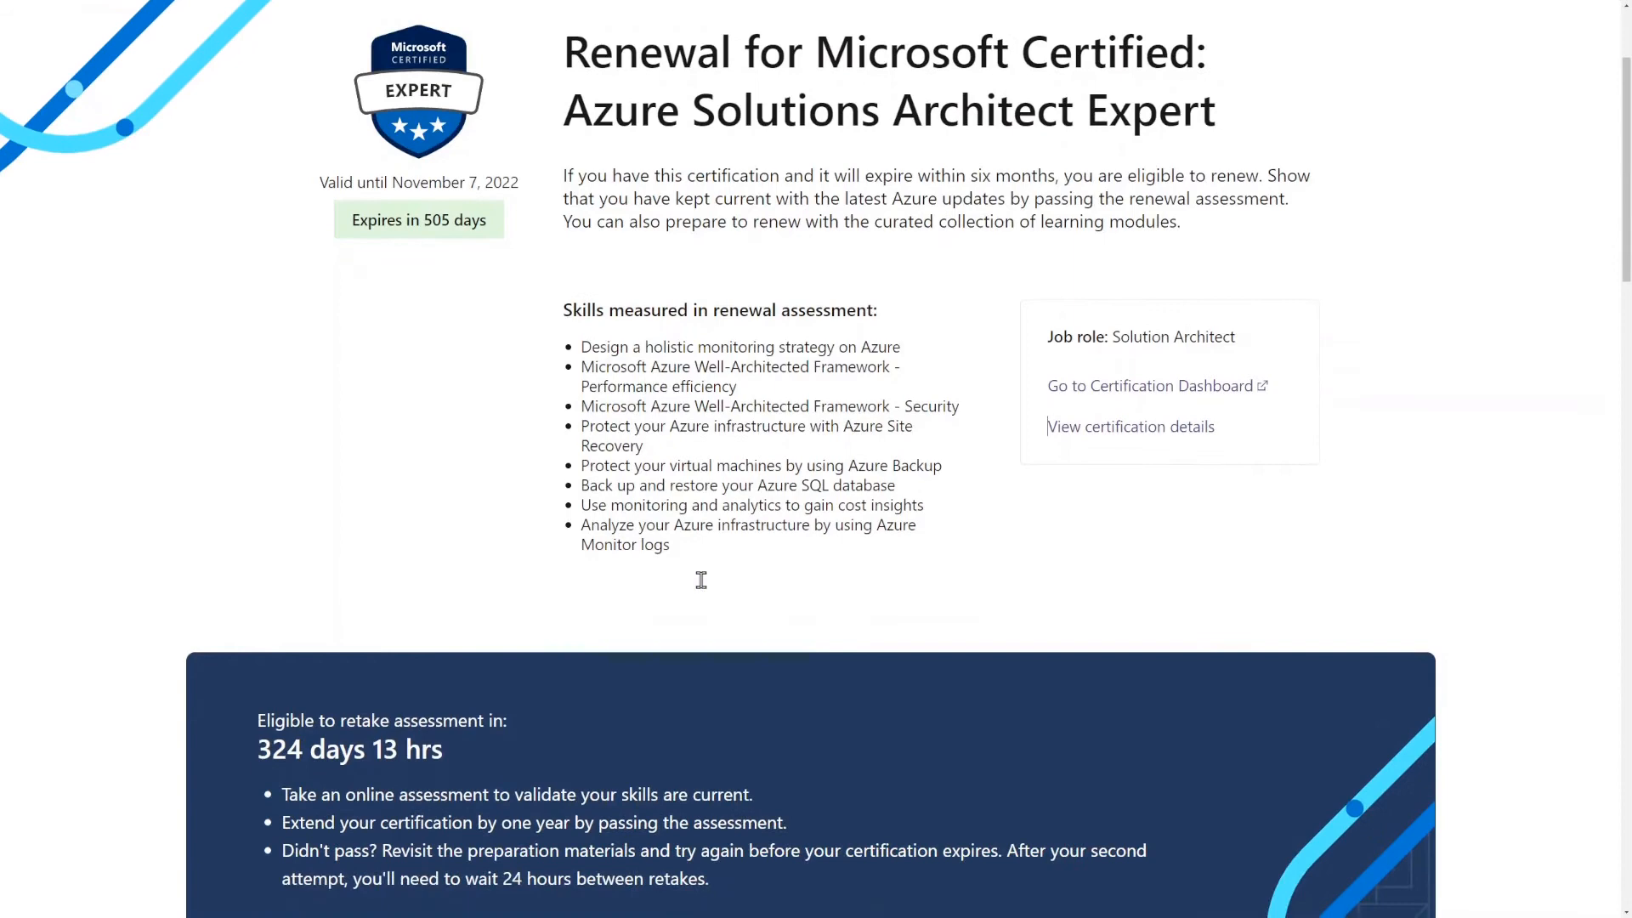
pyautogui.scroll(-3)
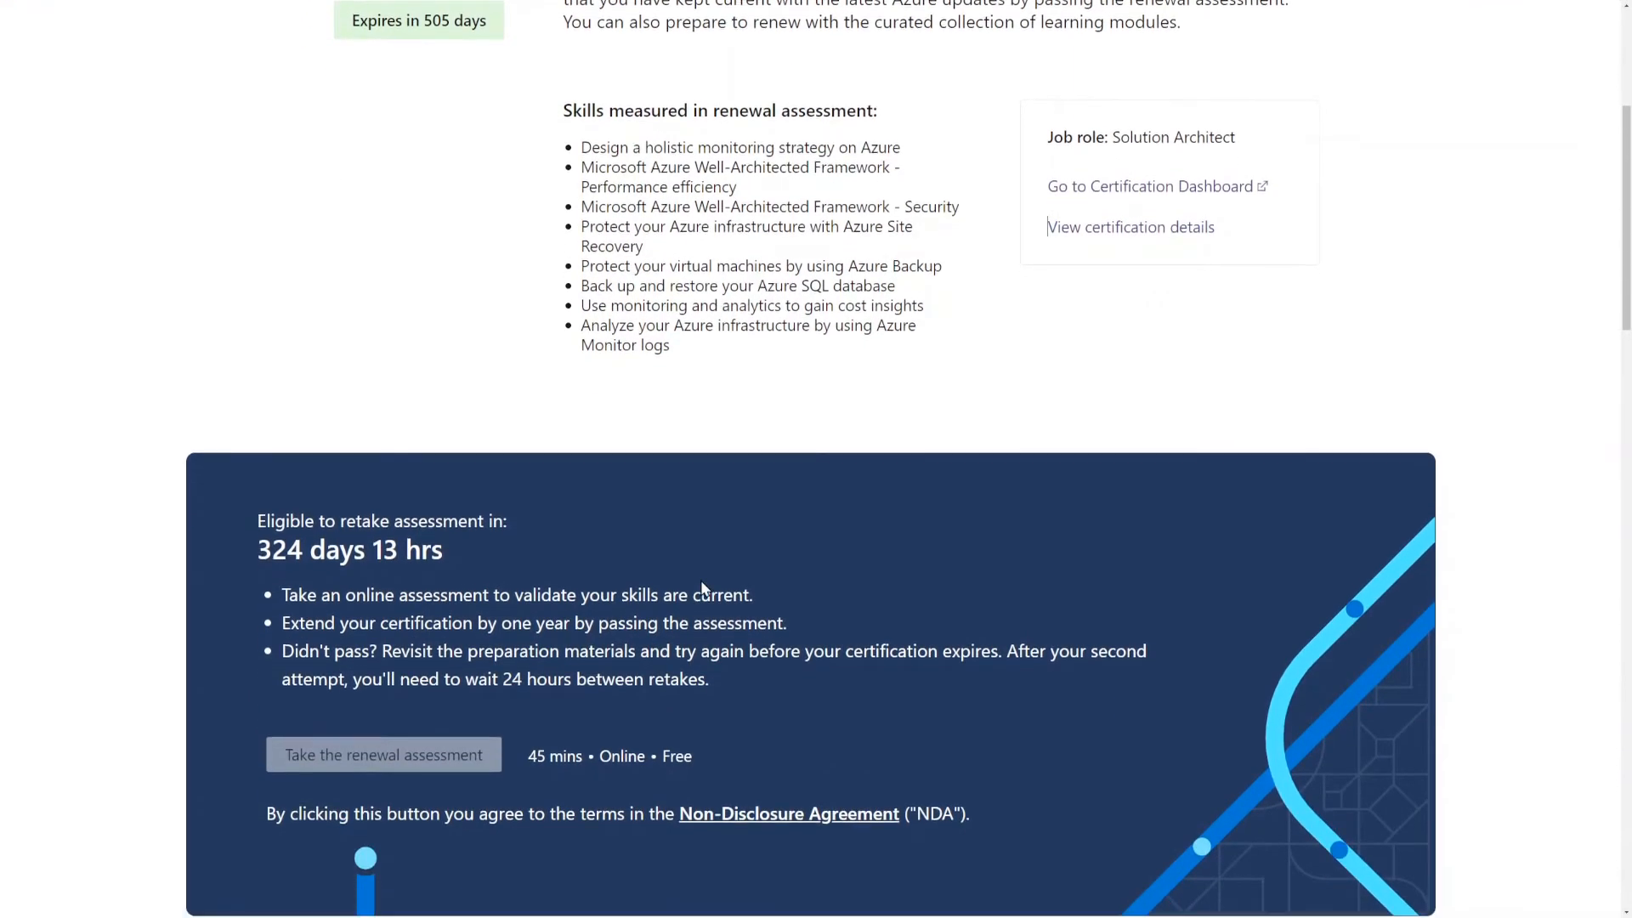
pyautogui.scroll(-3)
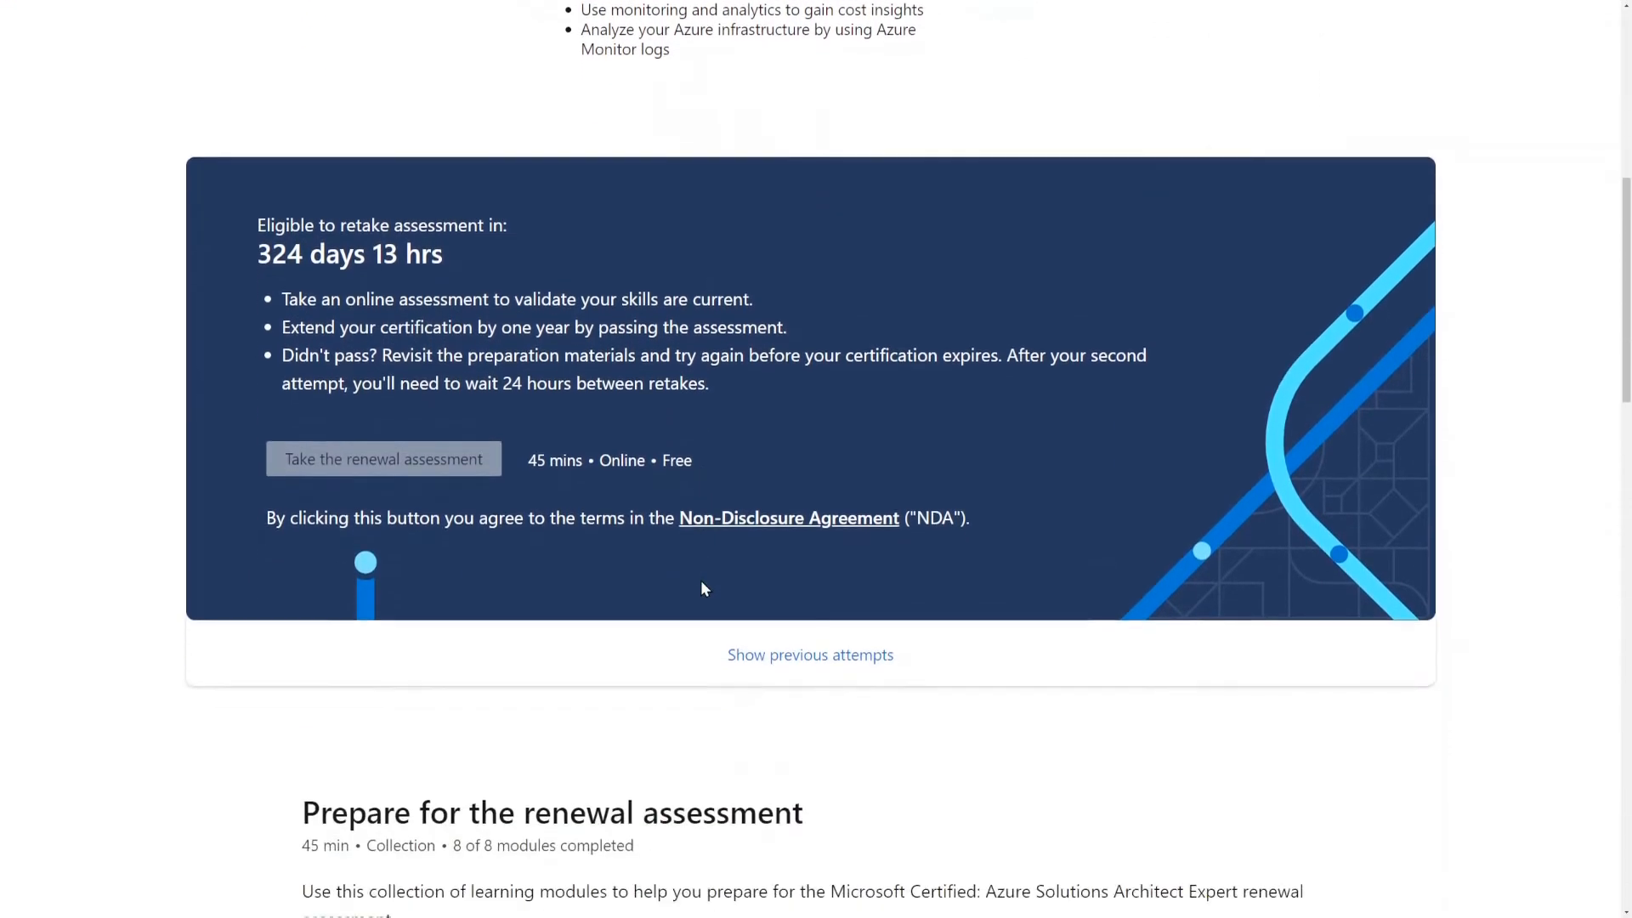
pyautogui.scroll(-3)
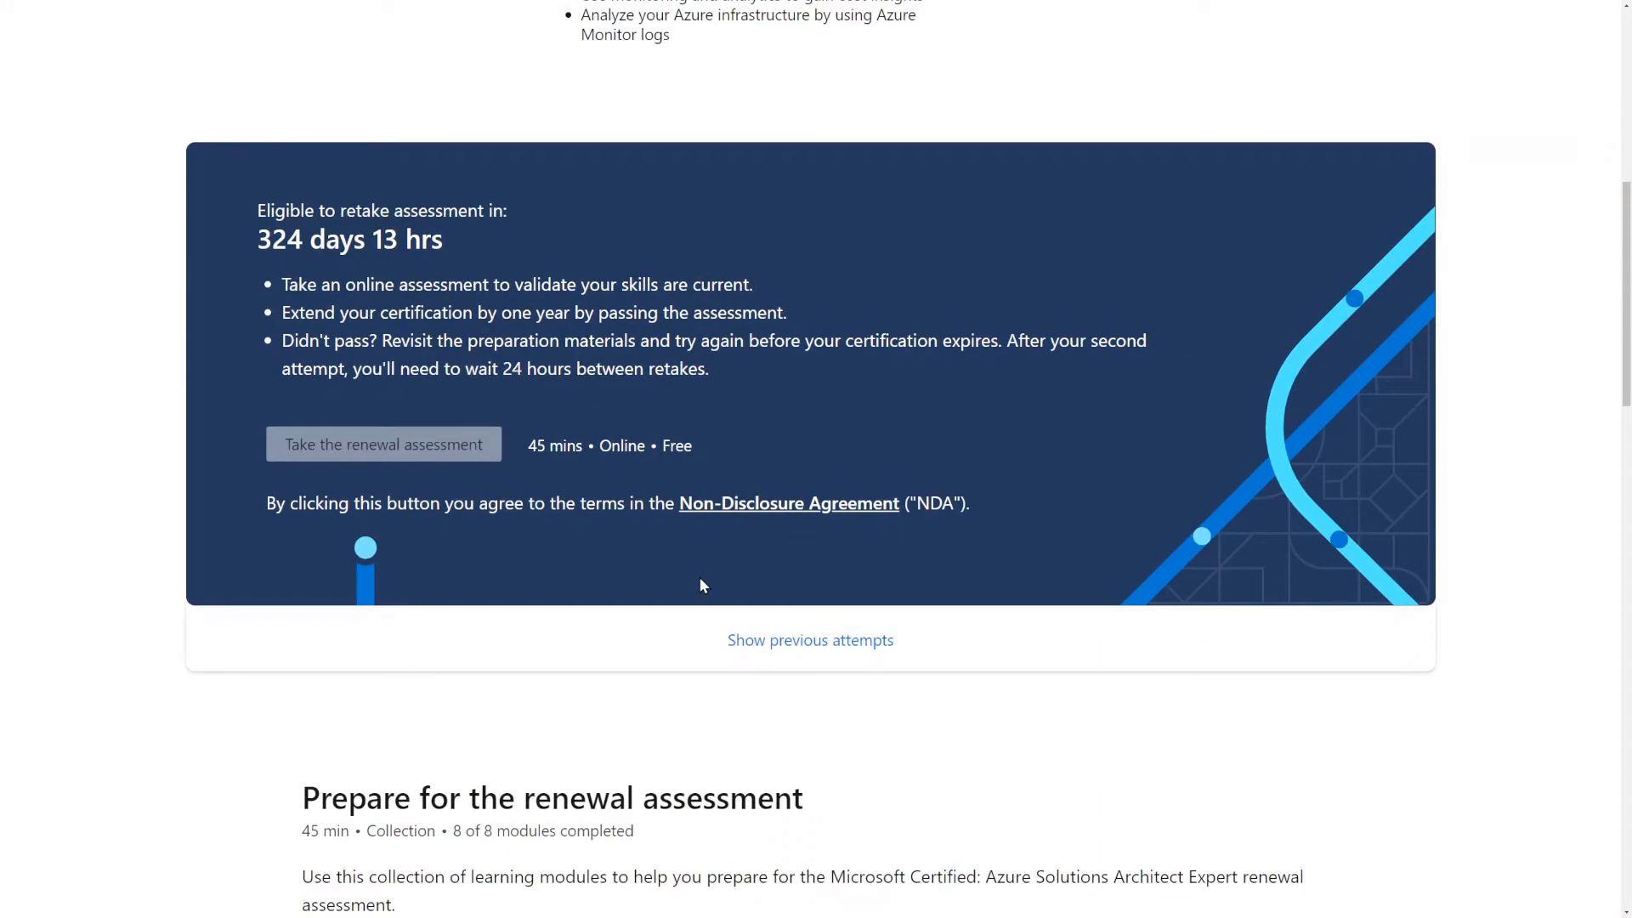
pyautogui.moveTo(595, 539)
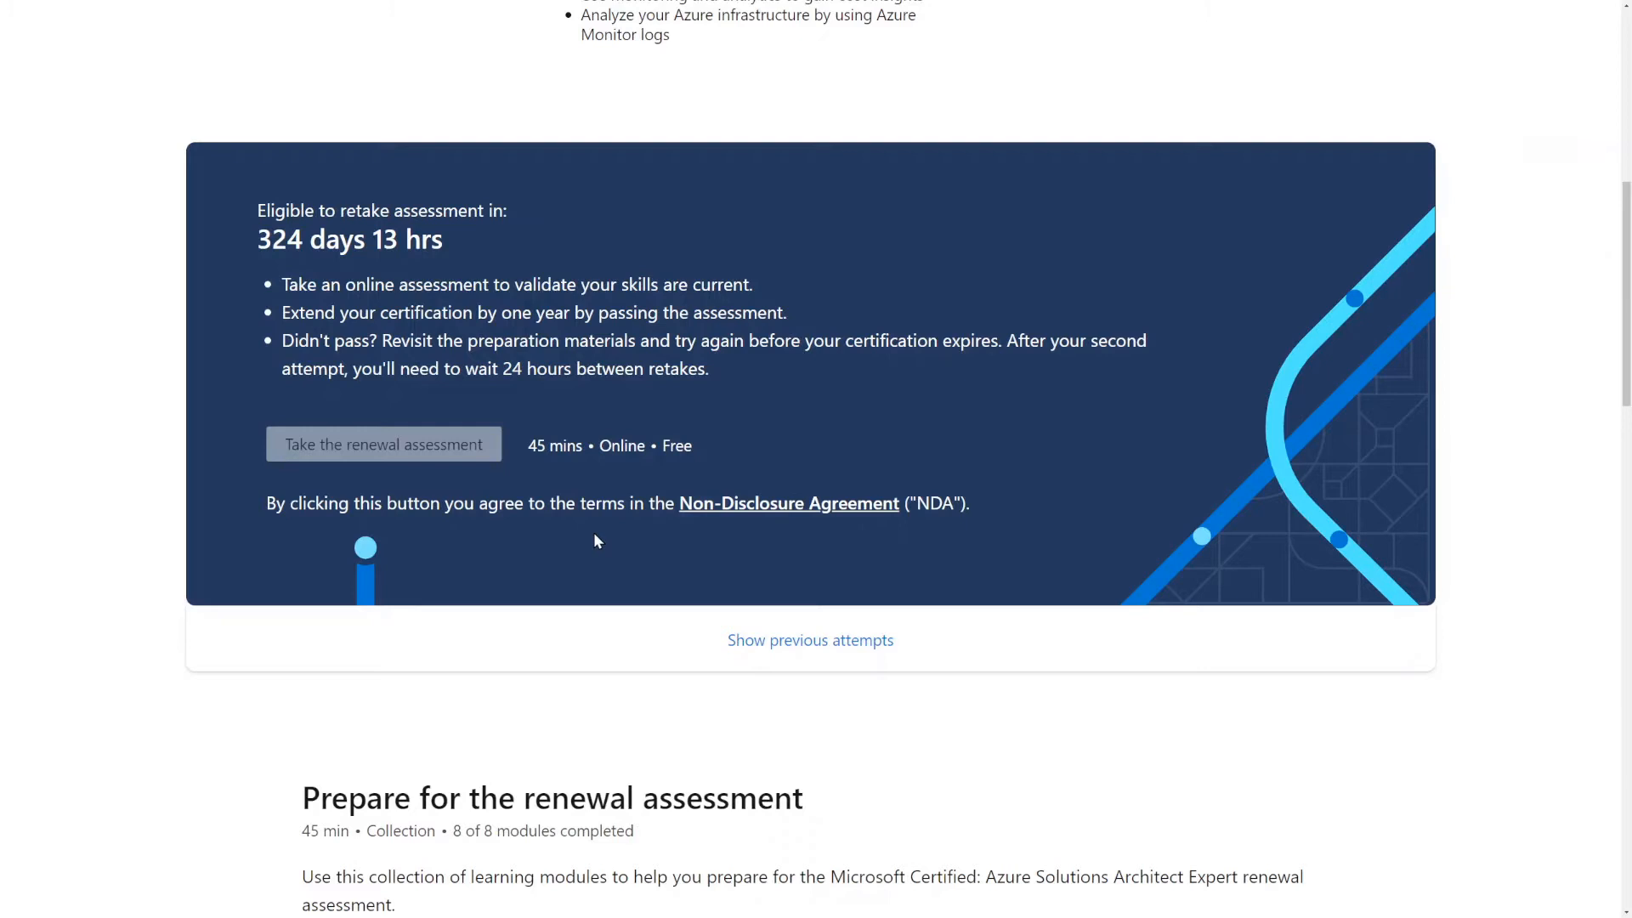
pyautogui.moveTo(490, 356)
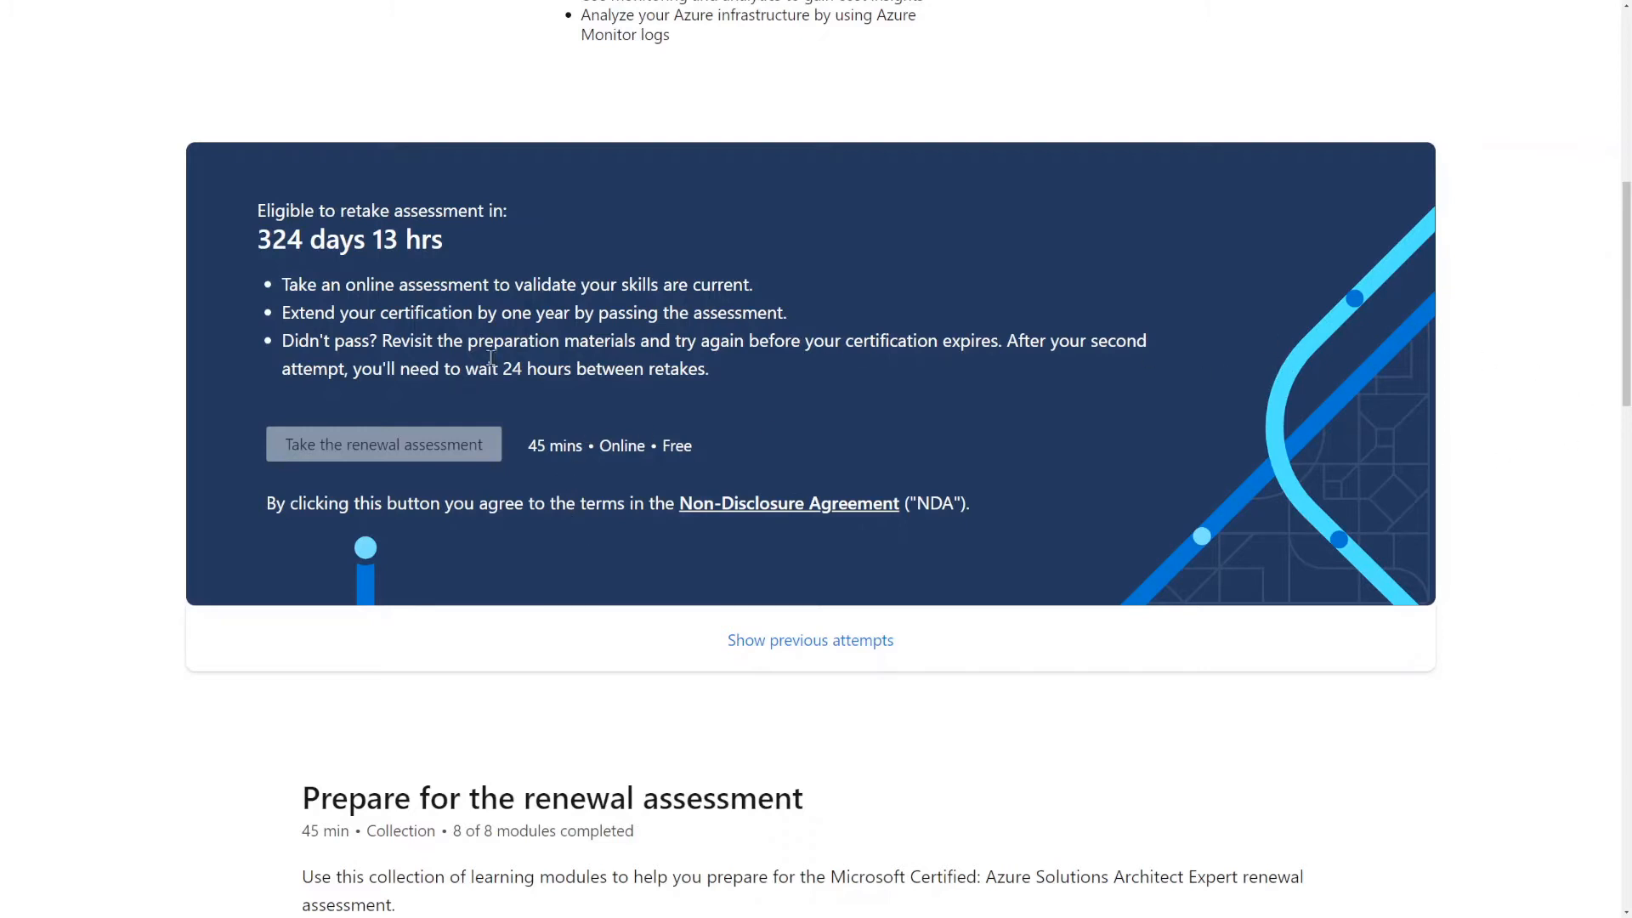
pyautogui.moveTo(490, 438)
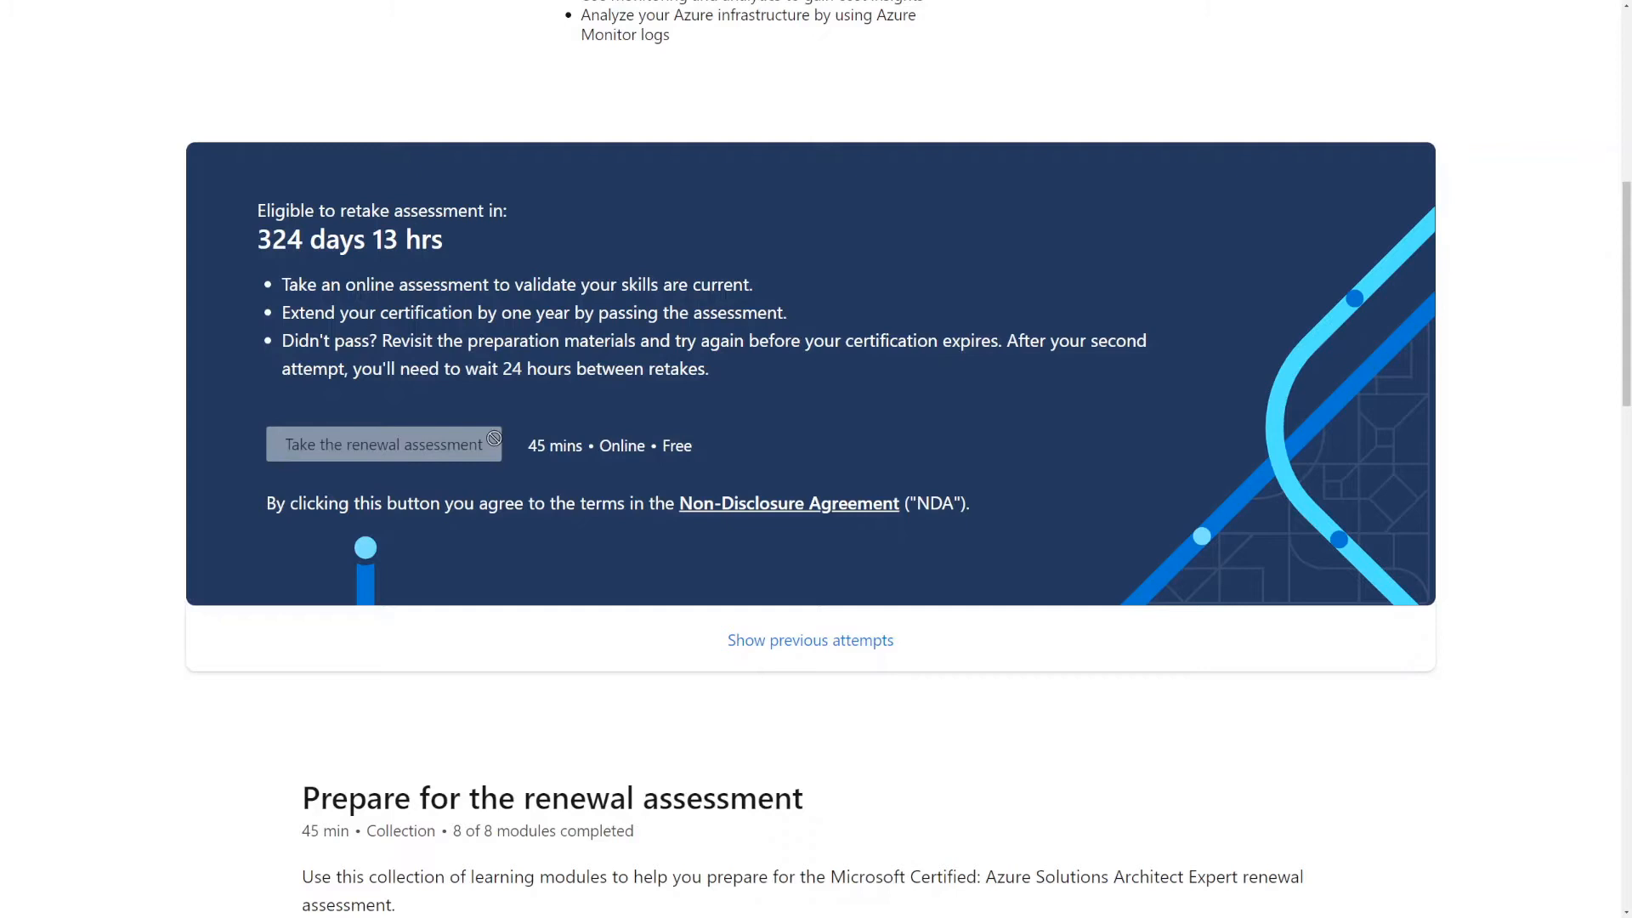
pyautogui.moveTo(382, 425)
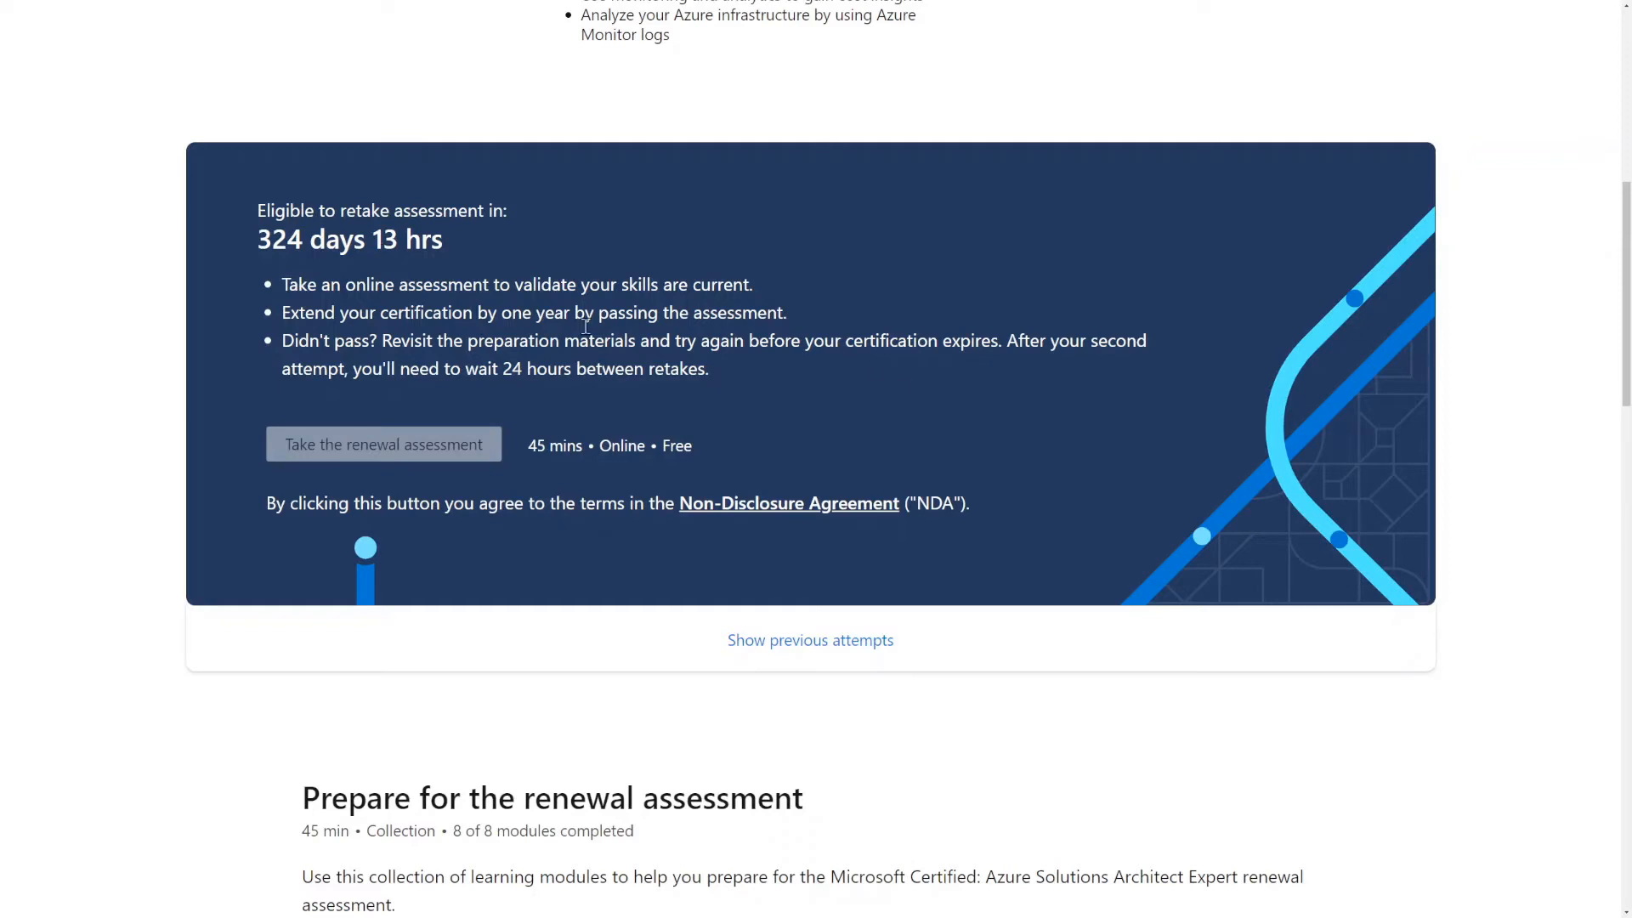
pyautogui.moveTo(406, 450)
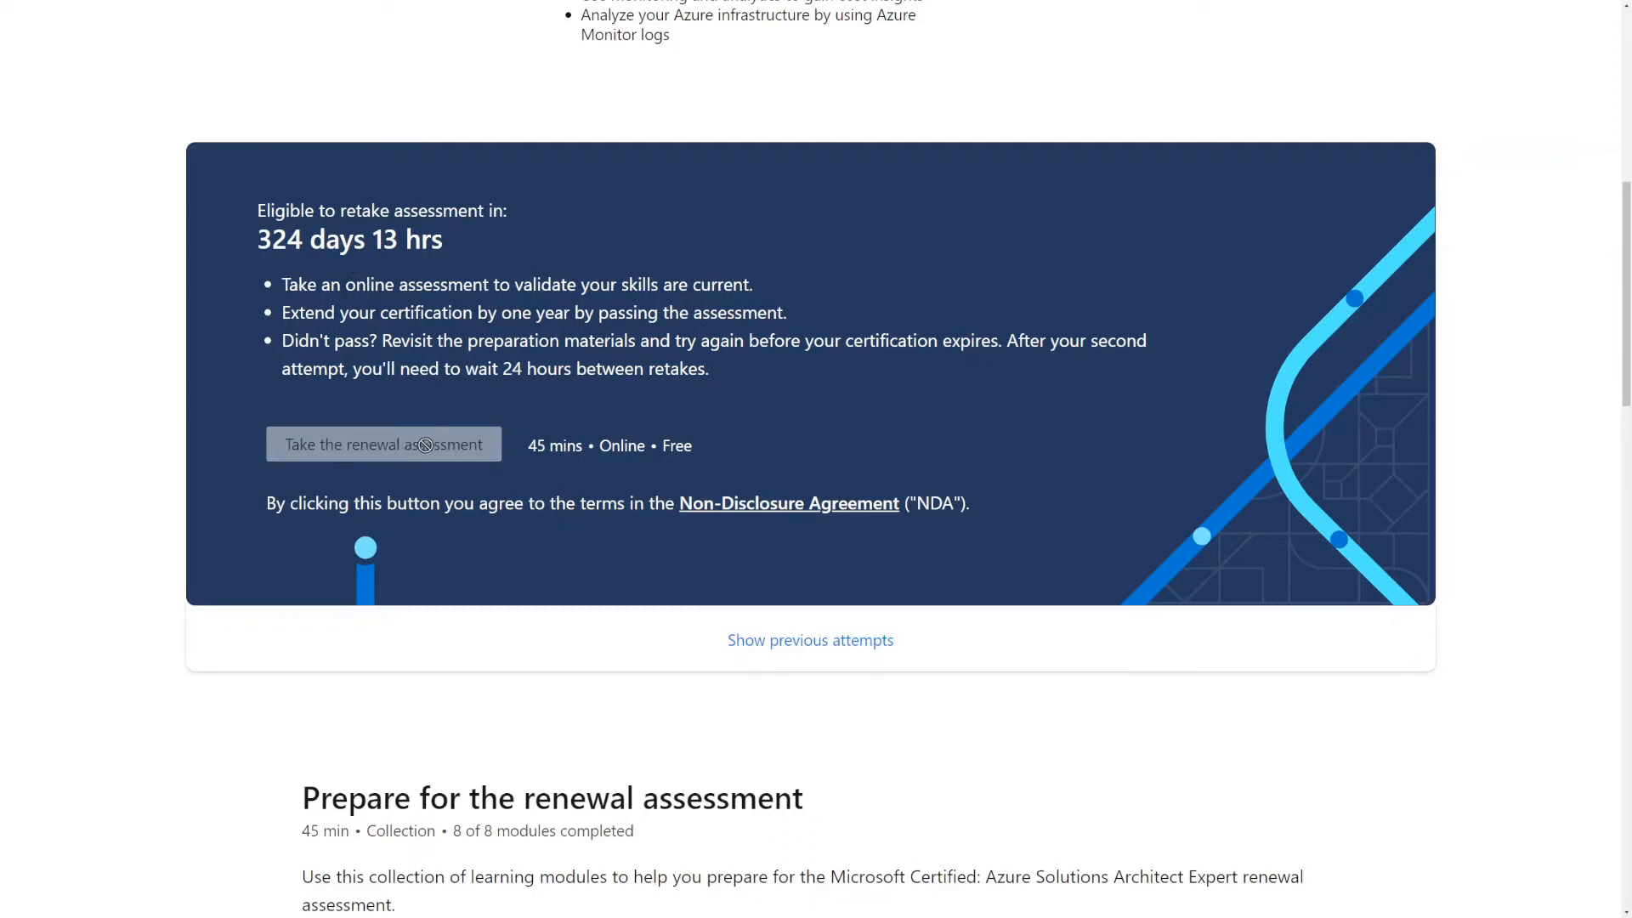
pyautogui.moveTo(495, 578)
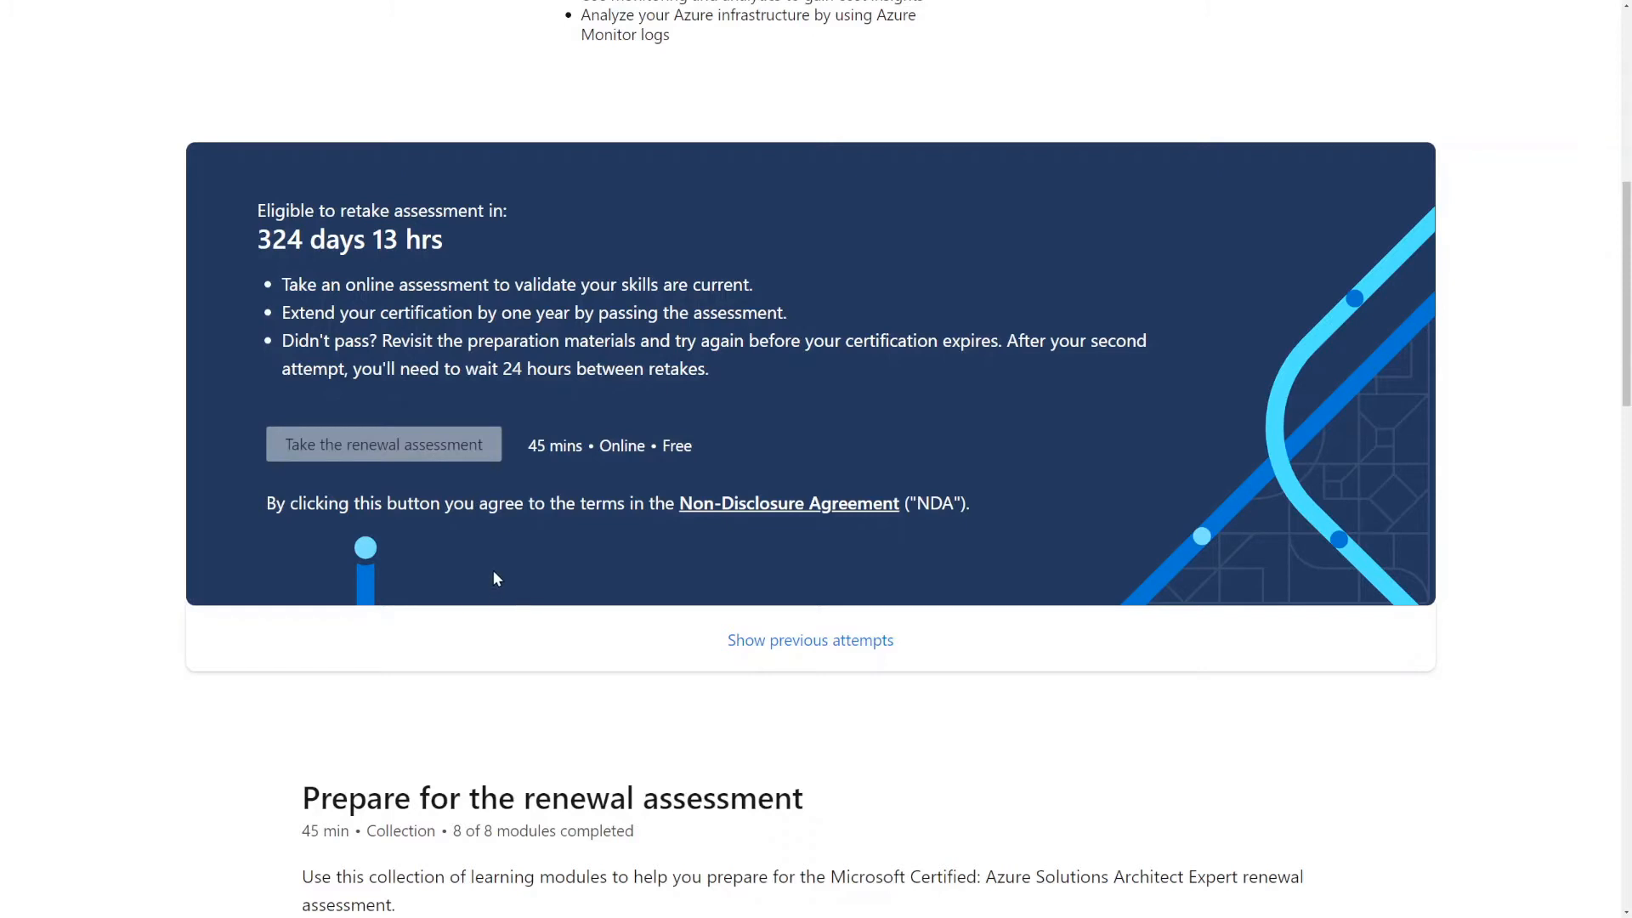
# - Scroll down the collection page toward the Items in this collection section
pyautogui.scroll(-3)
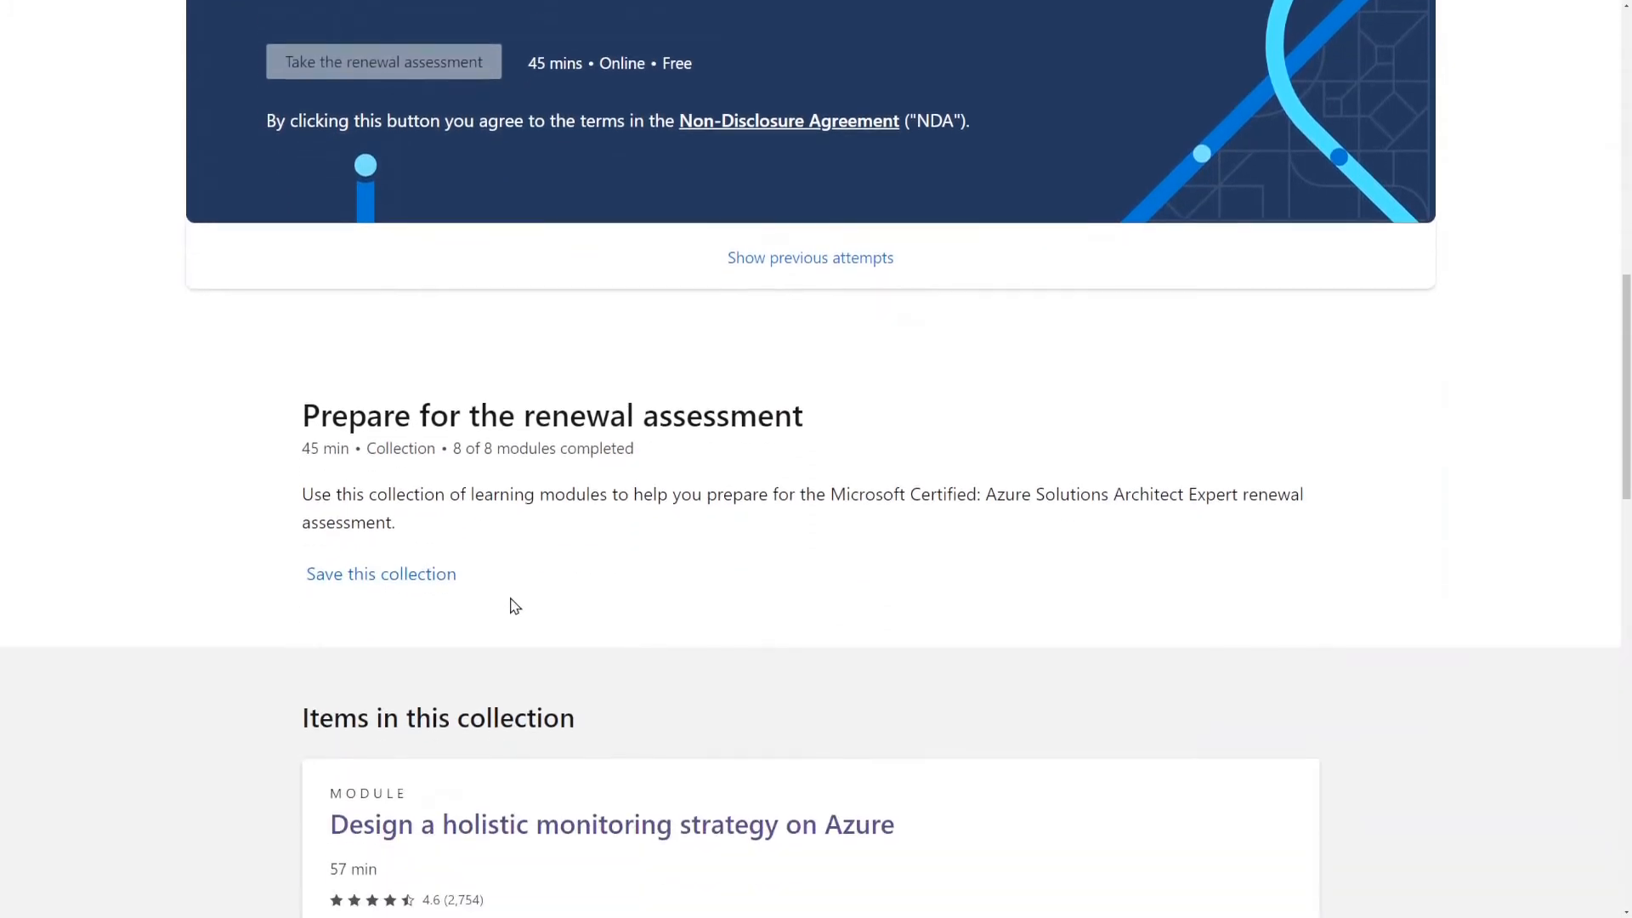
pyautogui.scroll(-3)
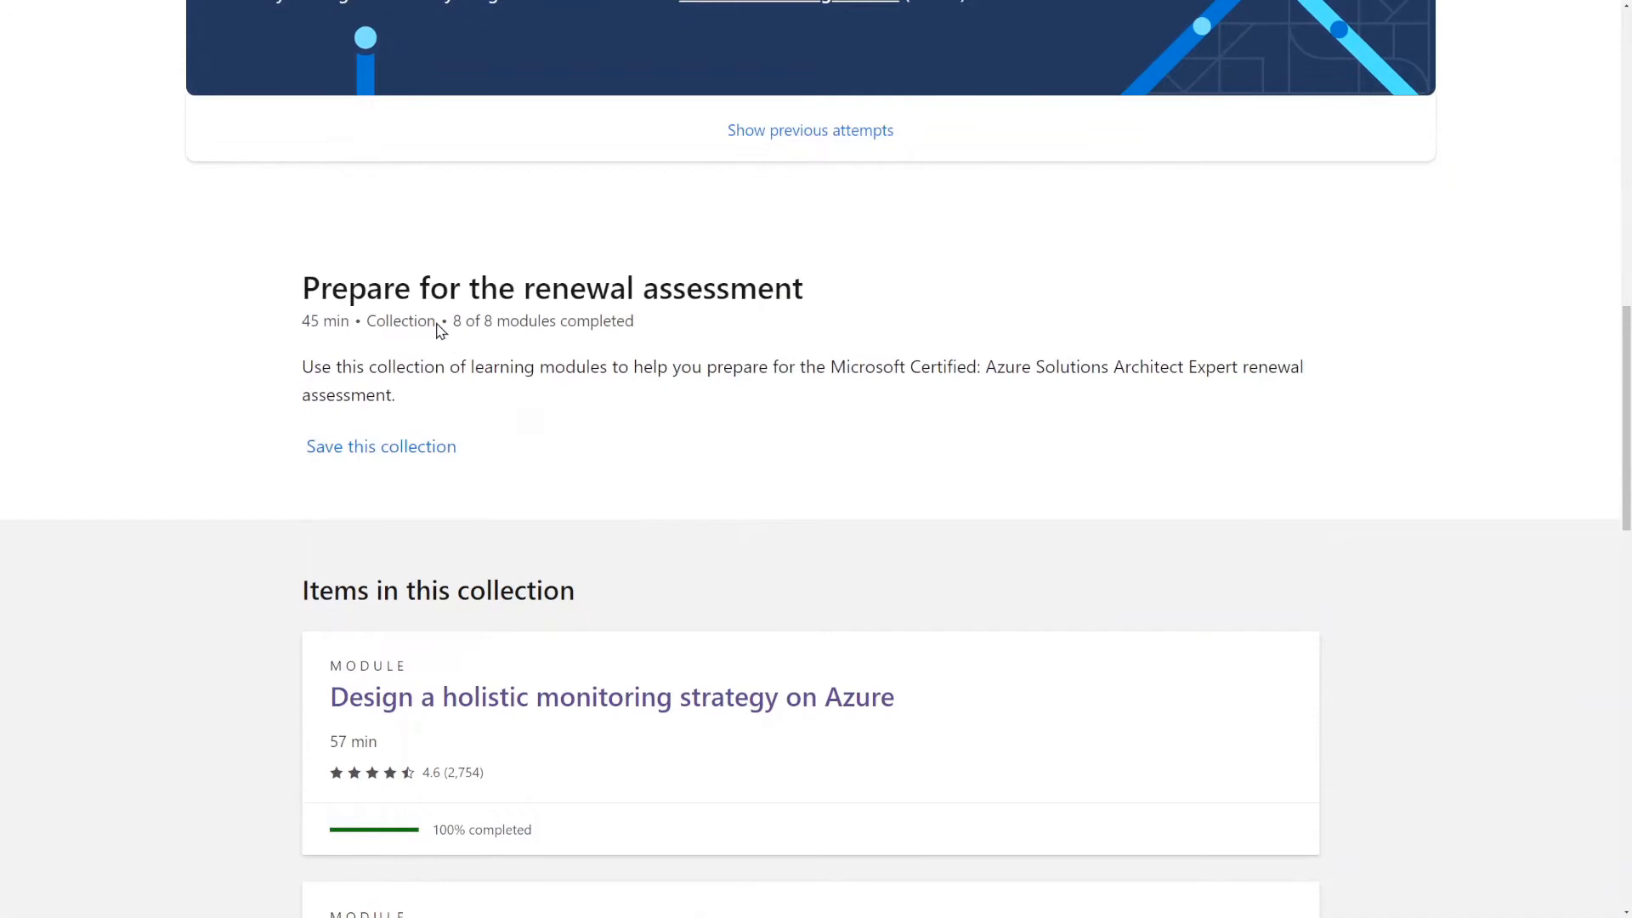
pyautogui.moveTo(678, 449)
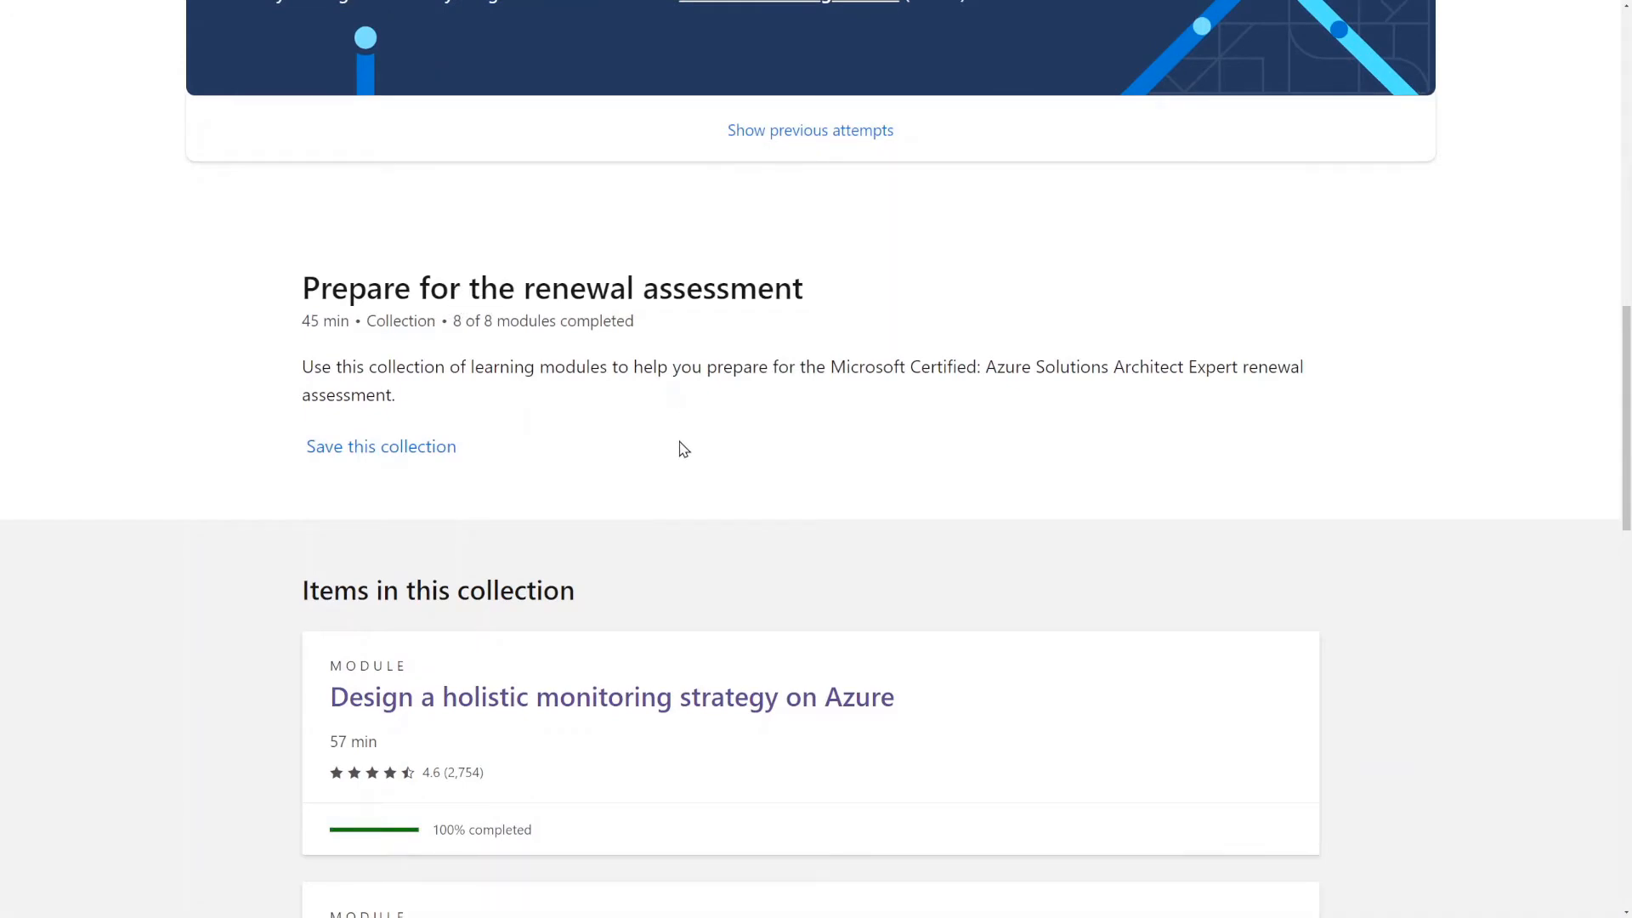
pyautogui.moveTo(599, 453)
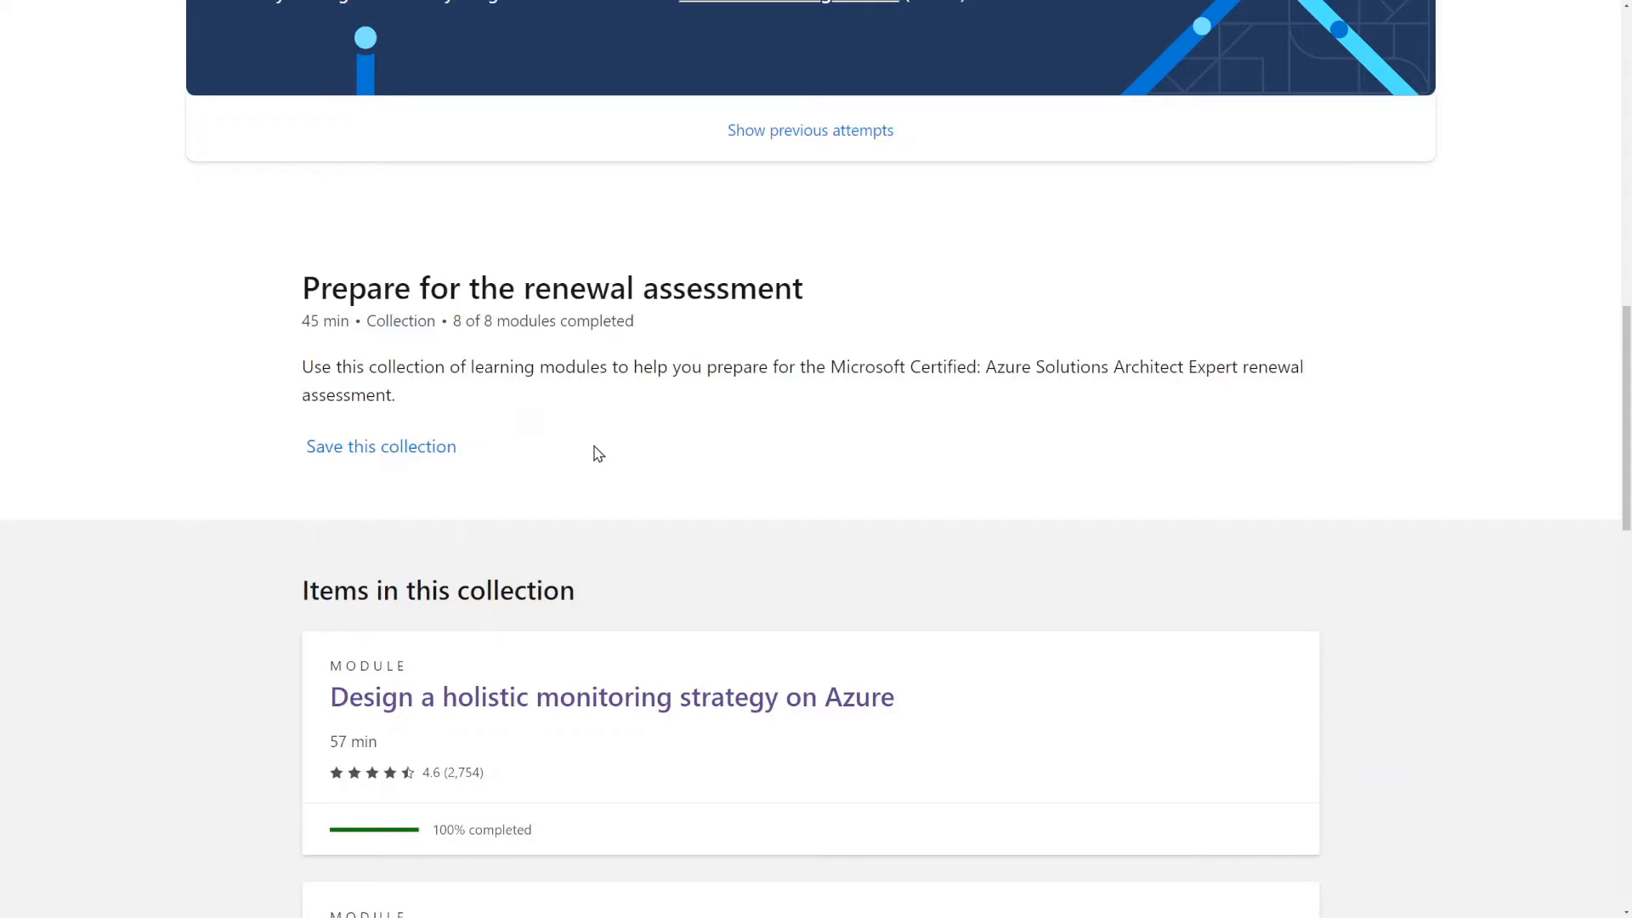
pyautogui.scroll(-3)
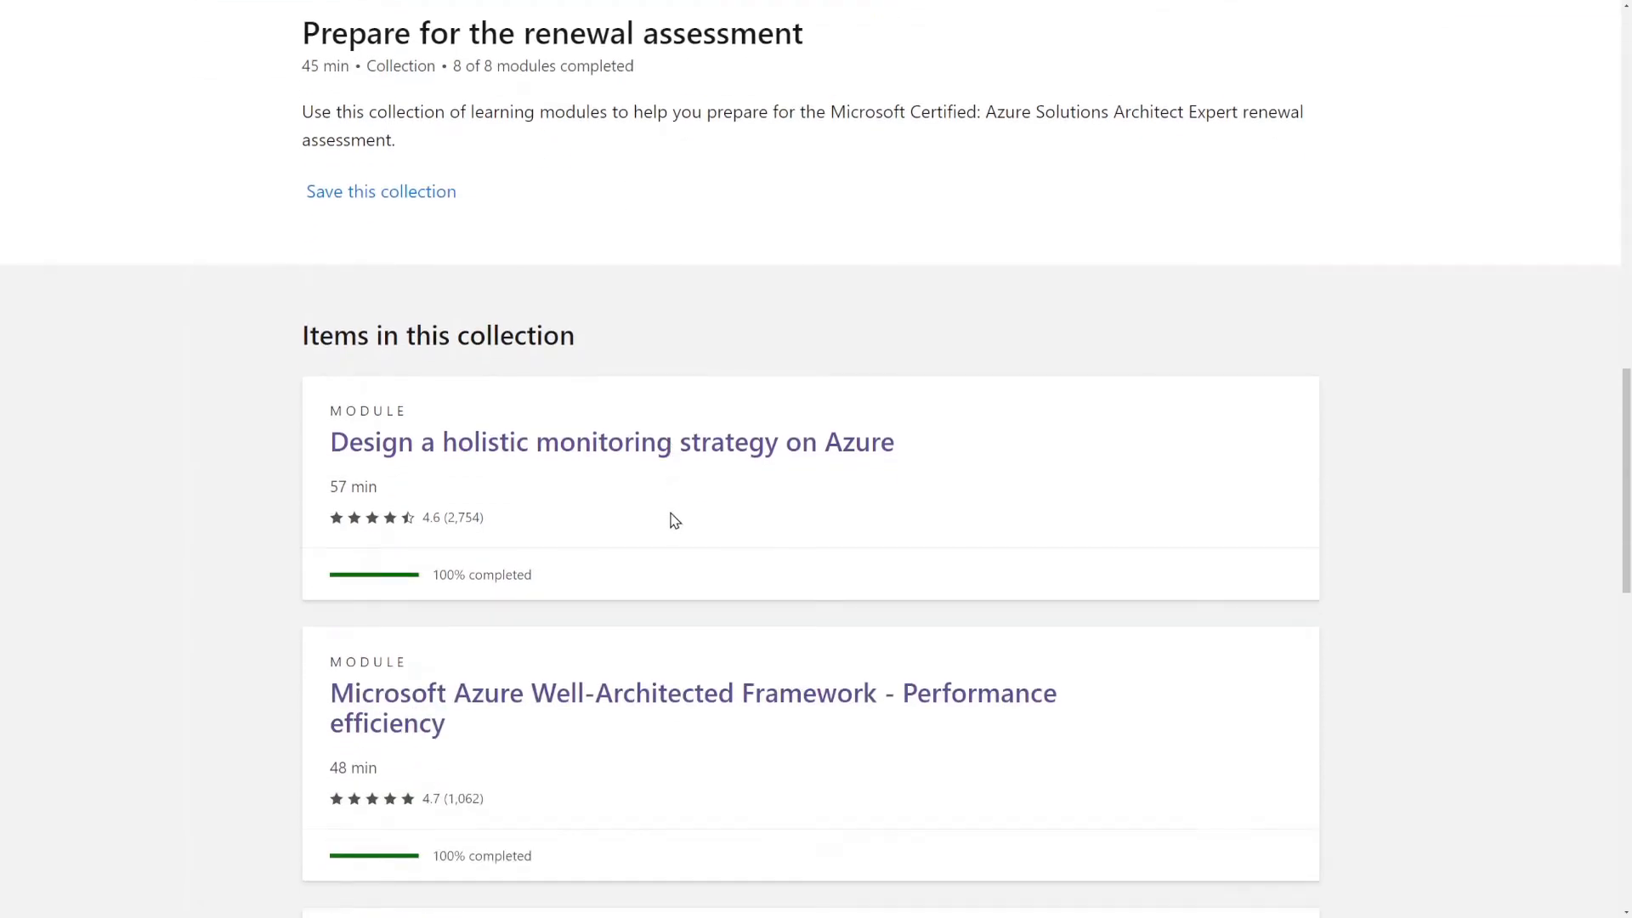
pyautogui.scroll(-3)
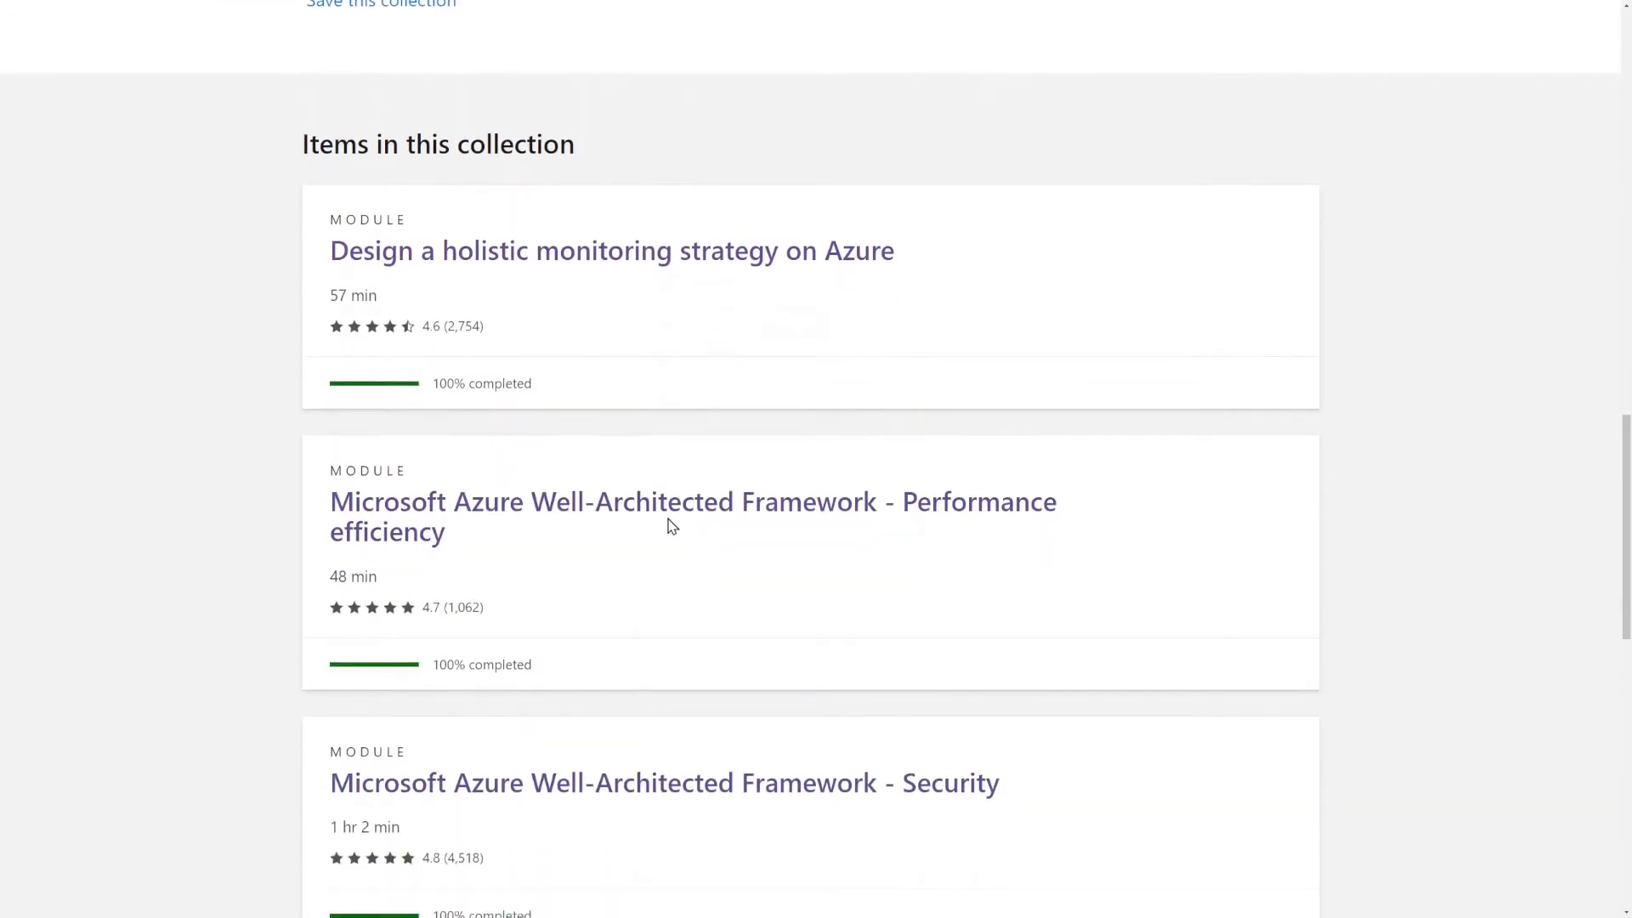
pyautogui.moveTo(624, 552)
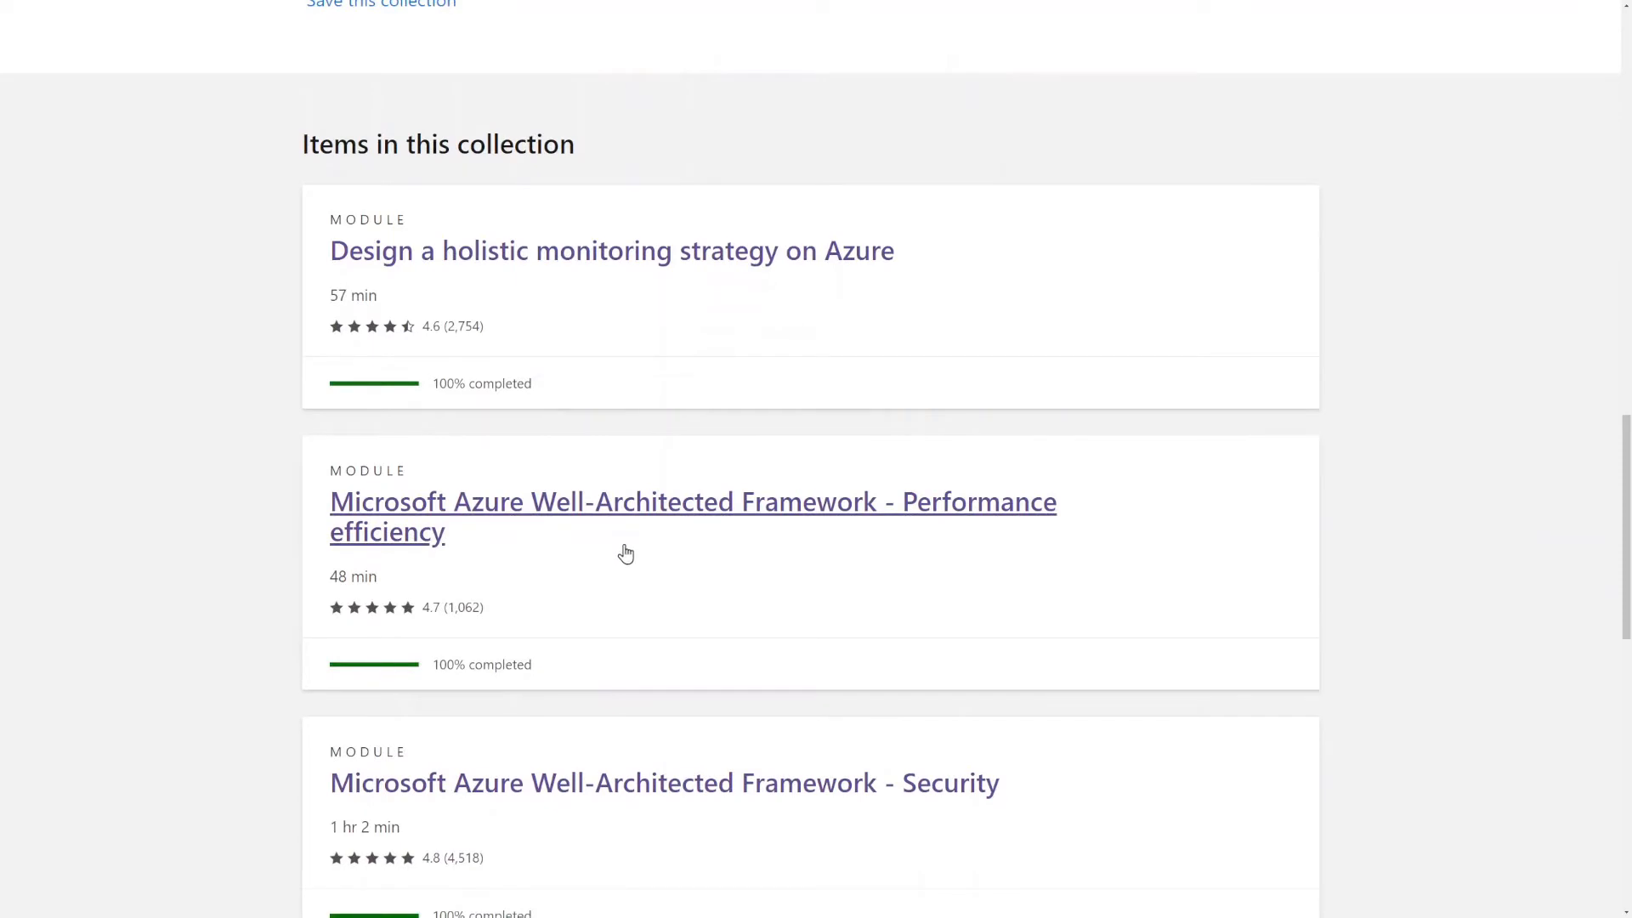
pyautogui.scroll(-3)
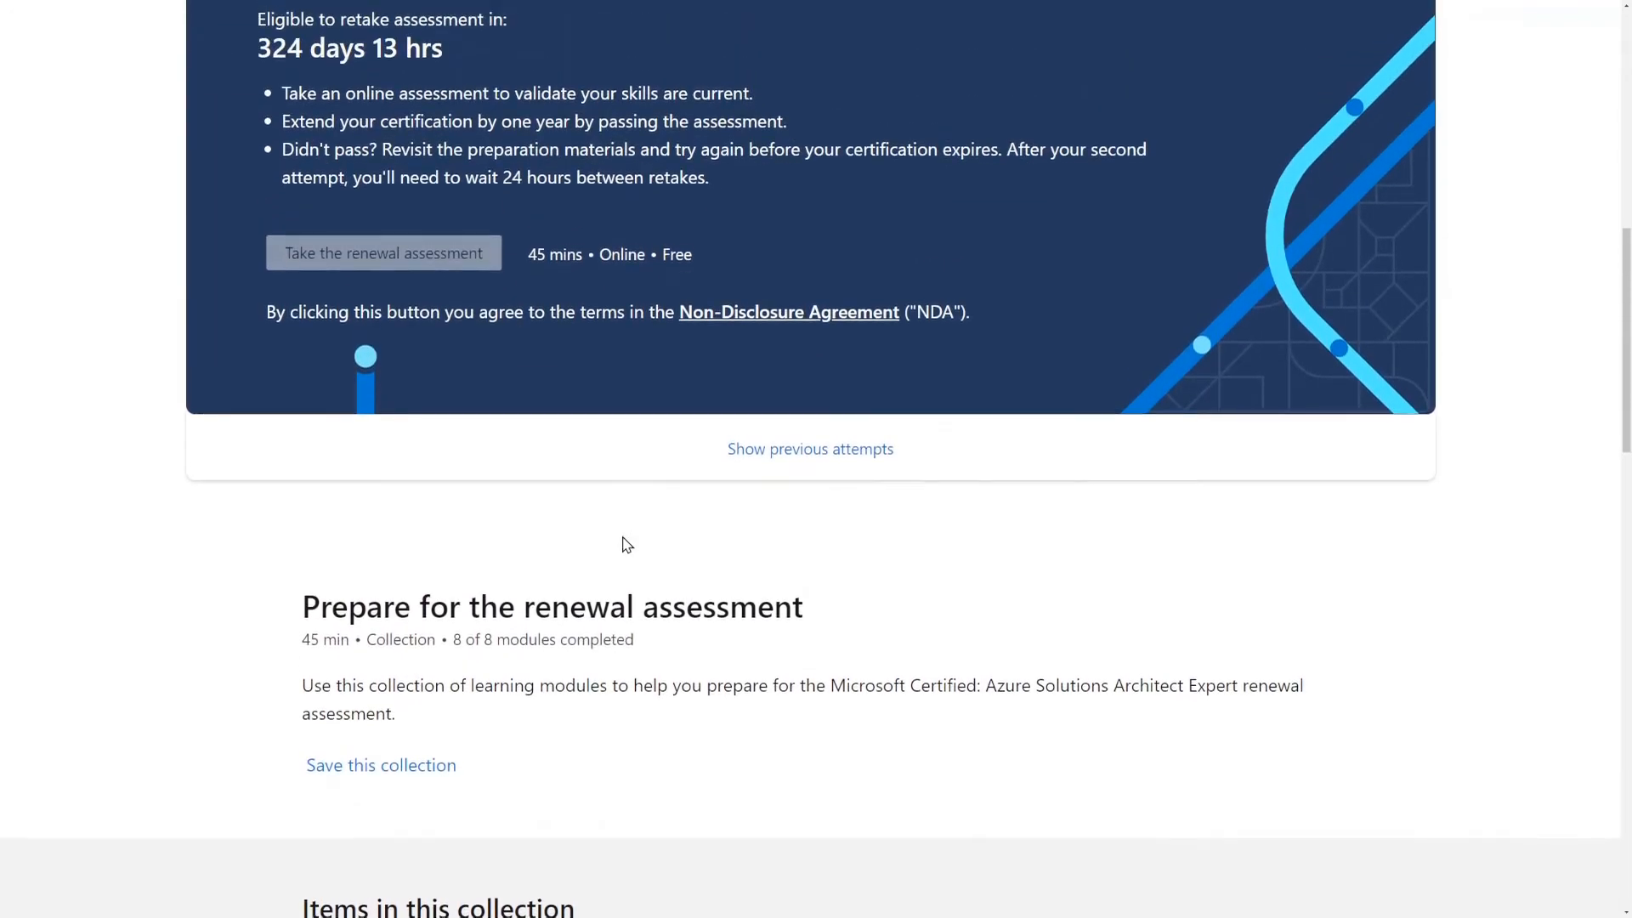
pyautogui.scroll(3)
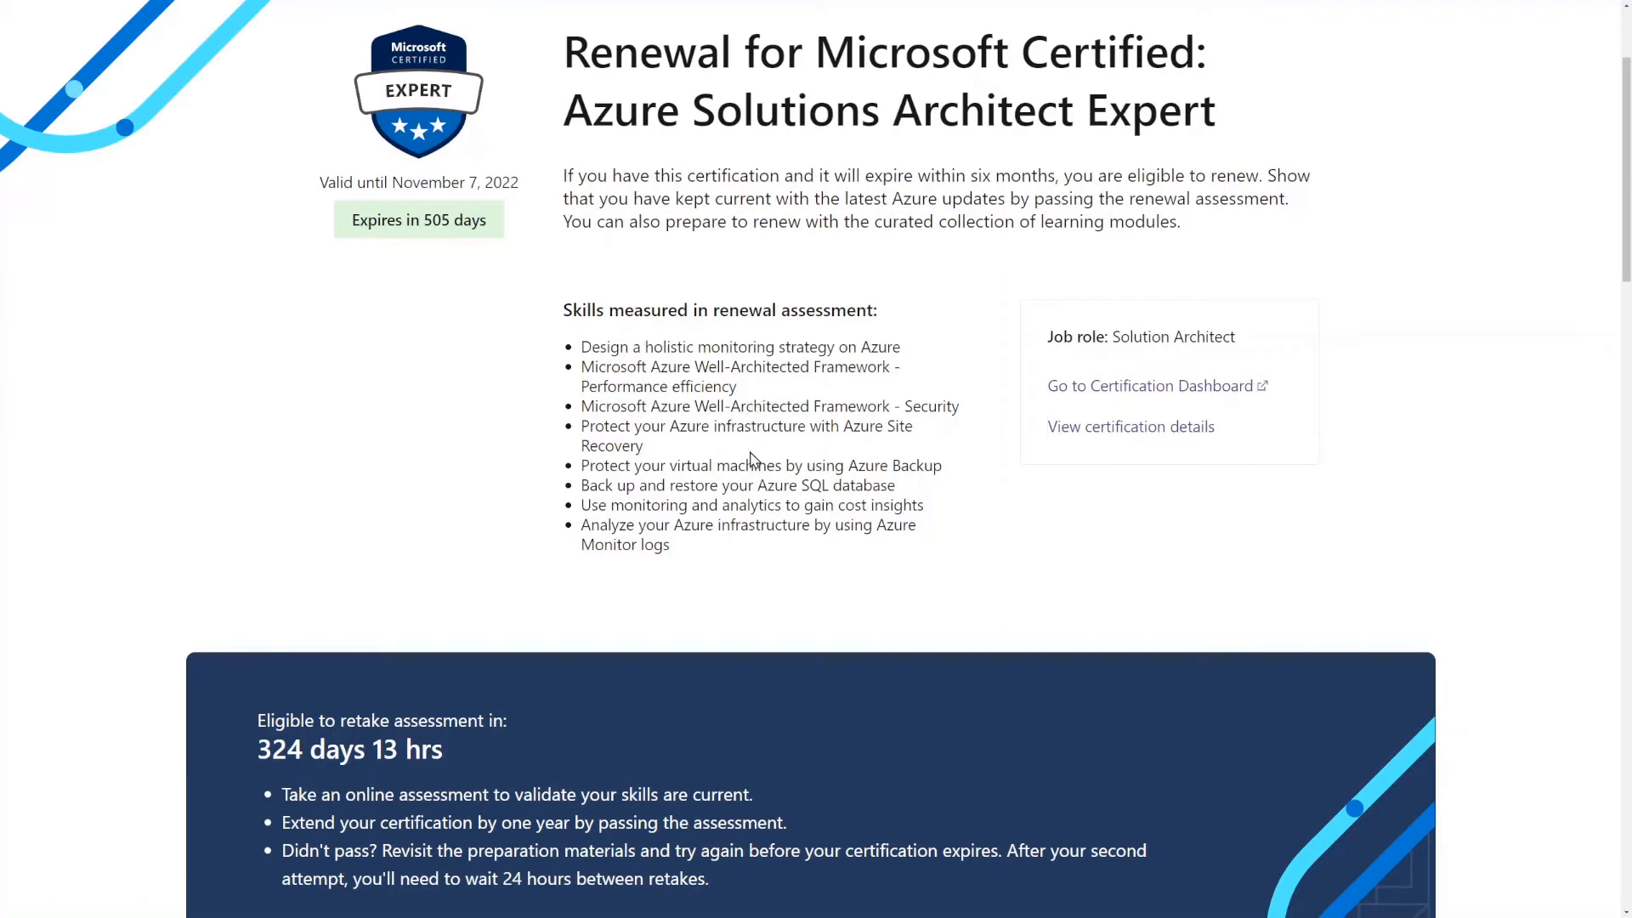
pyautogui.scroll(-3)
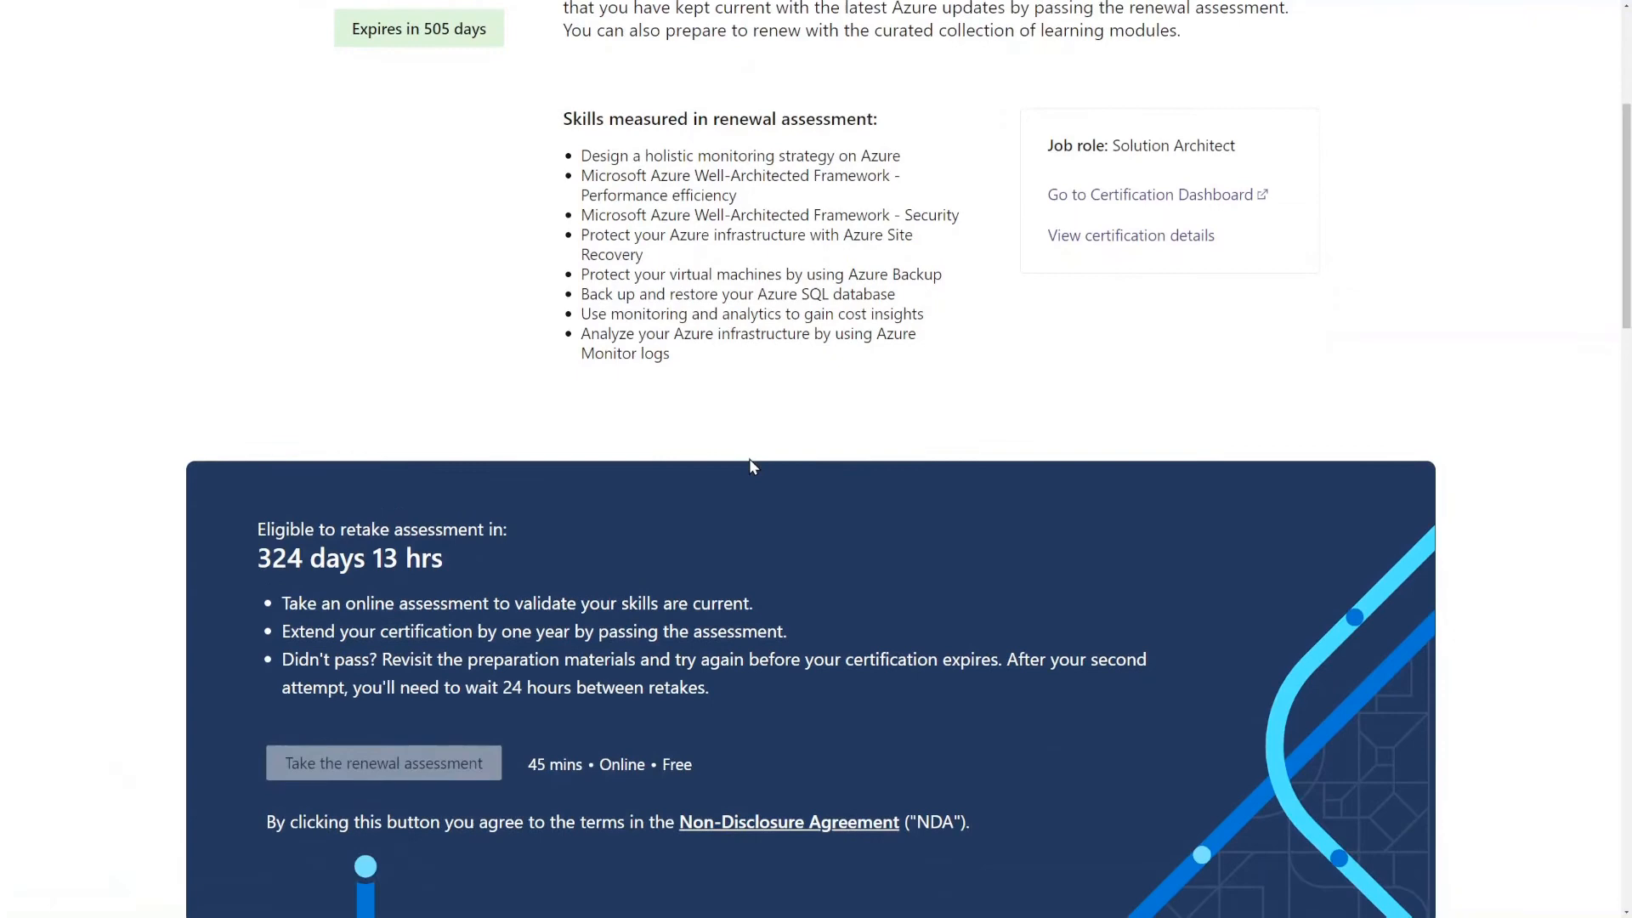
# - Scroll through the collection's renewal modules, each marked 100% completed
pyautogui.scroll(-3)
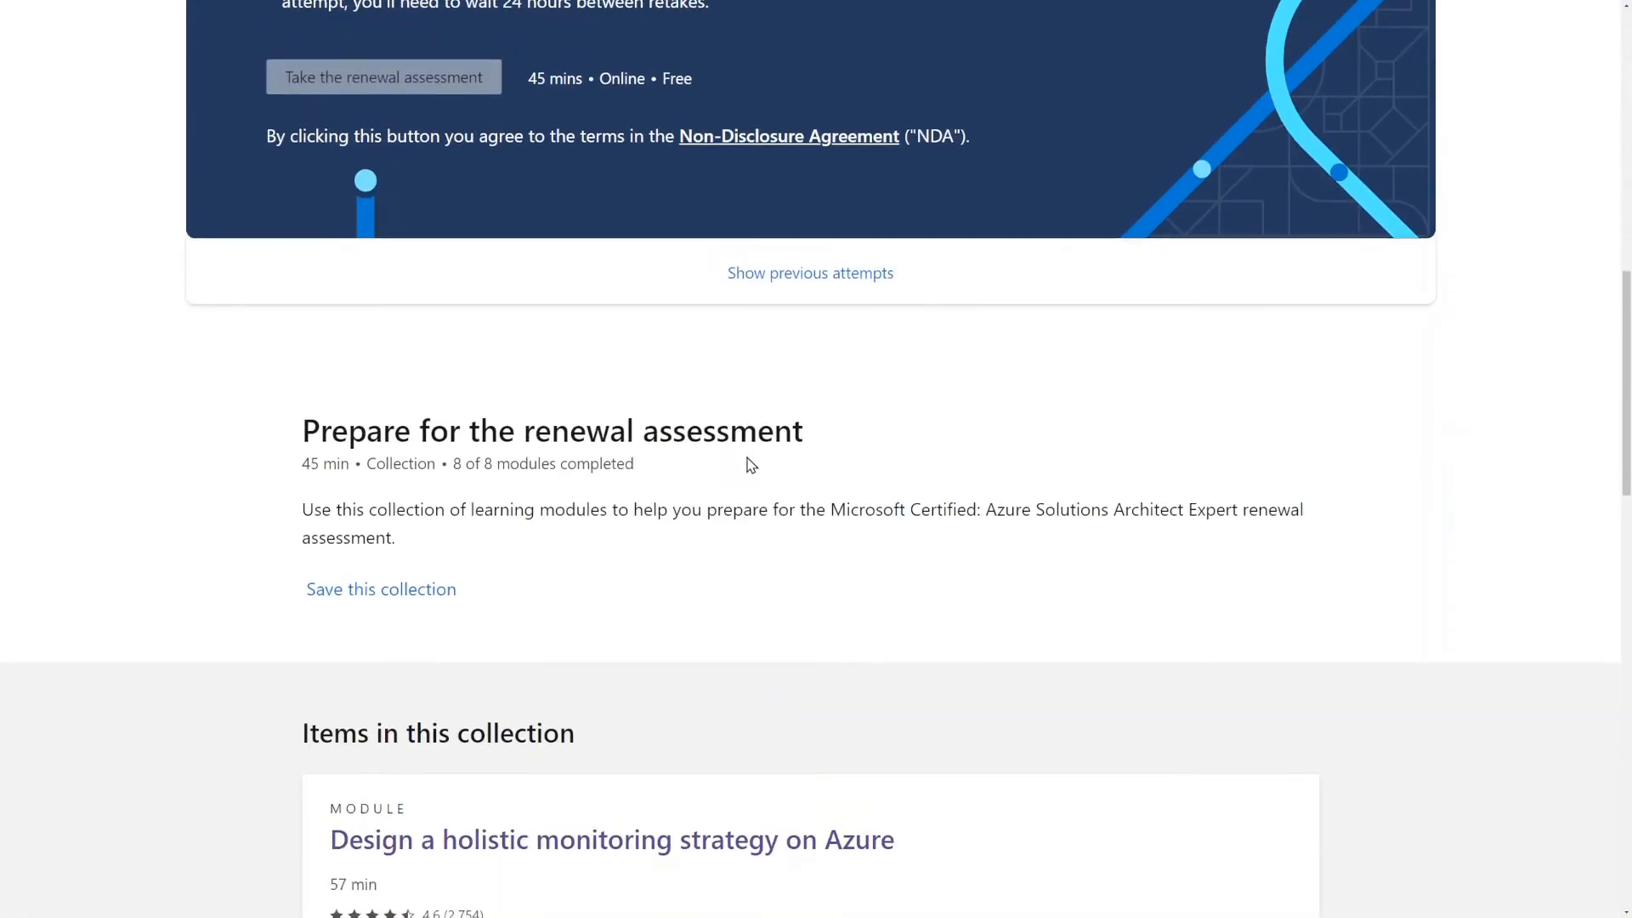
pyautogui.scroll(-3)
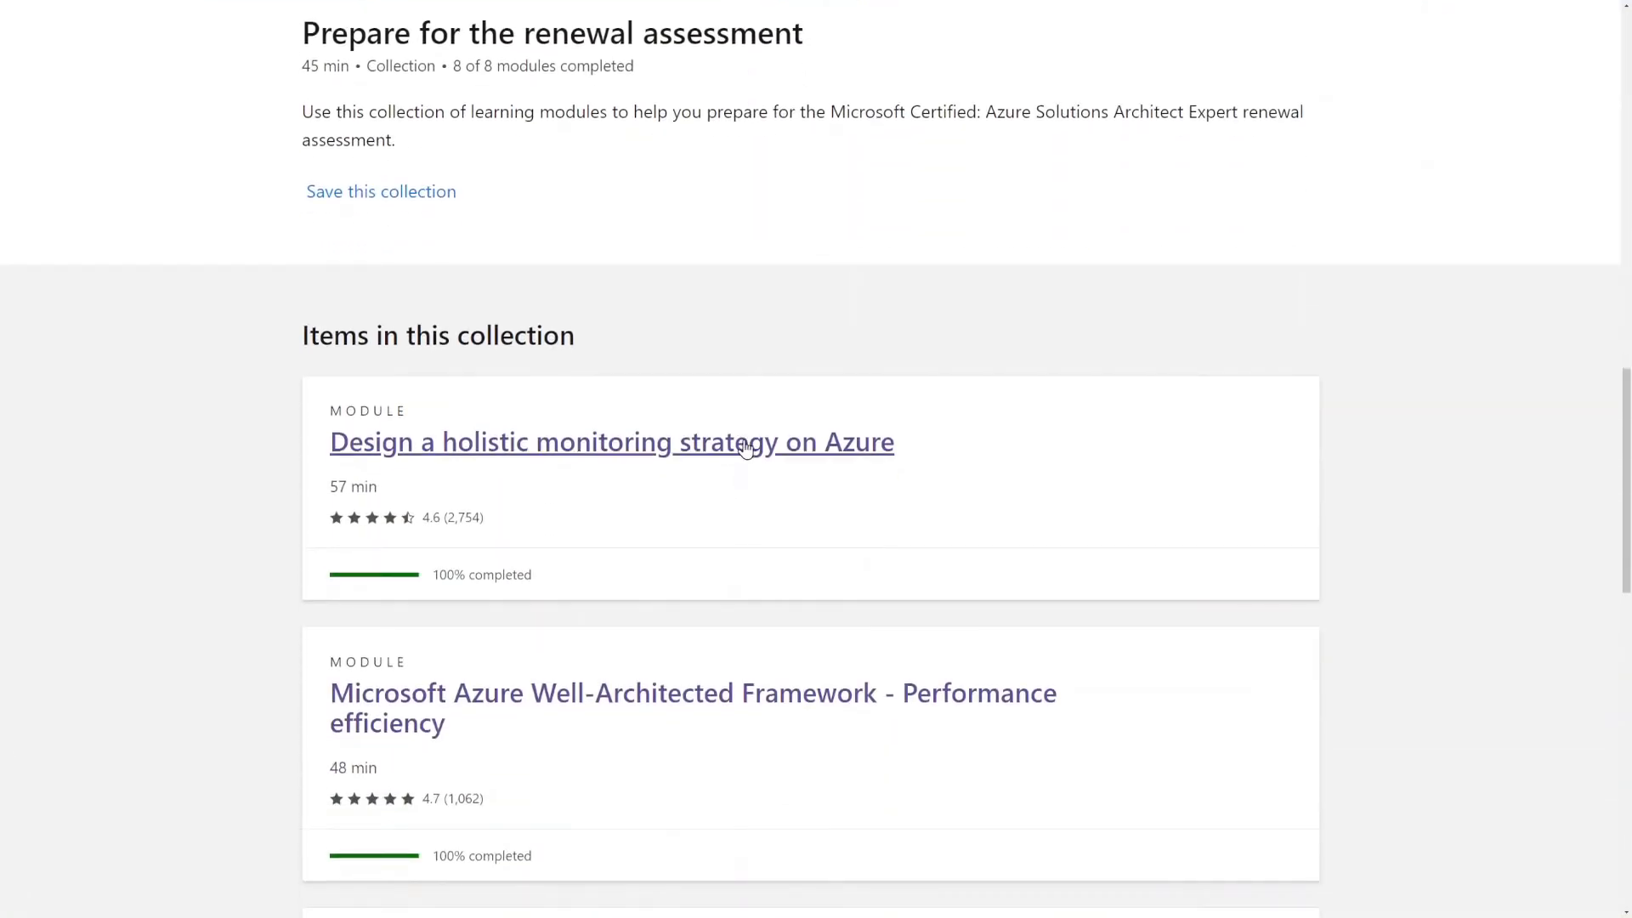
pyautogui.moveTo(818, 541)
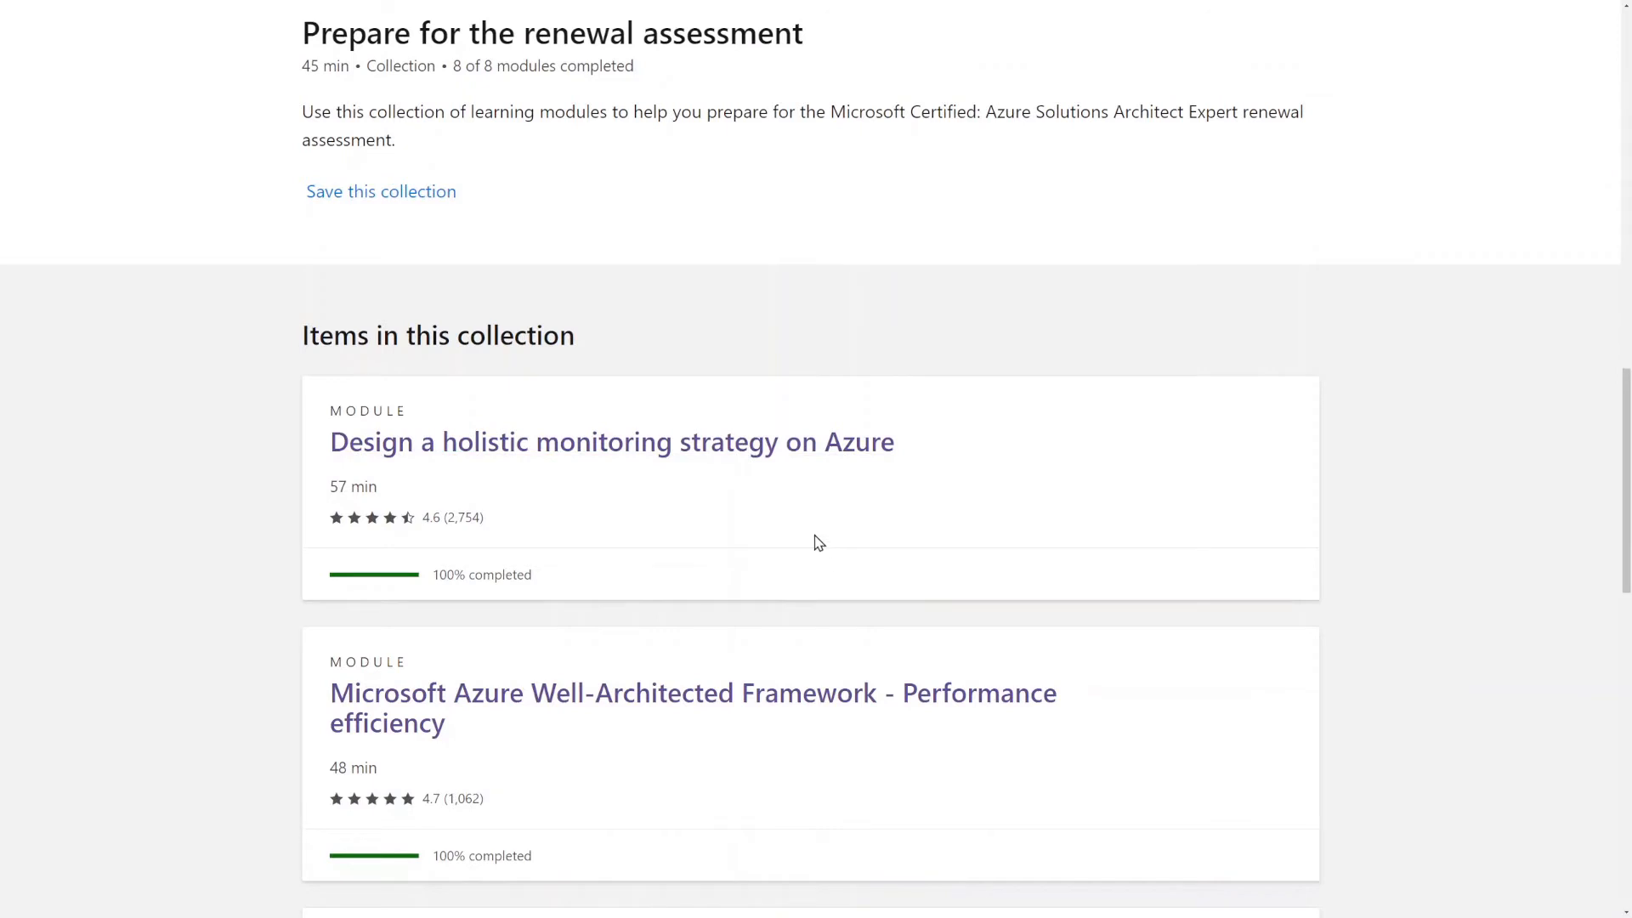
pyautogui.moveTo(704, 551)
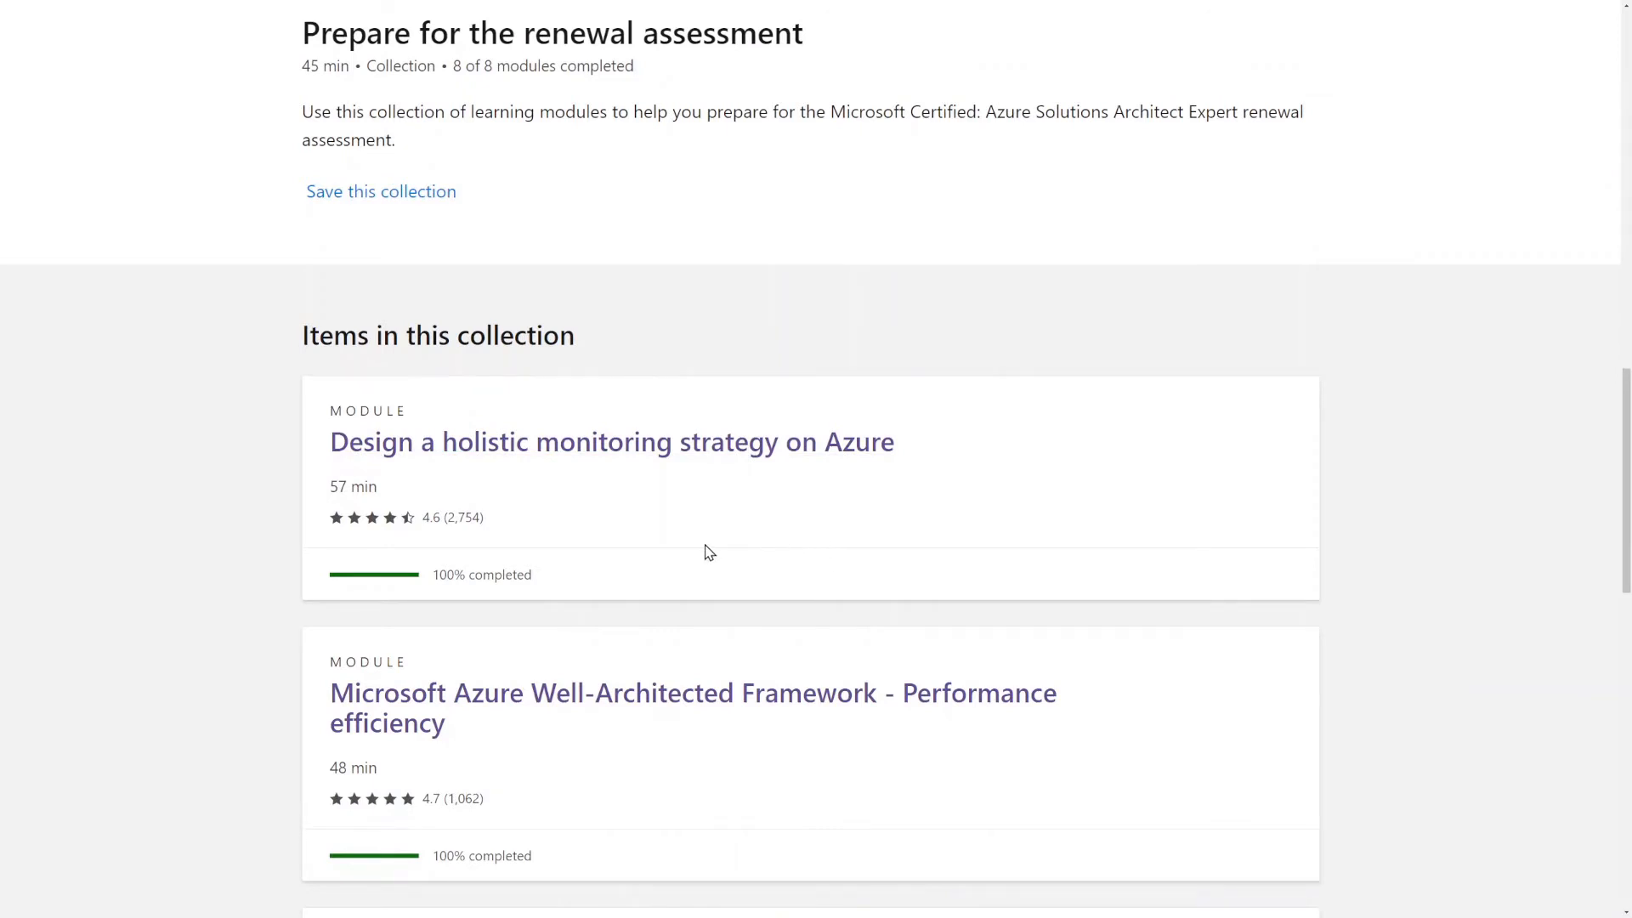
pyautogui.scroll(-3)
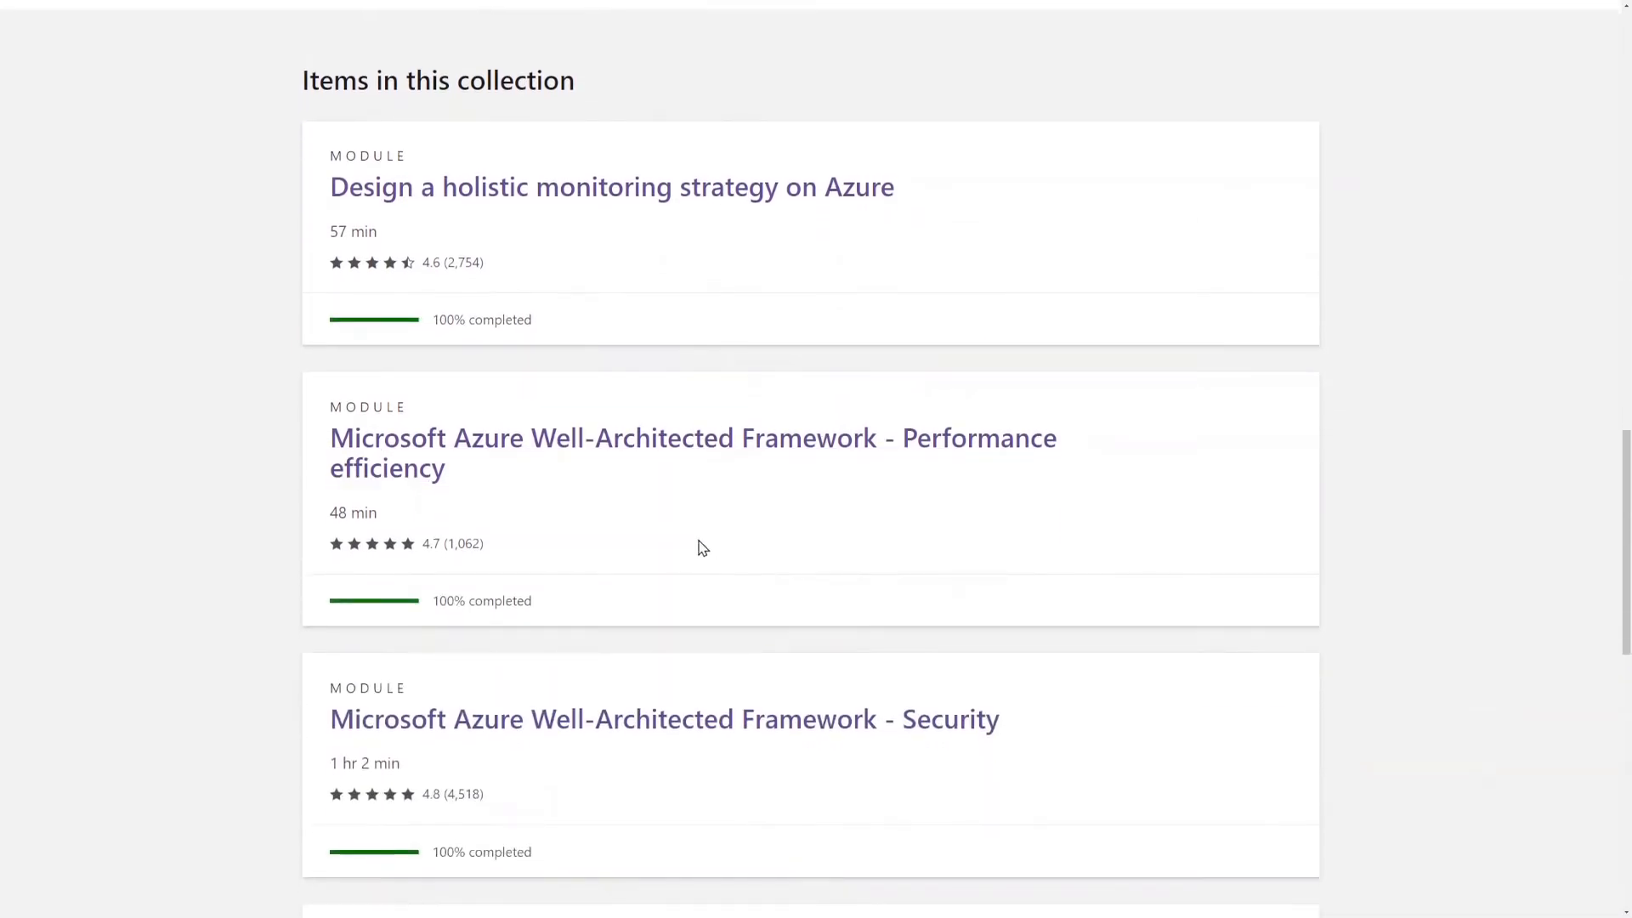
pyautogui.moveTo(612, 187)
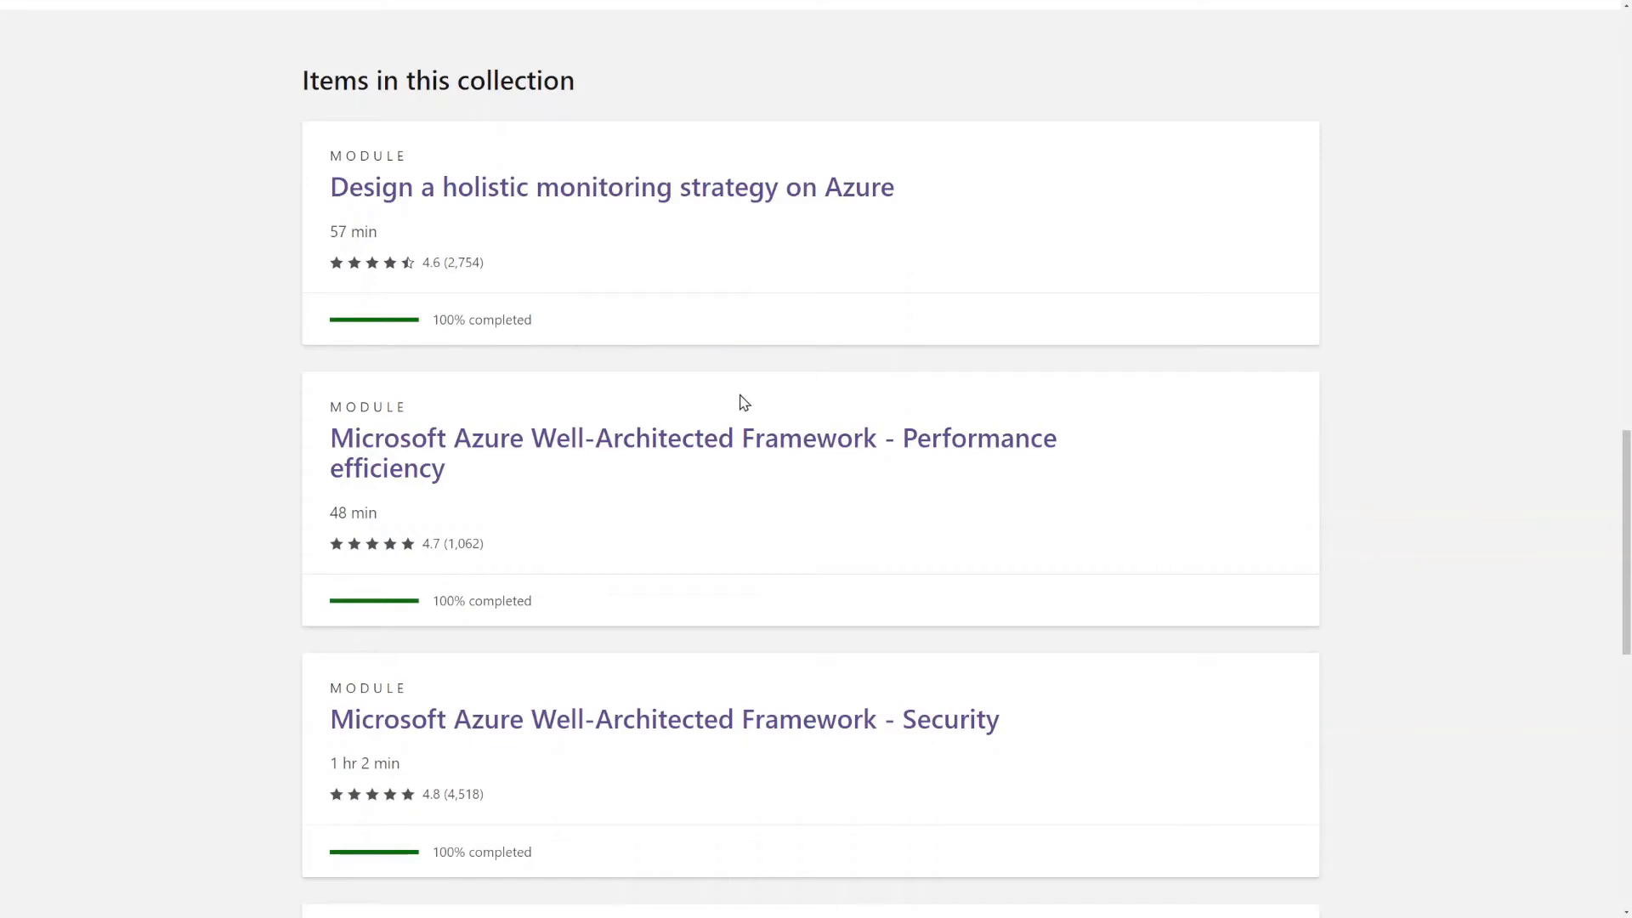
pyautogui.moveTo(599, 269)
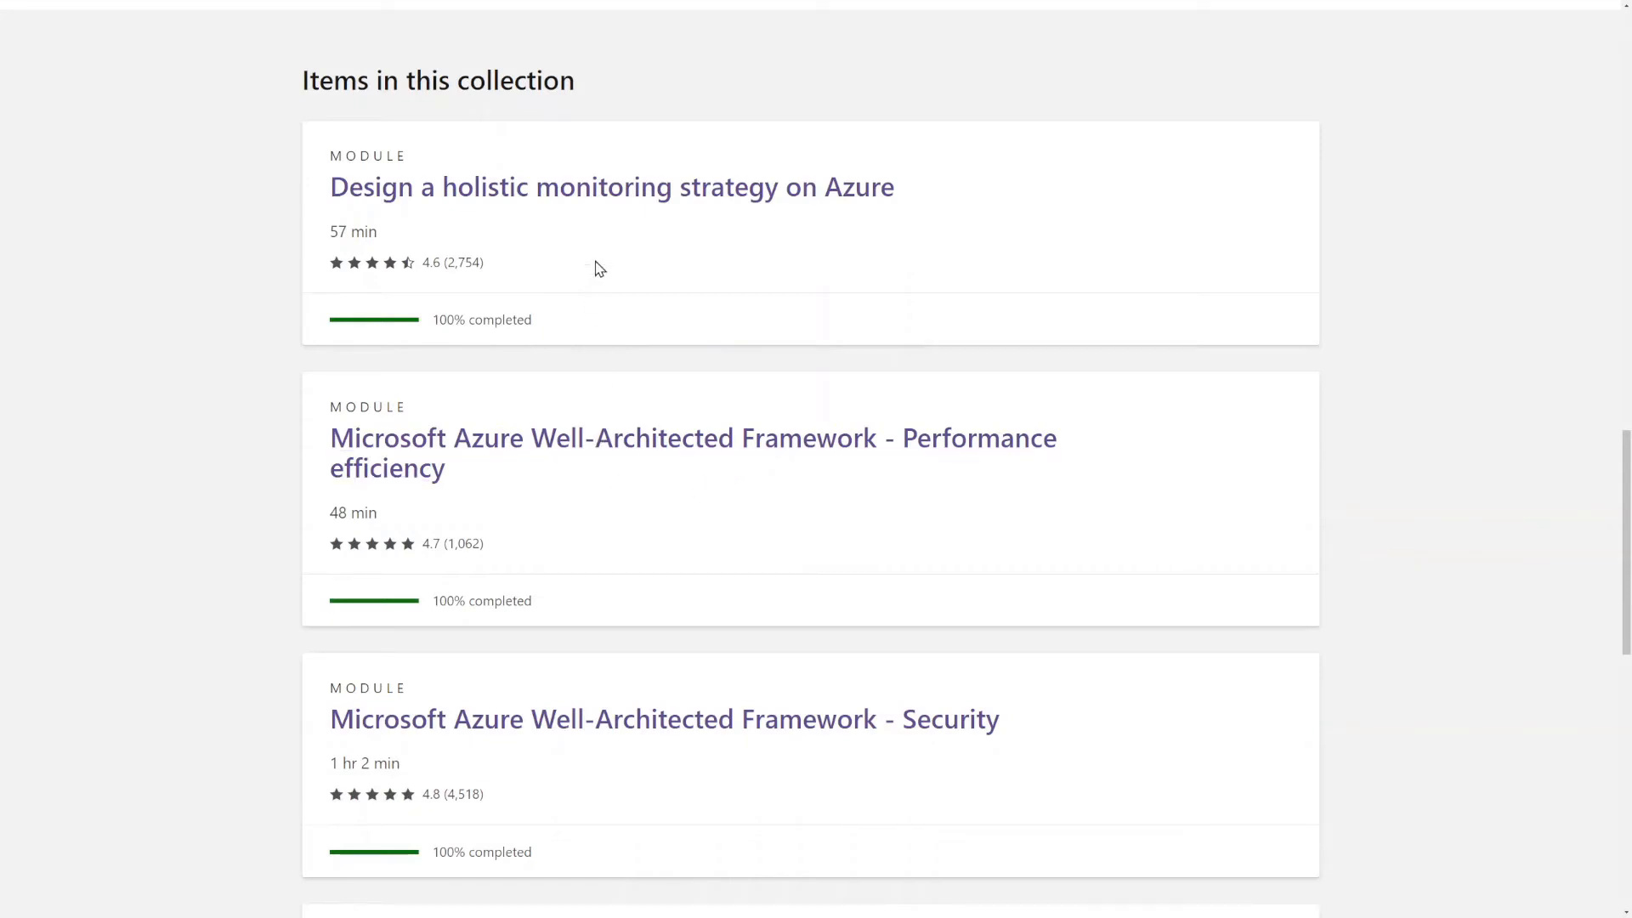
pyautogui.moveTo(582, 331)
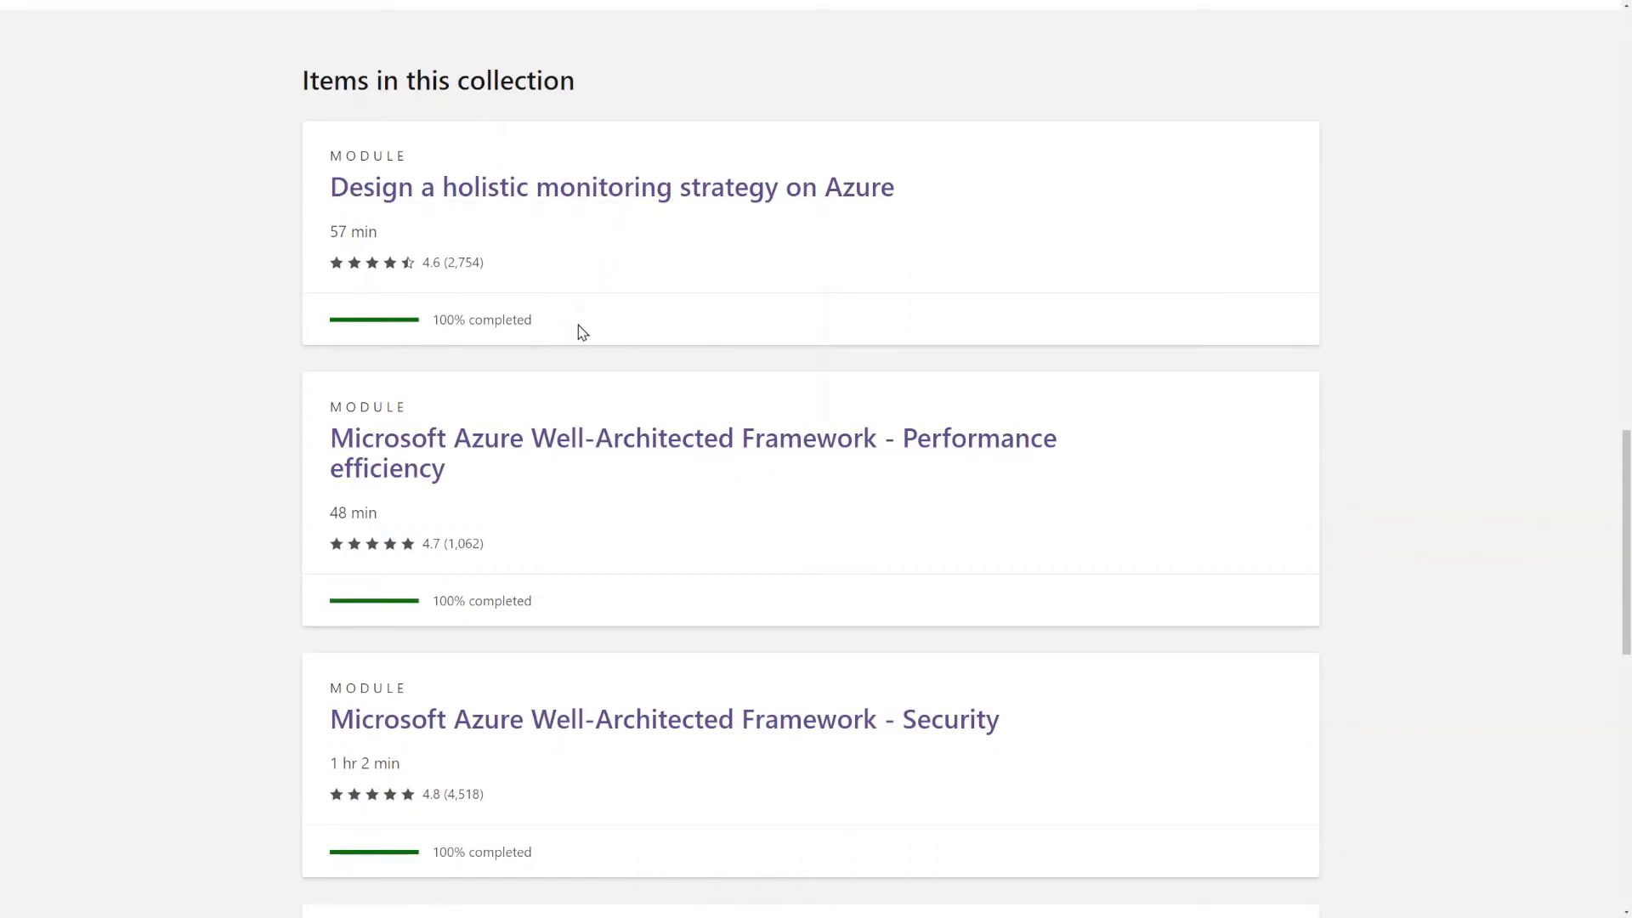
pyautogui.moveTo(592, 343)
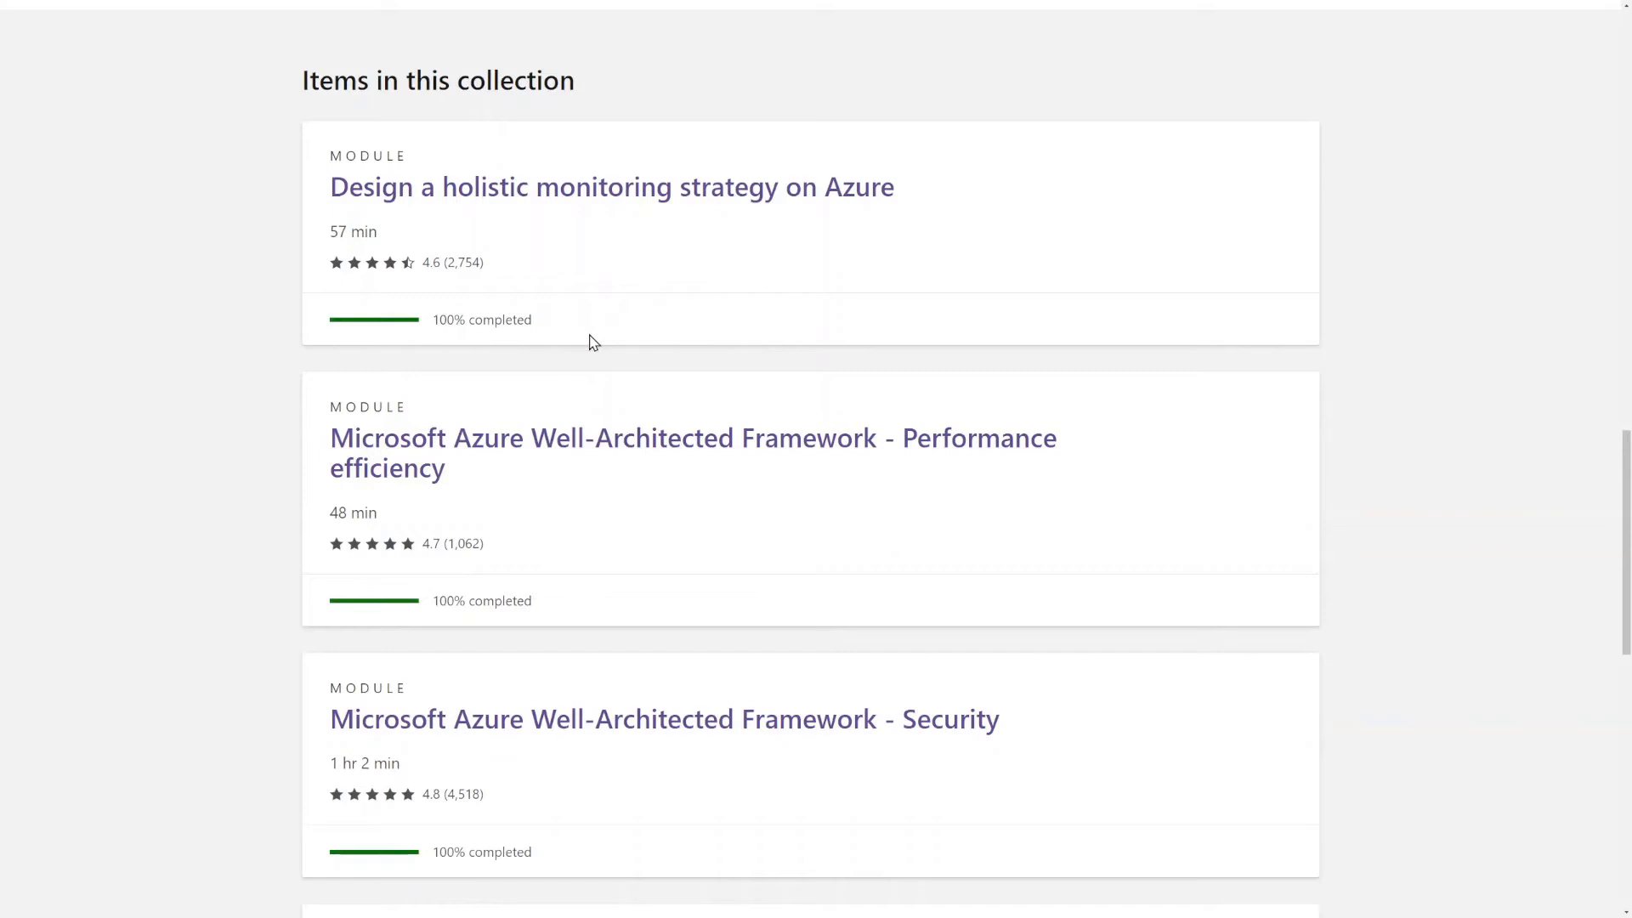
pyautogui.moveTo(583, 290)
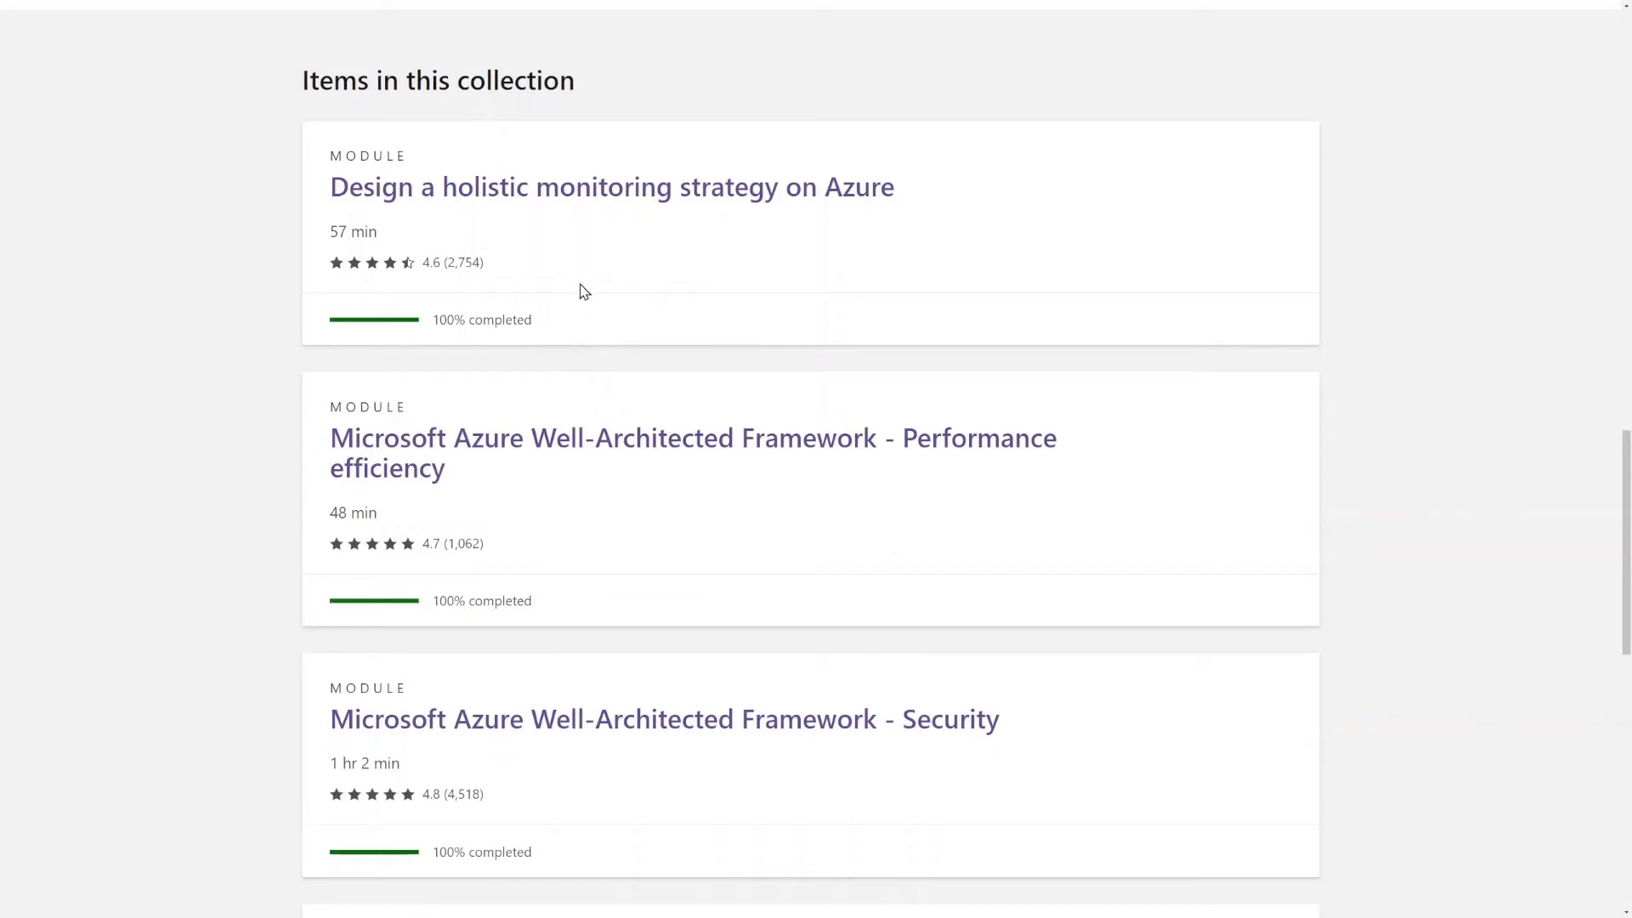
pyautogui.moveTo(707, 206)
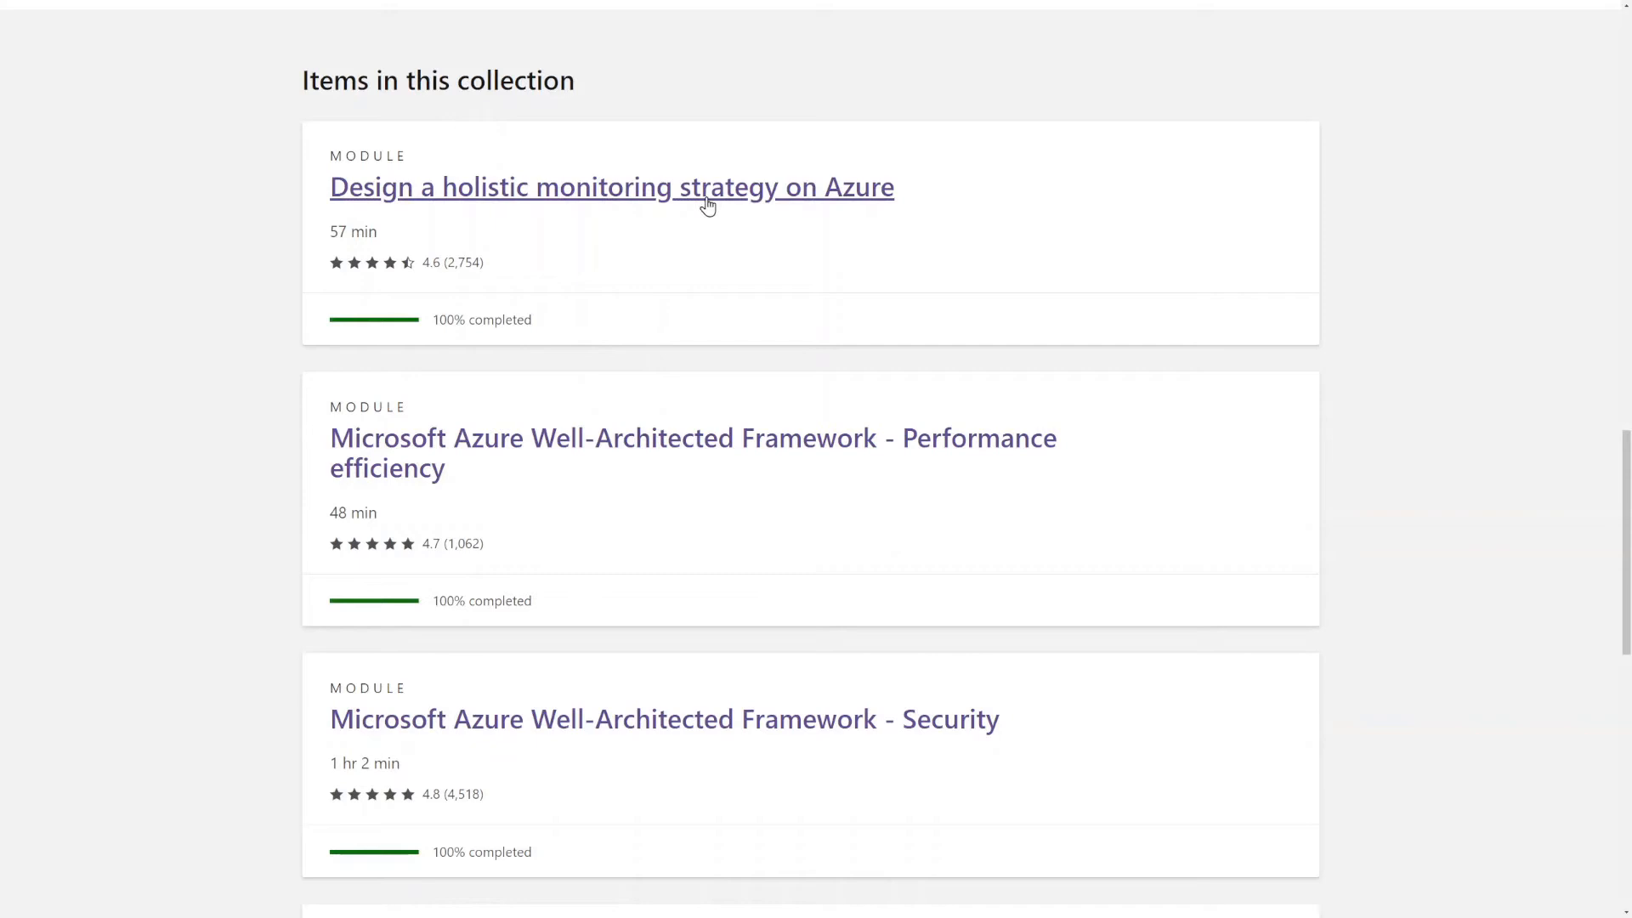
pyautogui.moveTo(782, 546)
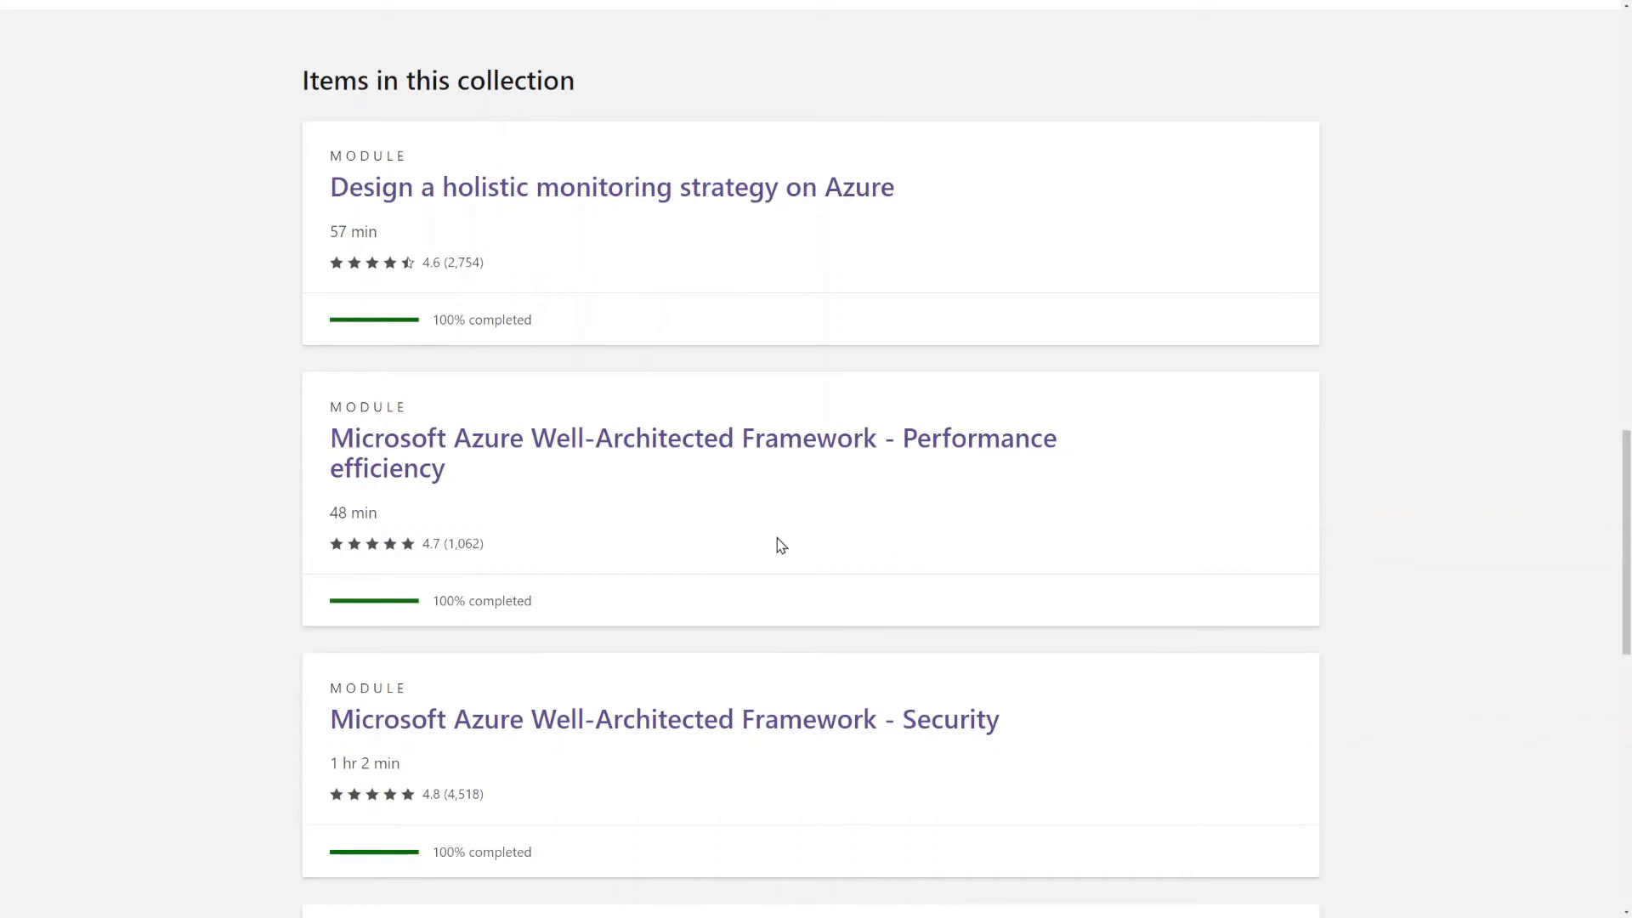
pyautogui.scroll(-3)
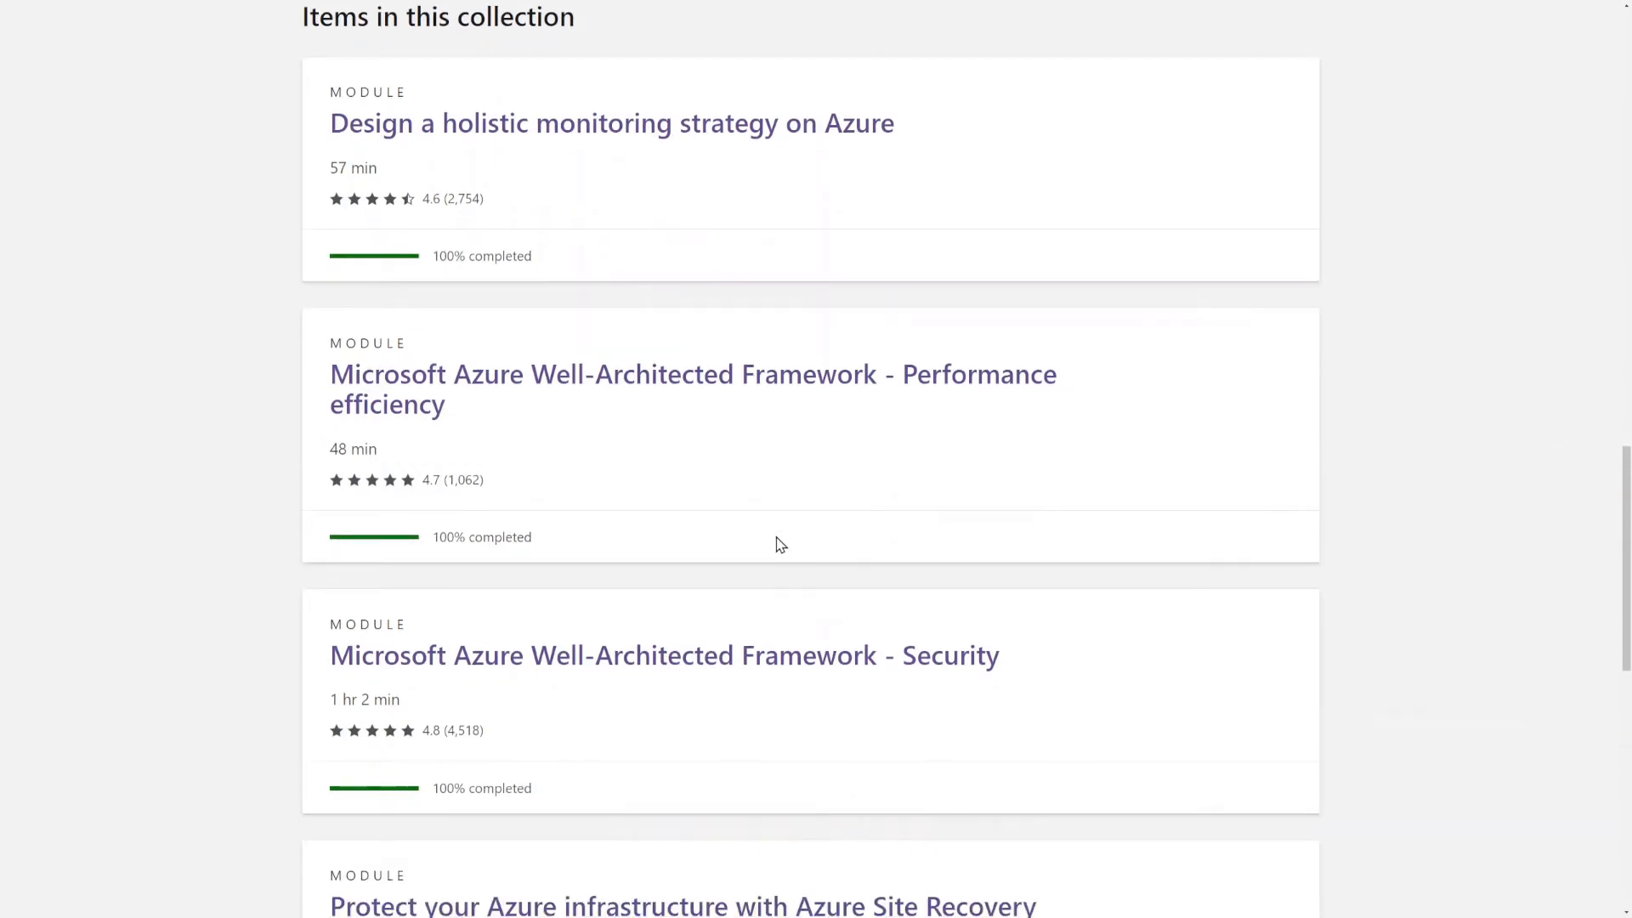
pyautogui.moveTo(677, 532)
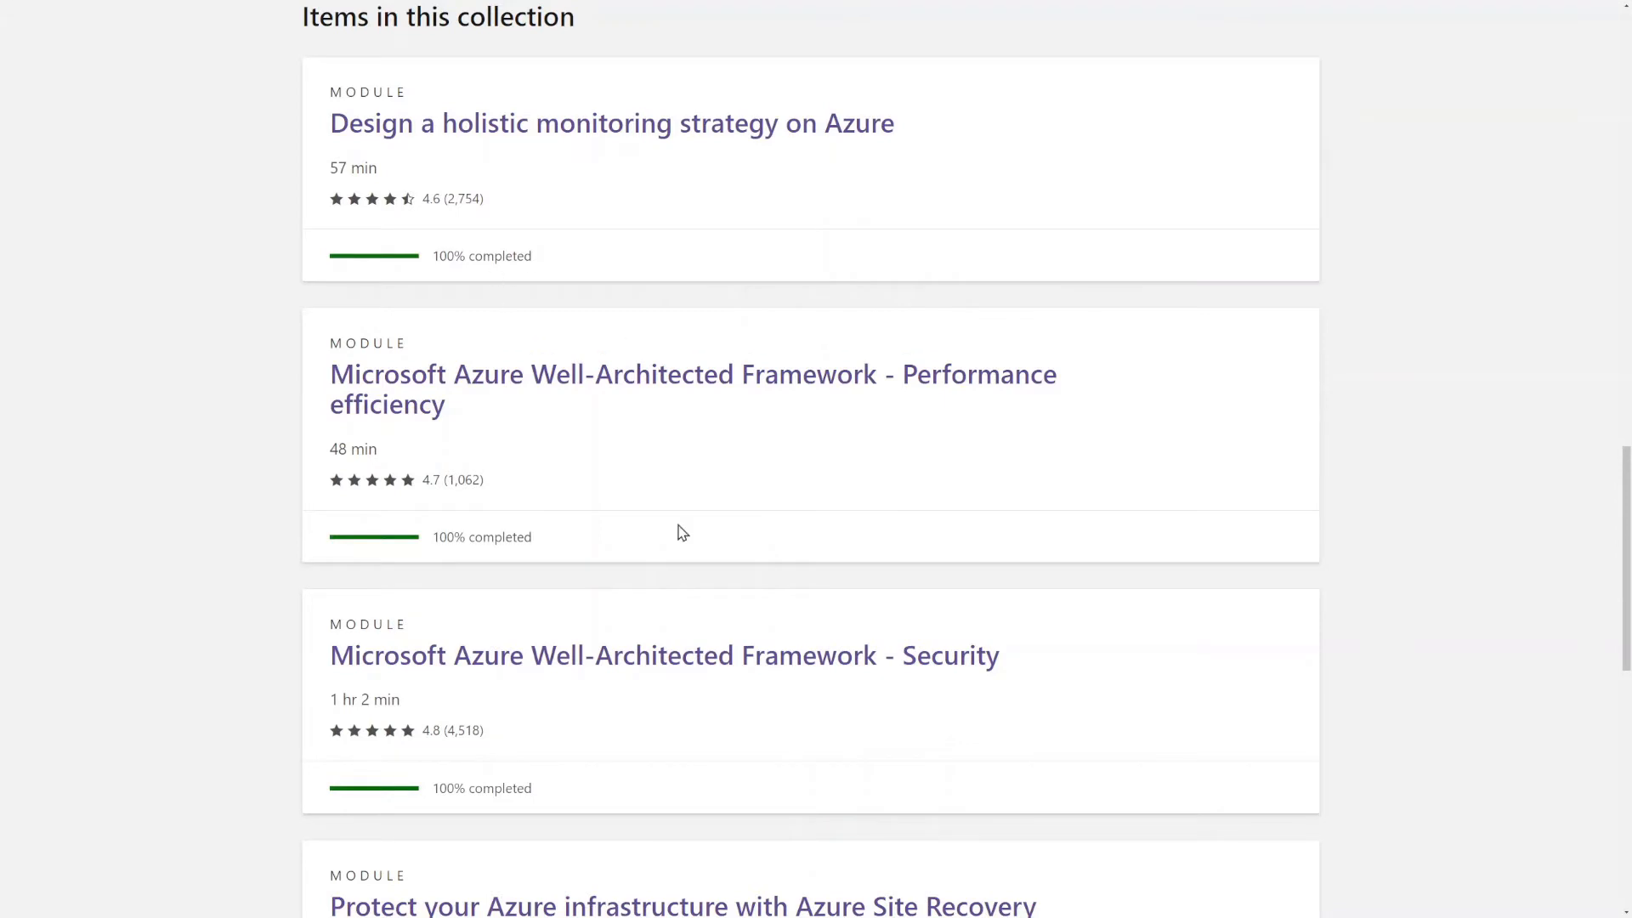
pyautogui.scroll(-3)
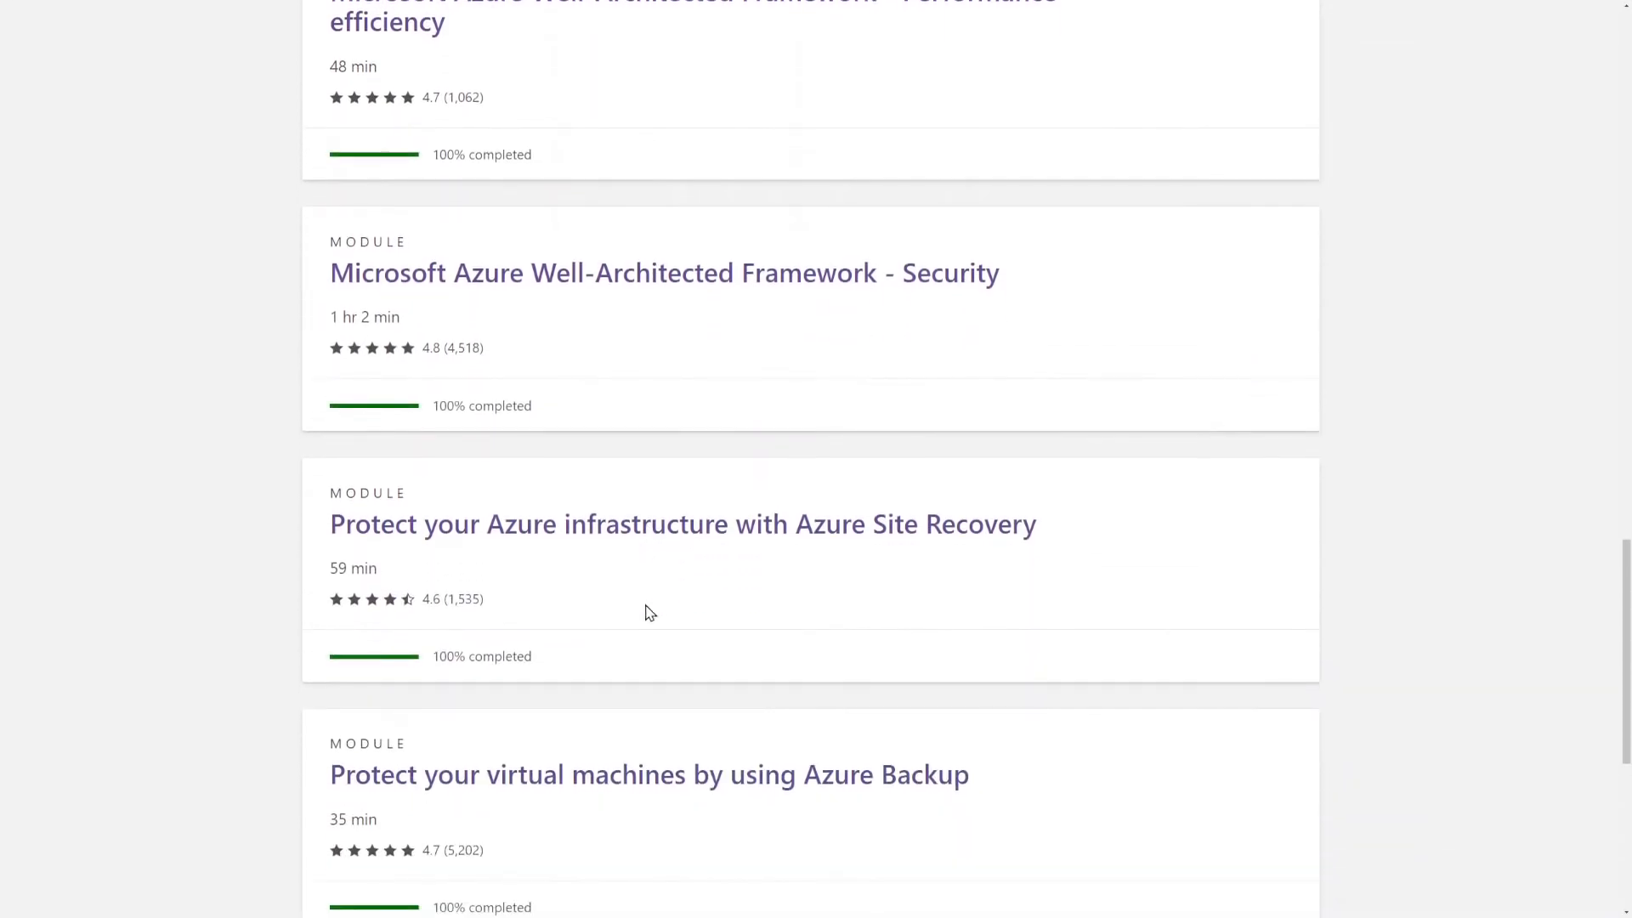
pyautogui.scroll(-3)
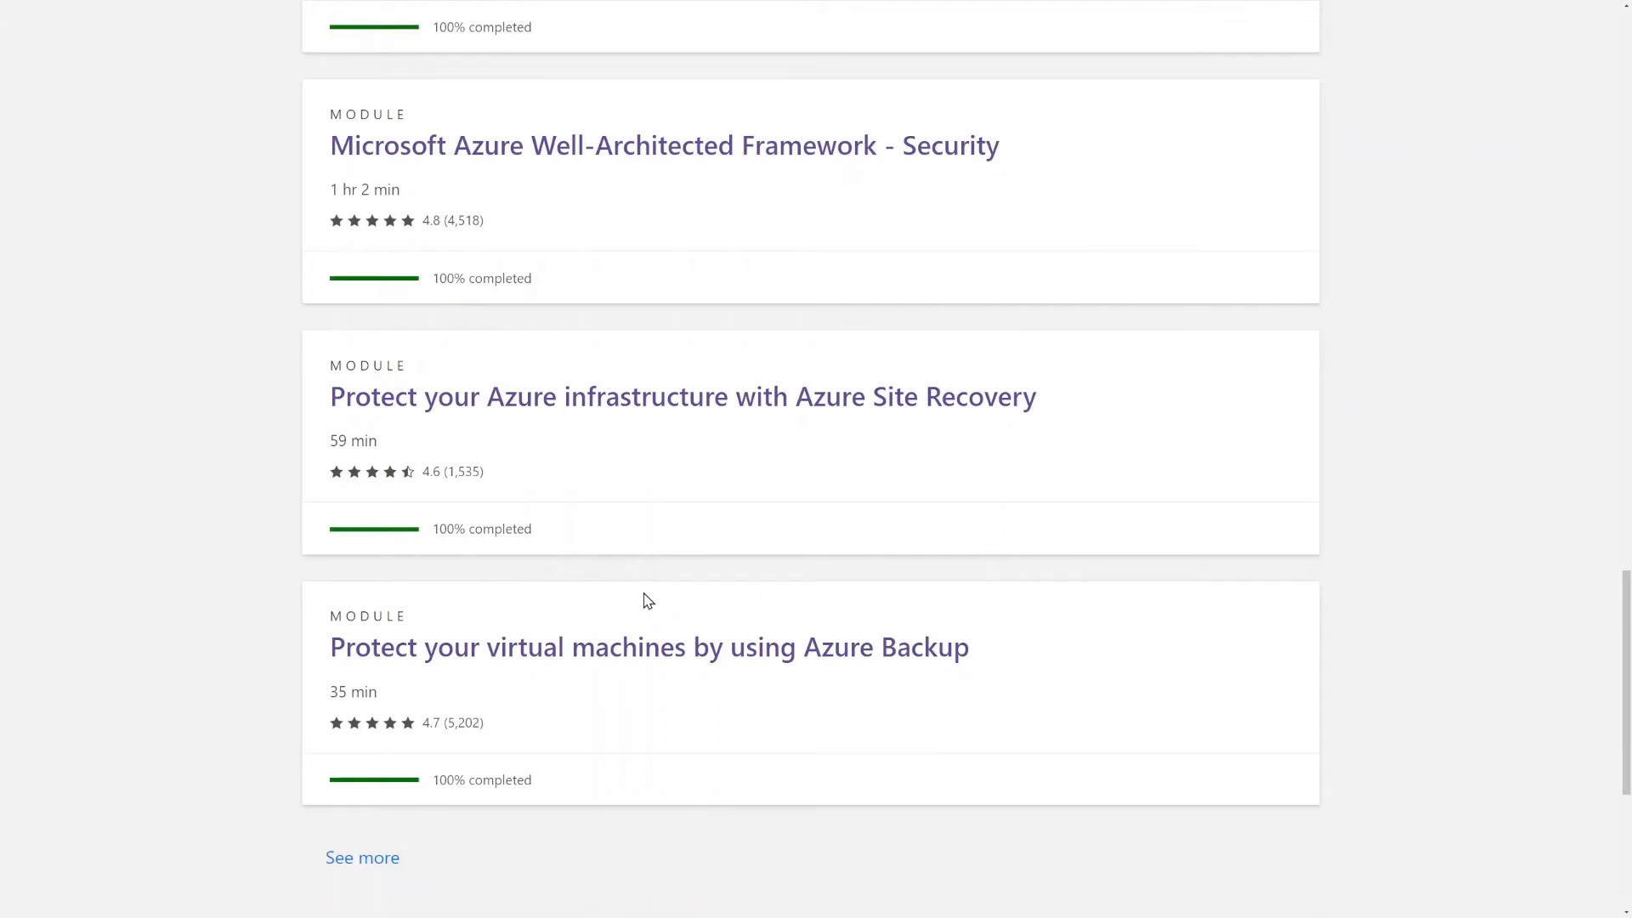
pyautogui.scroll(-3)
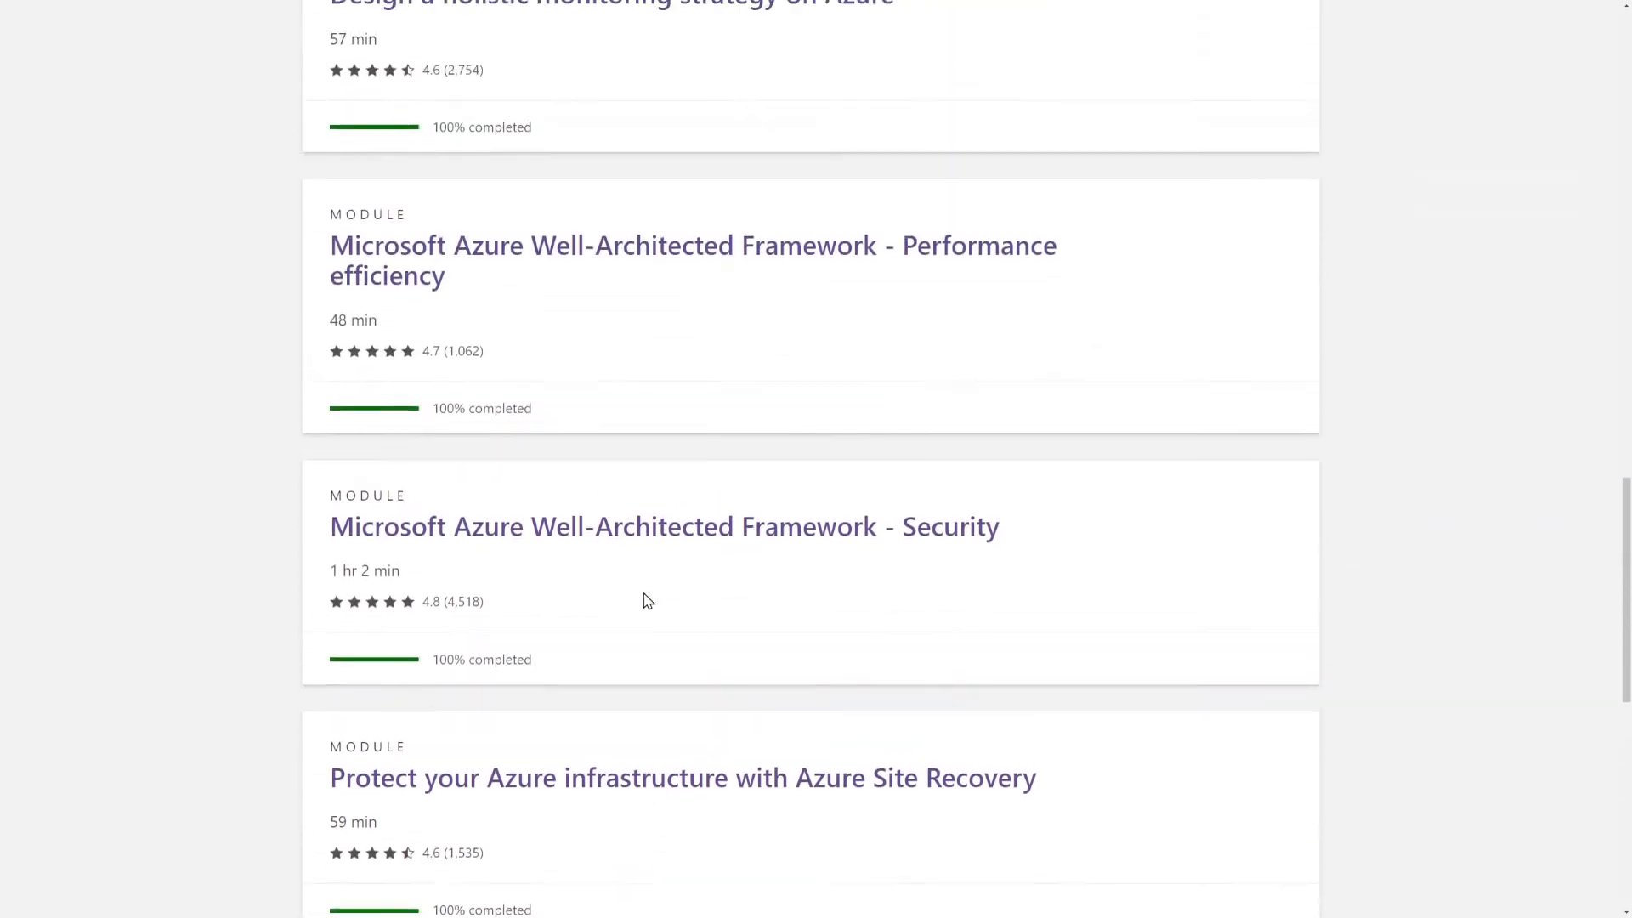
pyautogui.scroll(3)
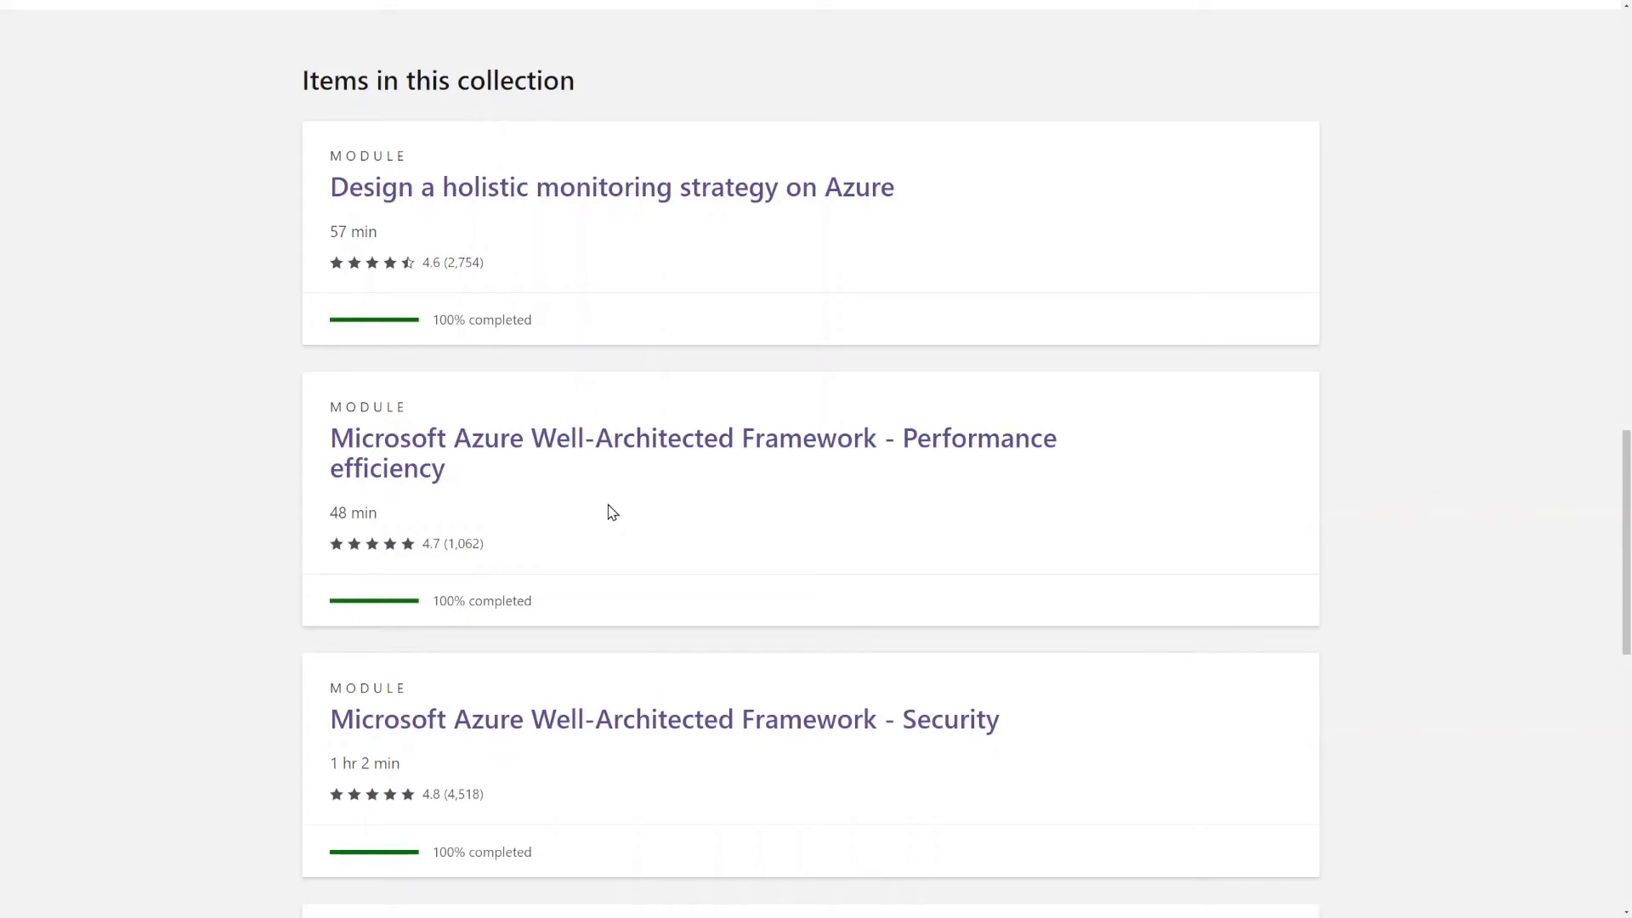
pyautogui.moveTo(657, 386)
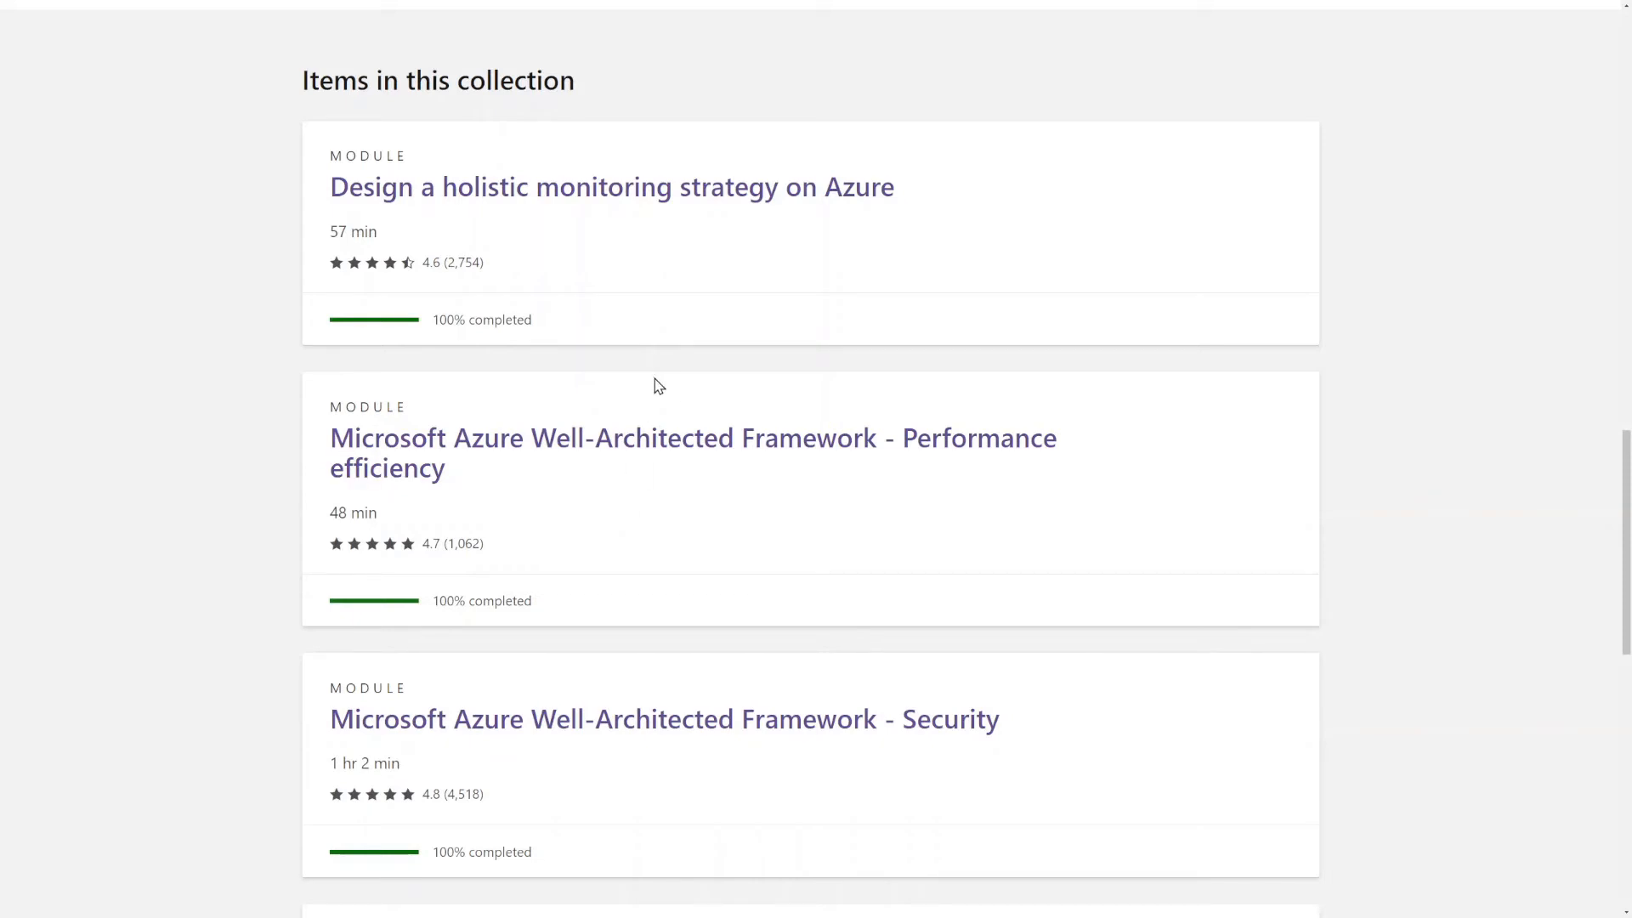
pyautogui.moveTo(717, 354)
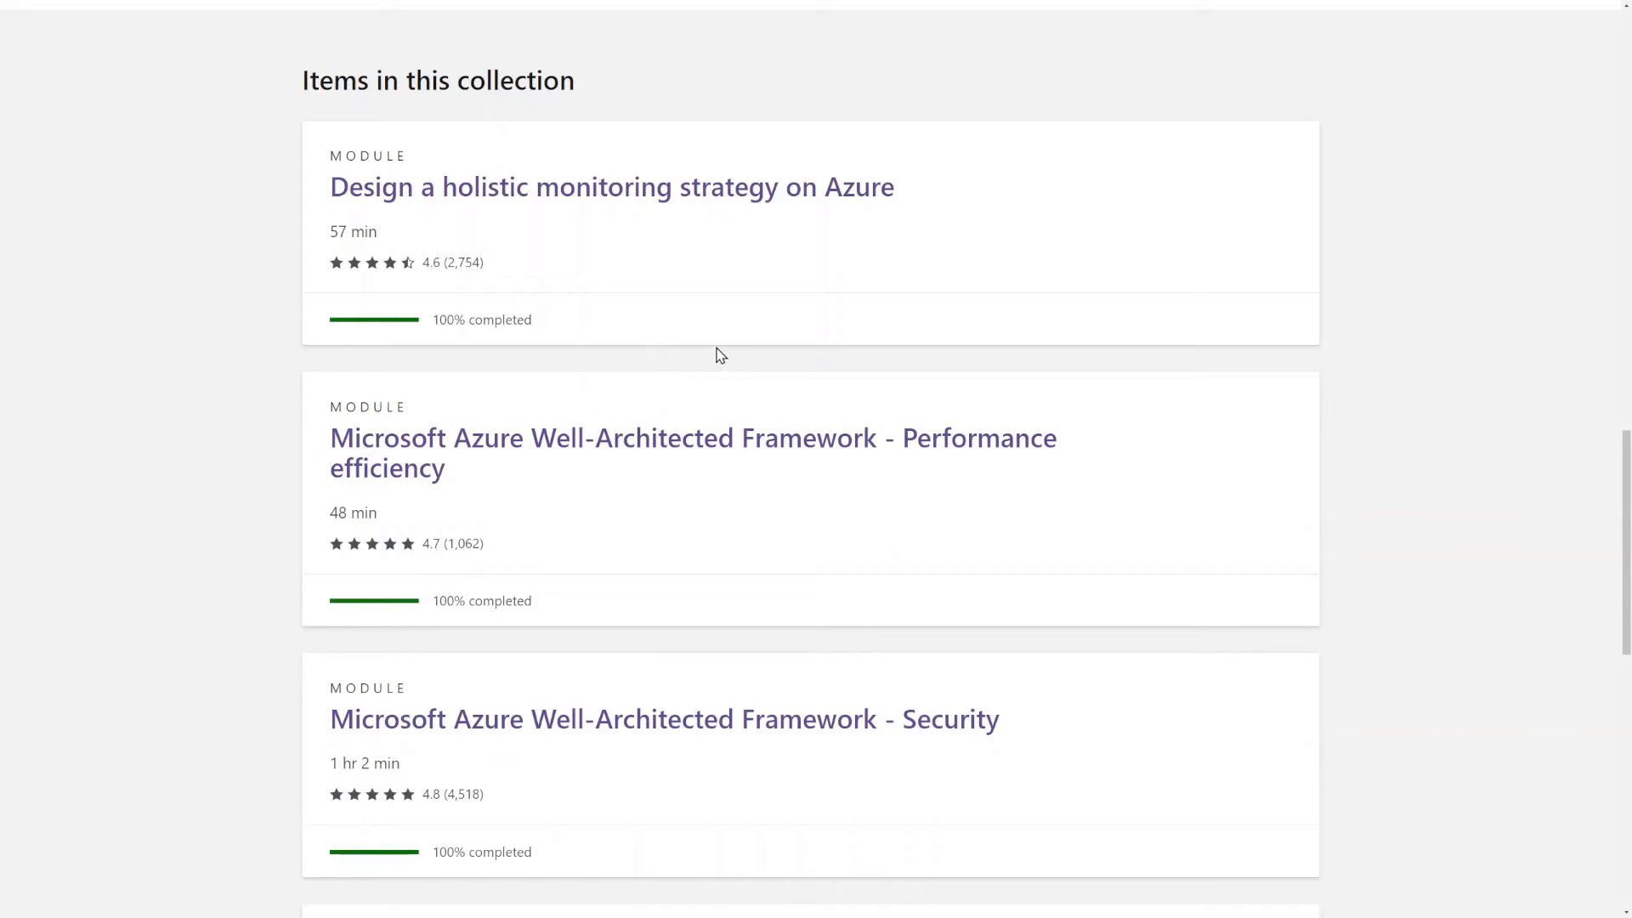
pyautogui.moveTo(708, 309)
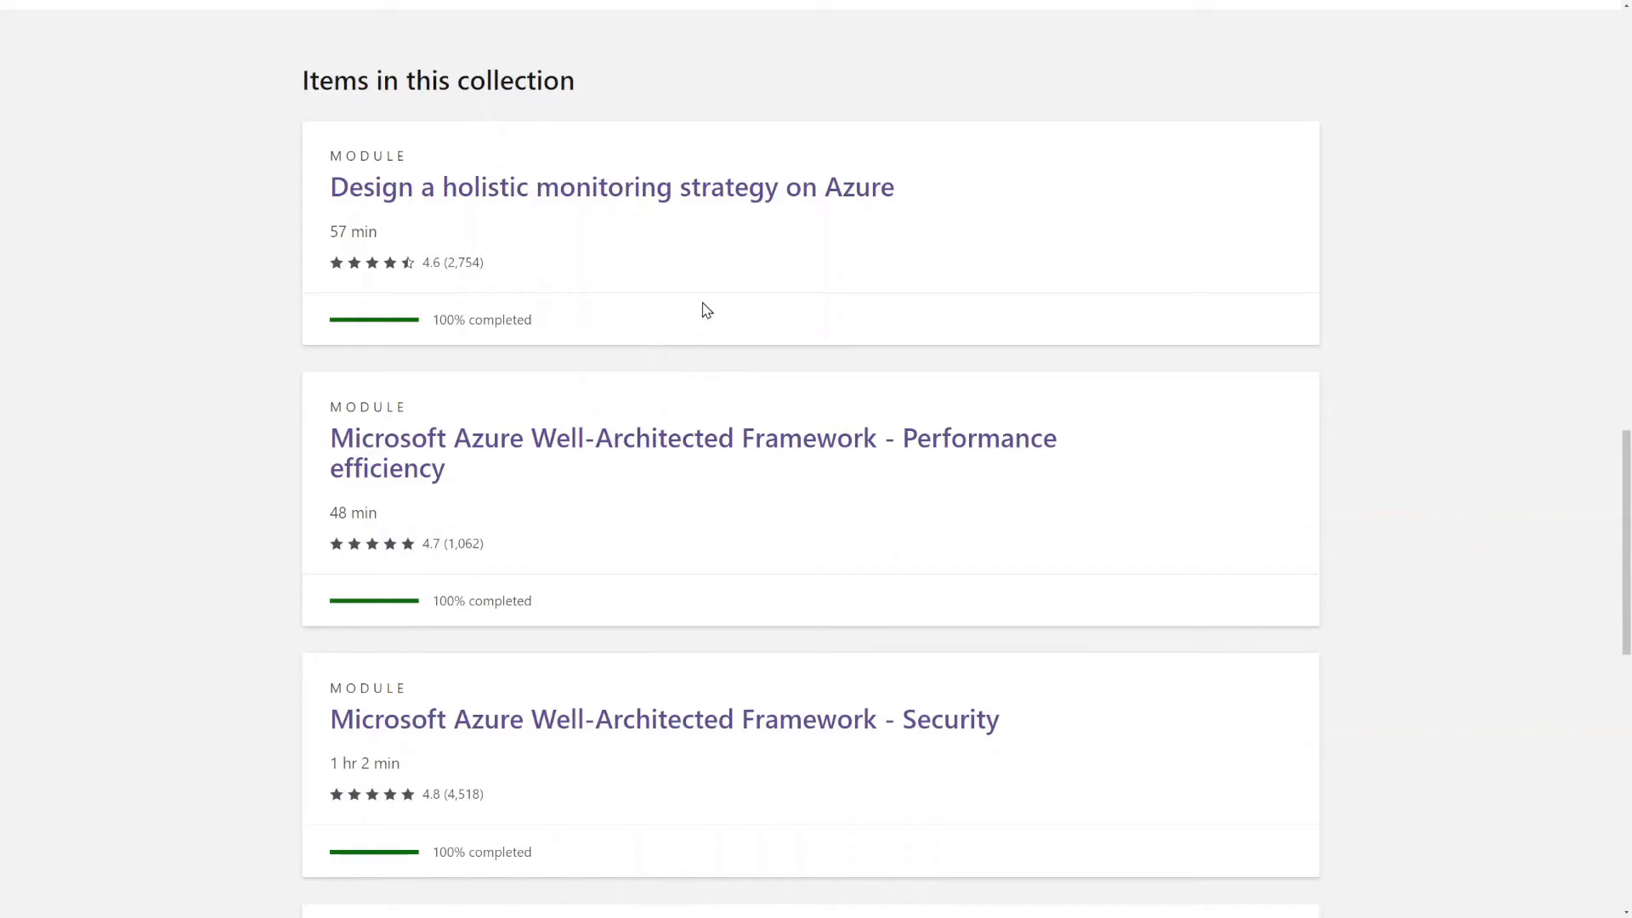
pyautogui.moveTo(707, 189)
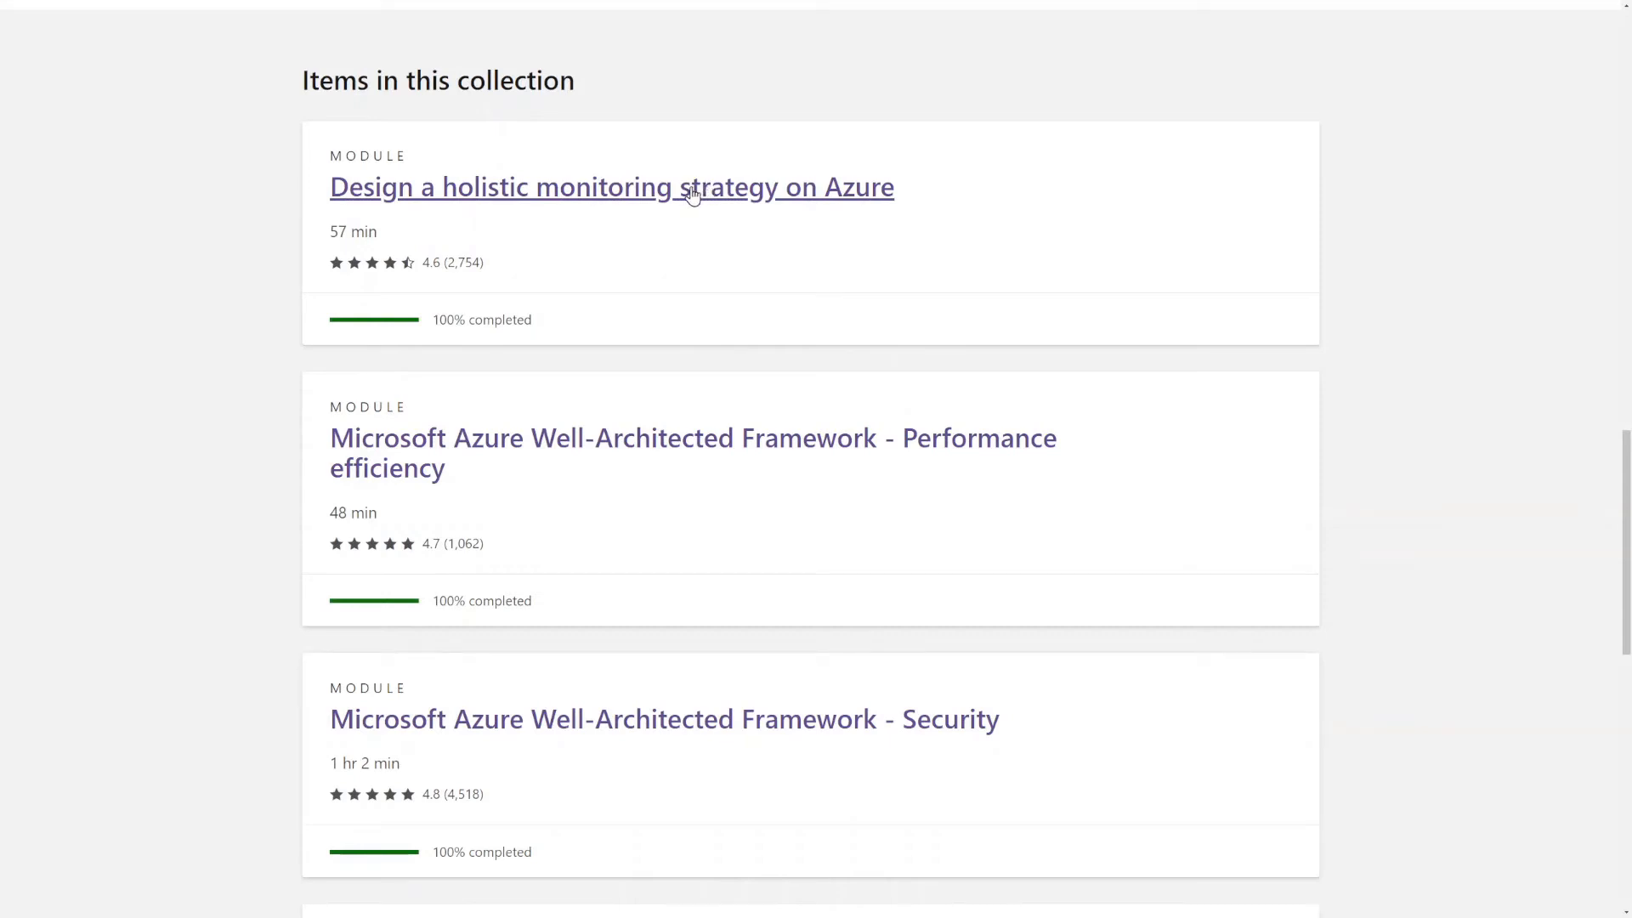
# - Open the Design a holistic monitoring strategy on Azure module and scroll to its completed unit list
pyautogui.click(610, 187)
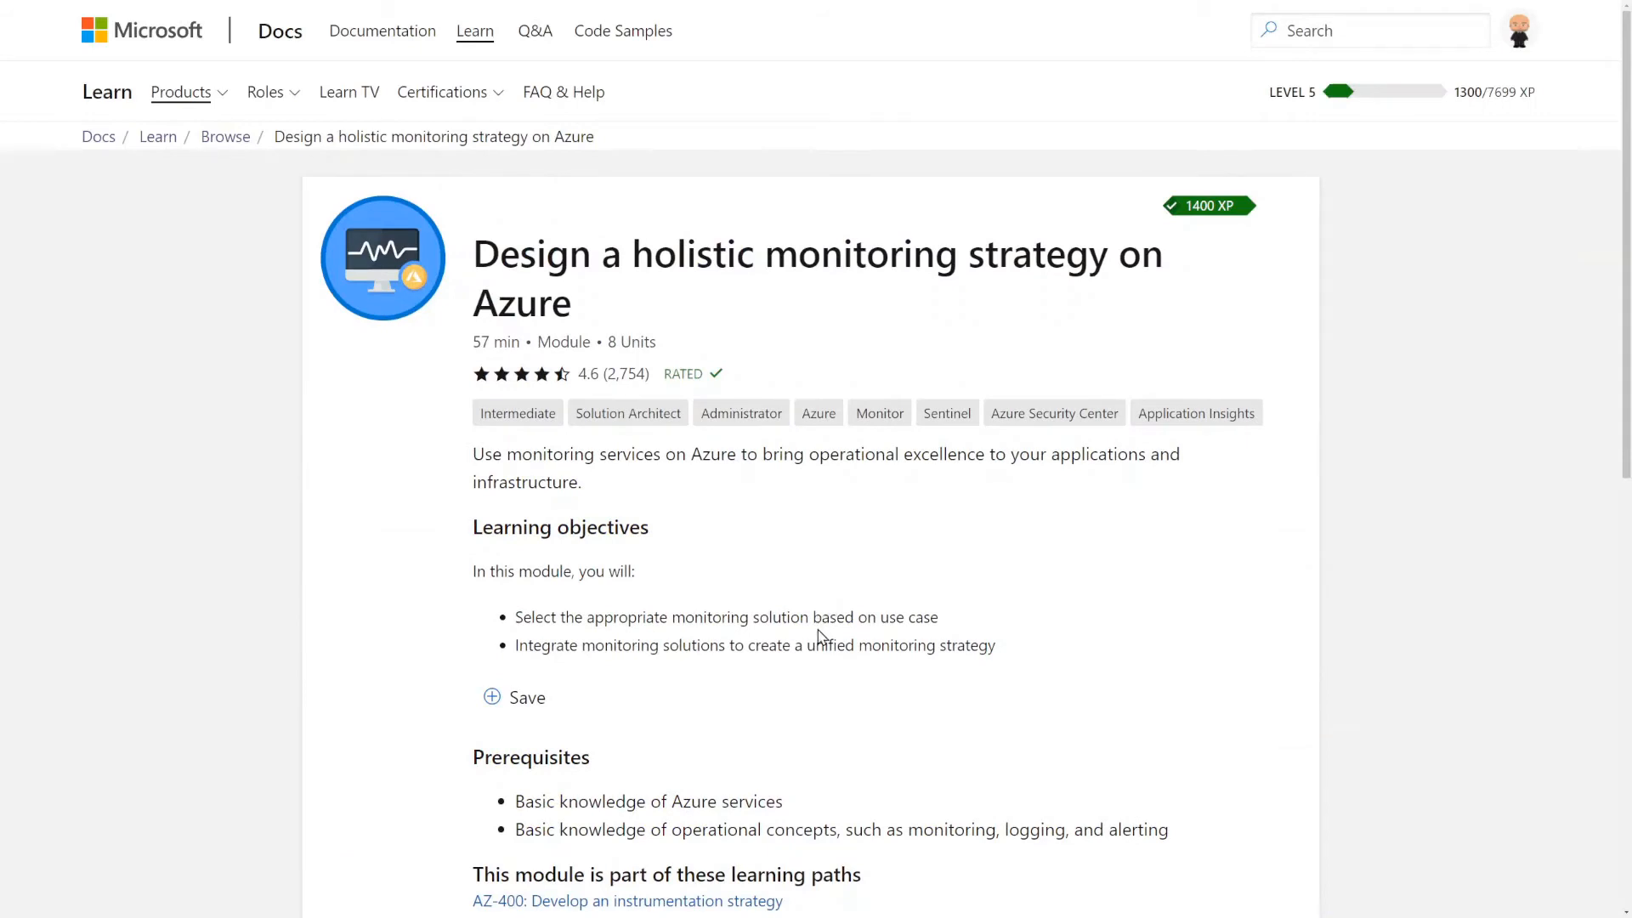
pyautogui.moveTo(818, 636)
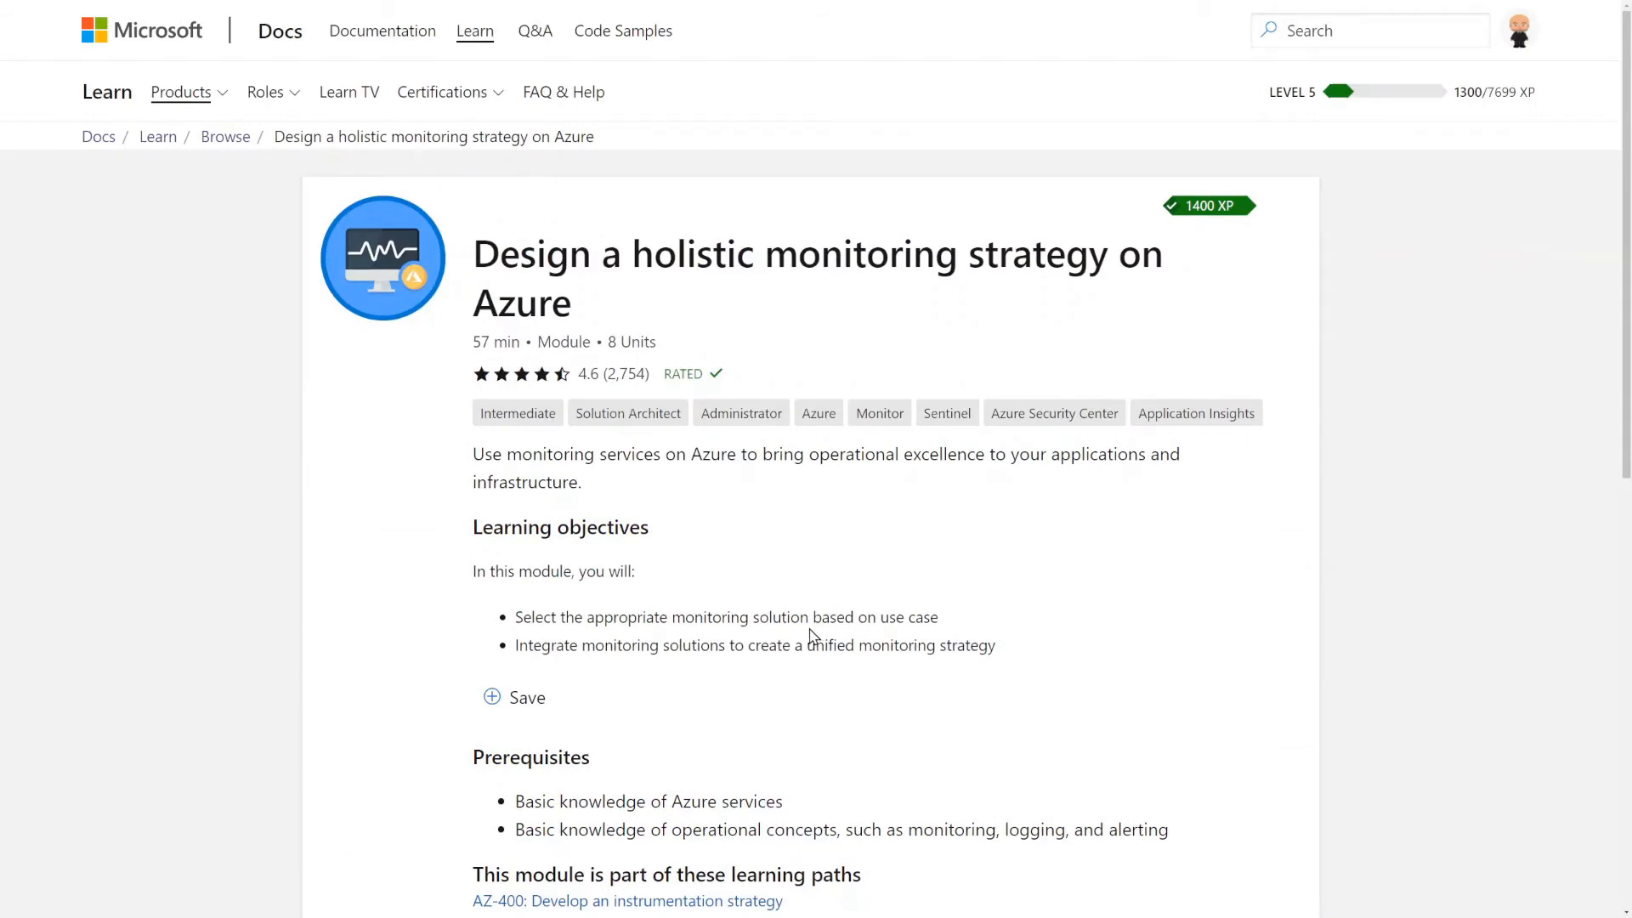
pyautogui.scroll(-3)
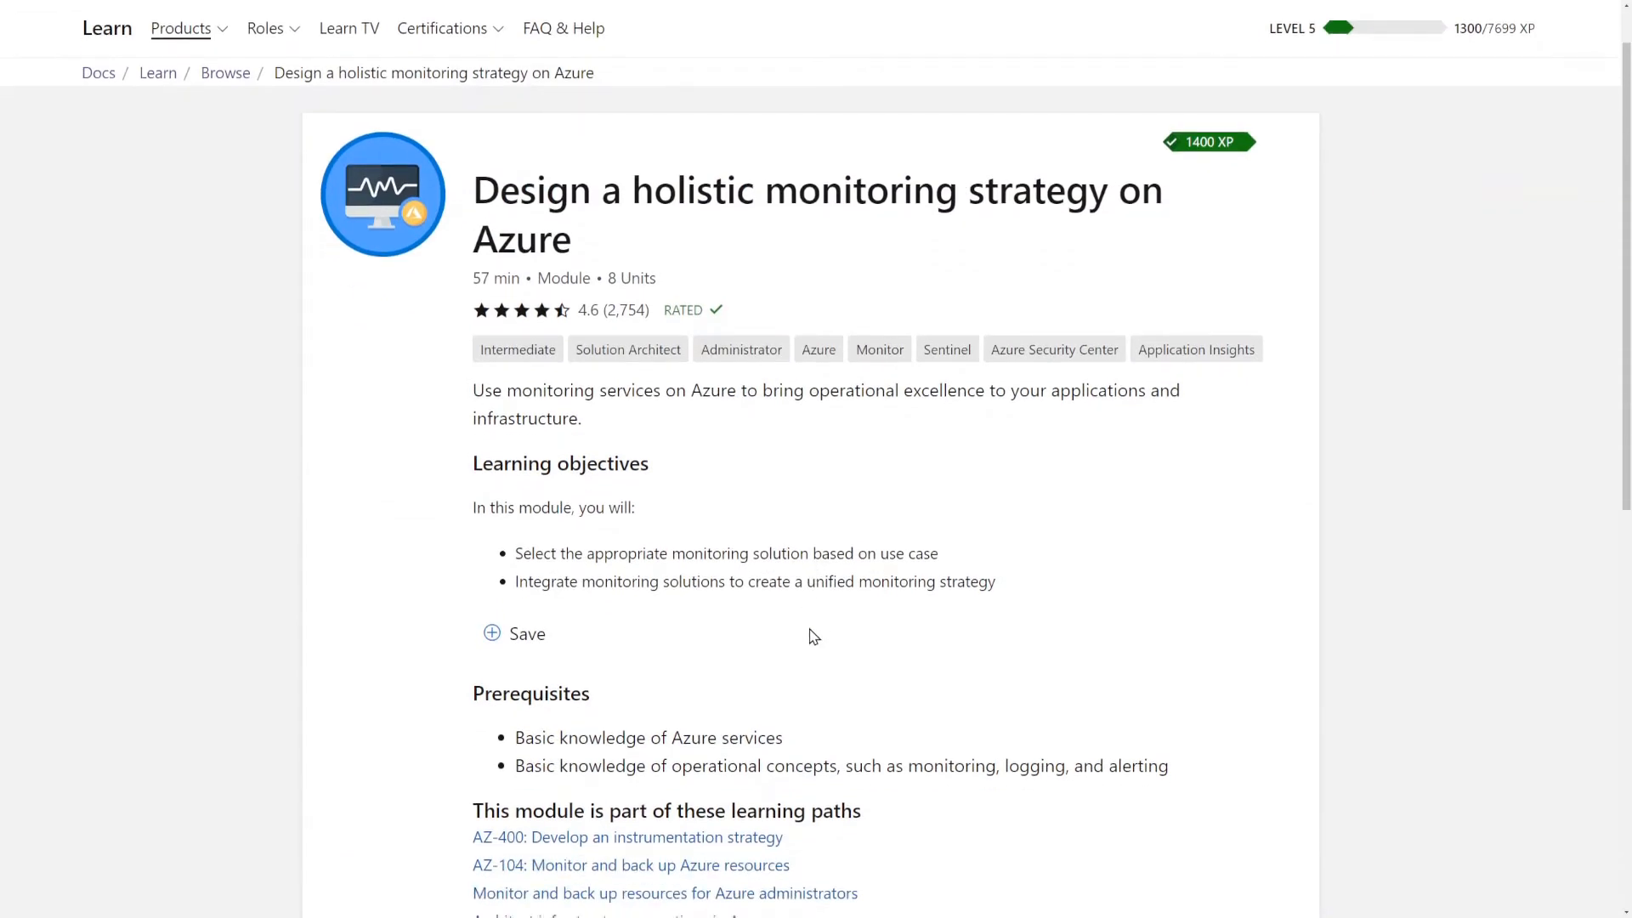
pyautogui.moveTo(796, 605)
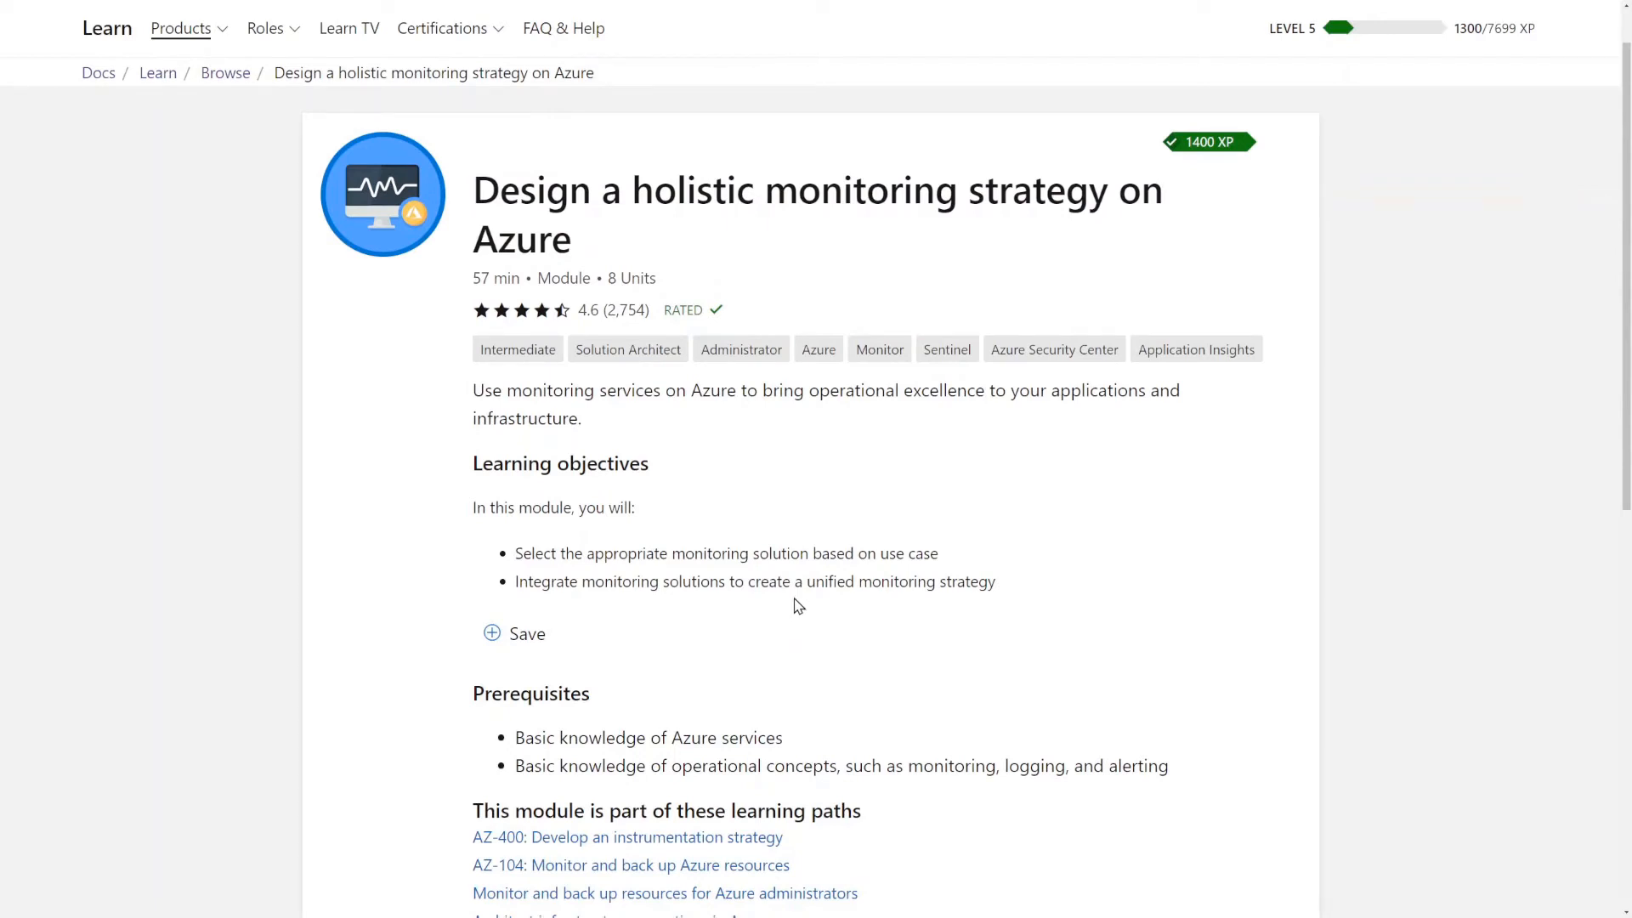
pyautogui.moveTo(810, 605)
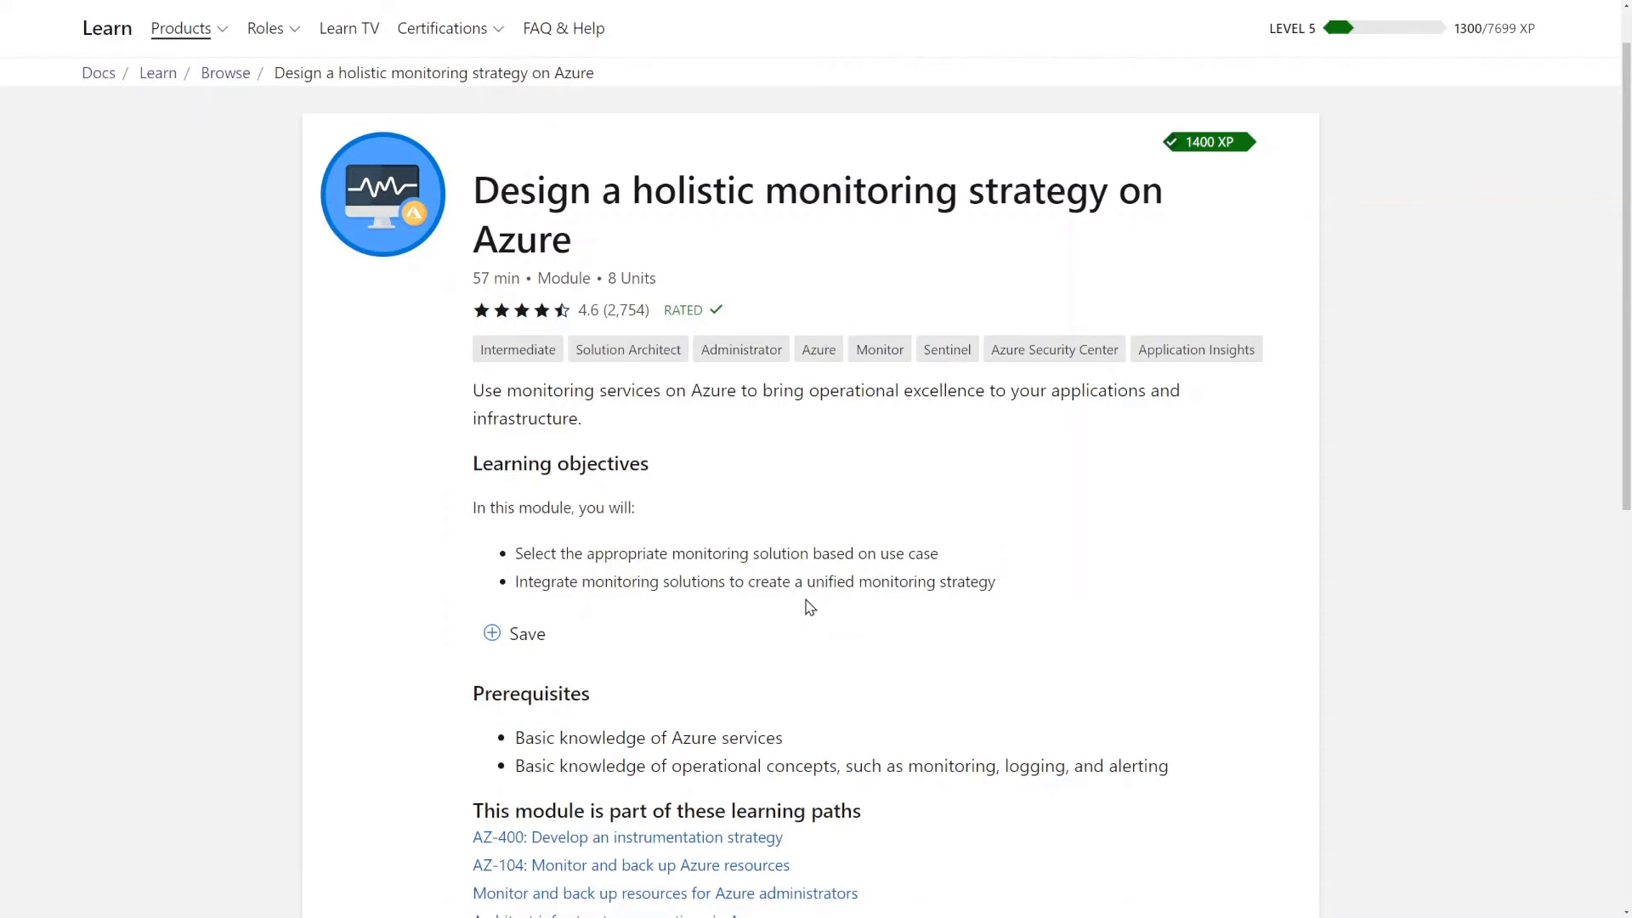
pyautogui.scroll(-3)
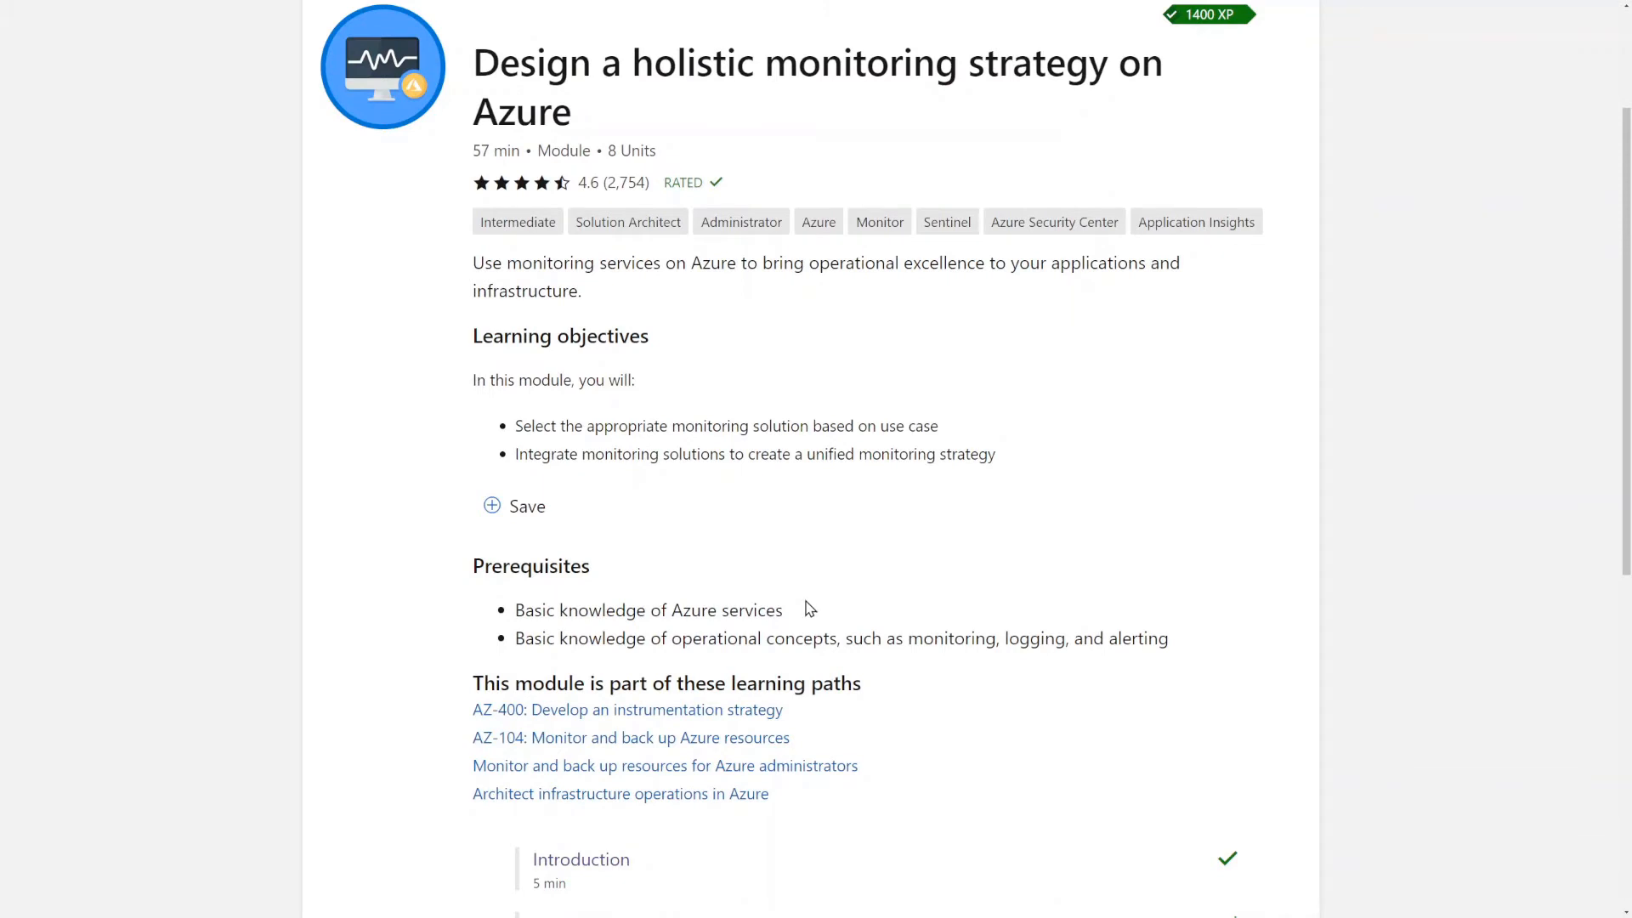
pyautogui.scroll(-3)
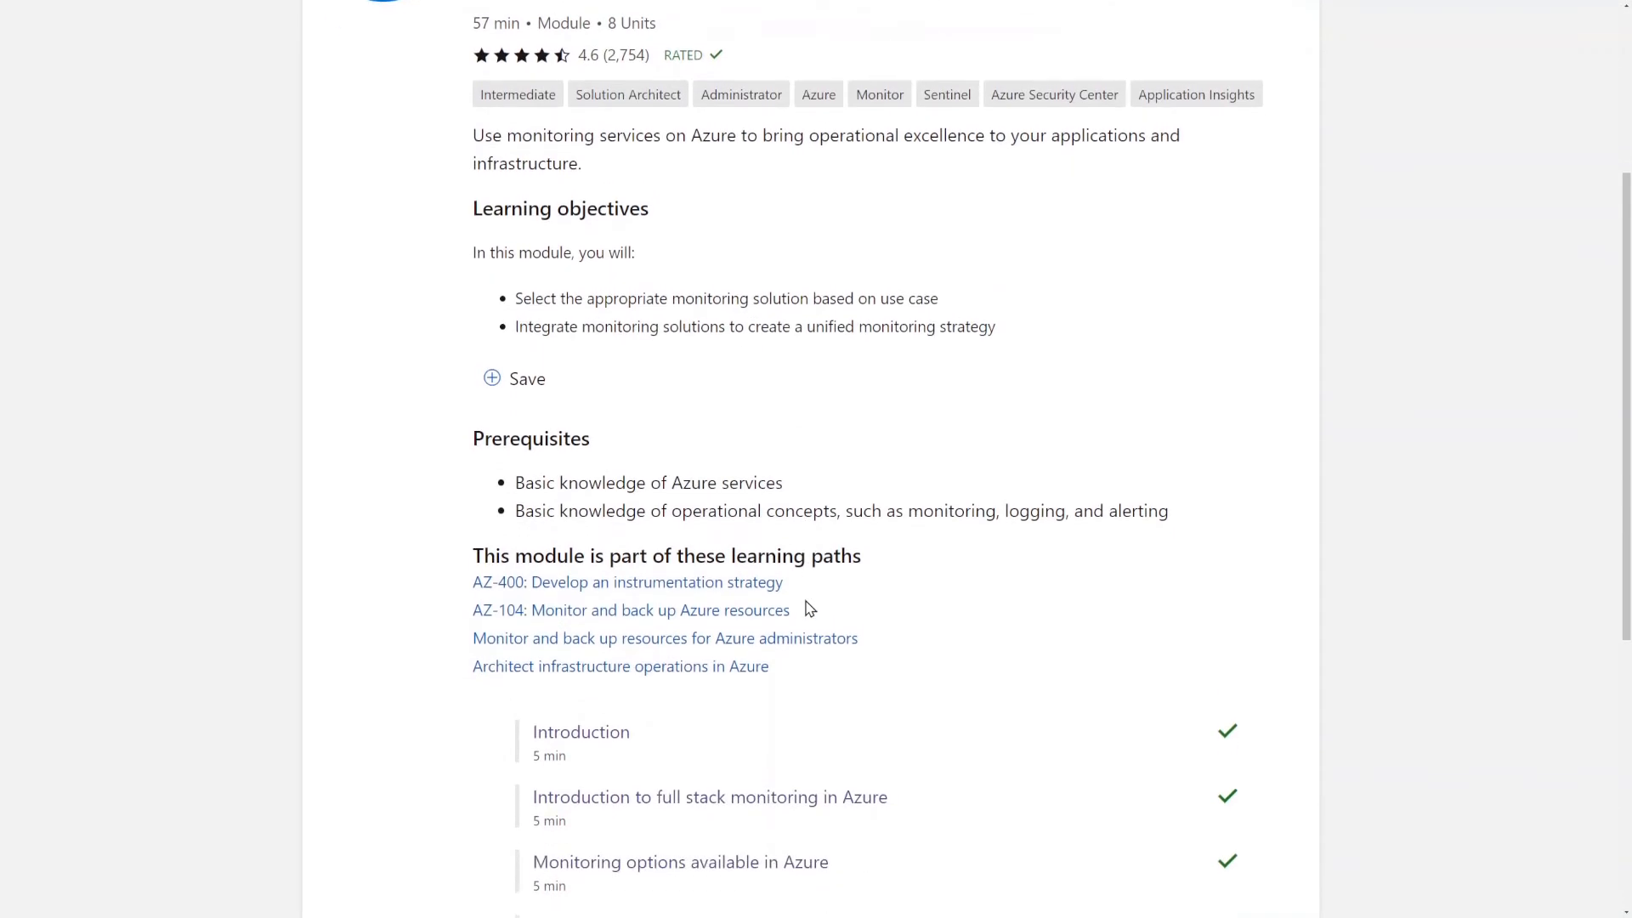
pyautogui.scroll(-3)
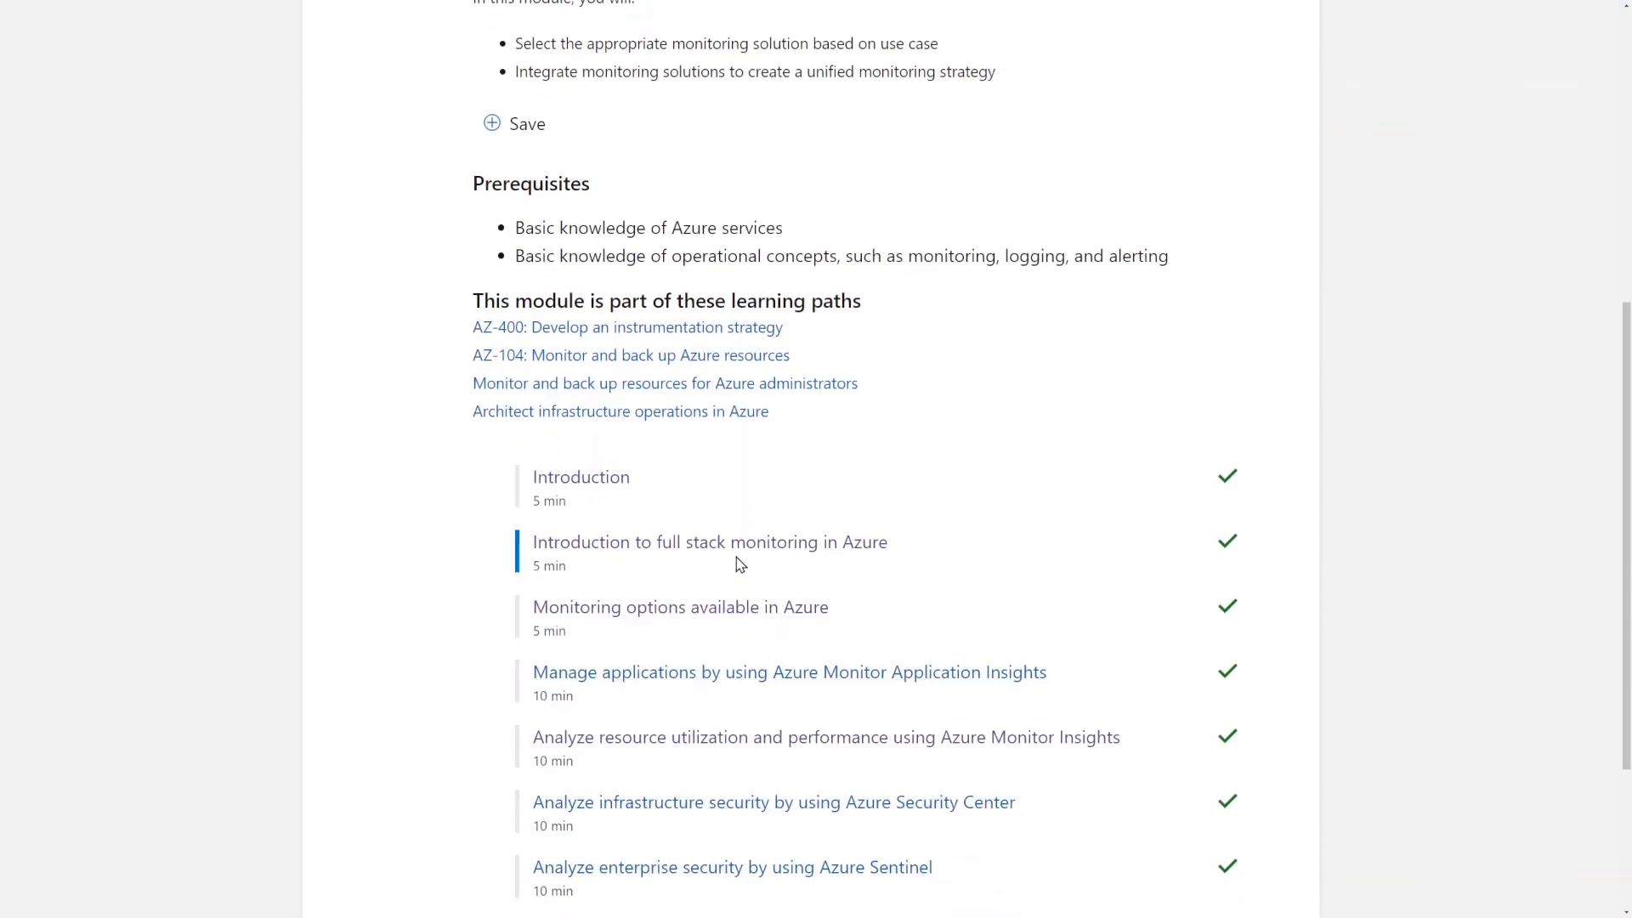
pyautogui.moveTo(666, 570)
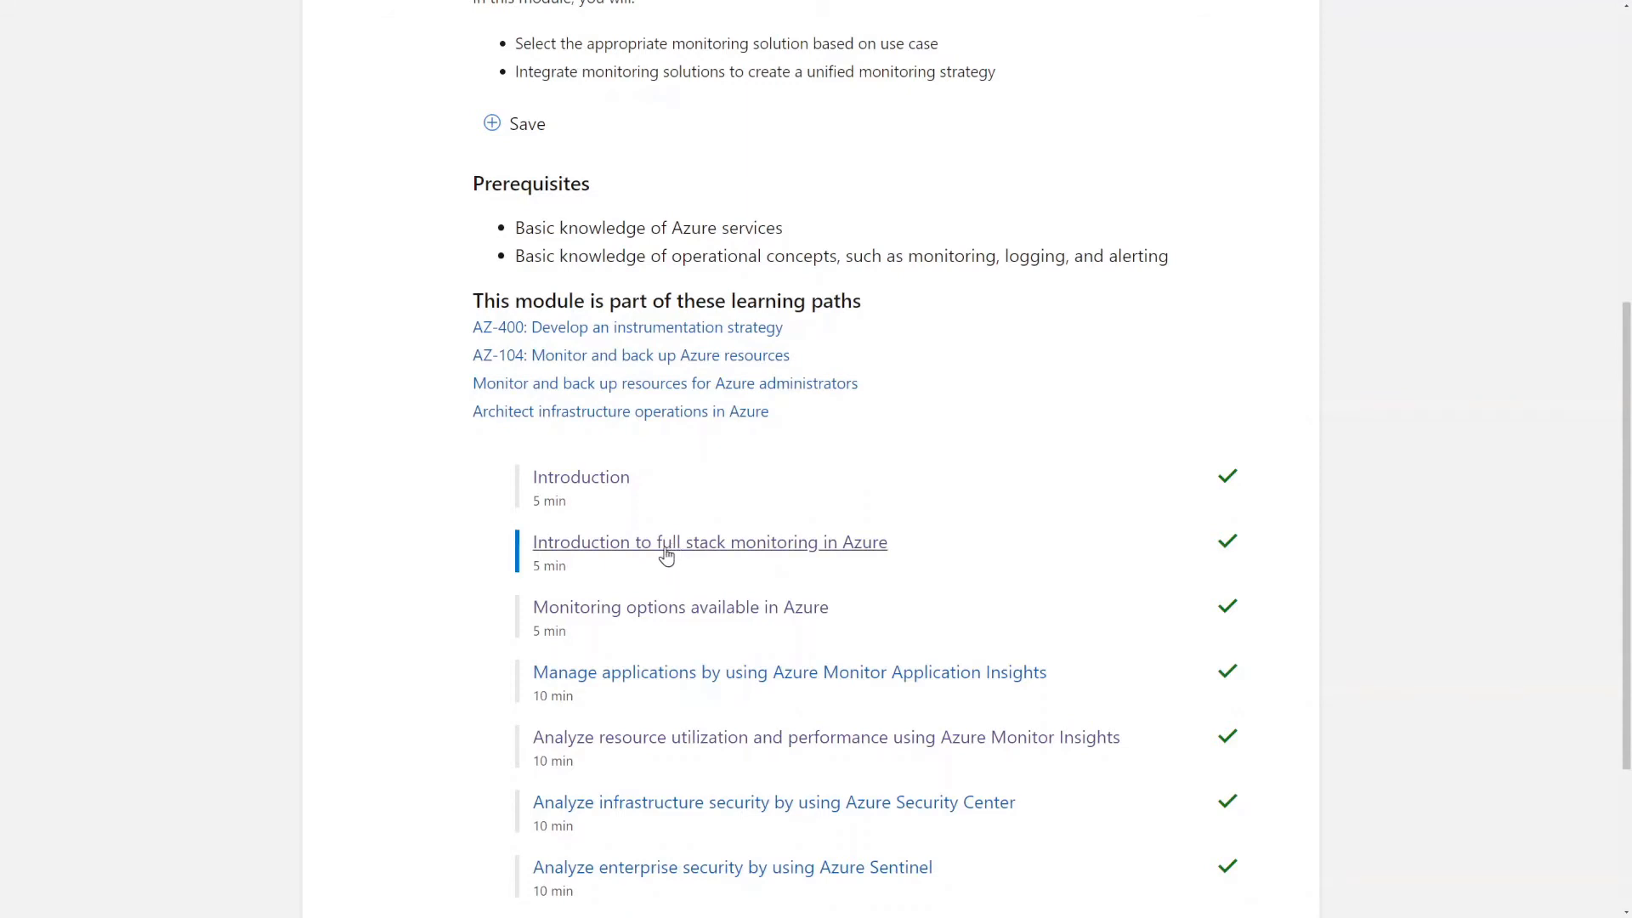
# - Open the Introduction to full stack monitoring in Azure unit and scroll through its content
pyautogui.click(709, 541)
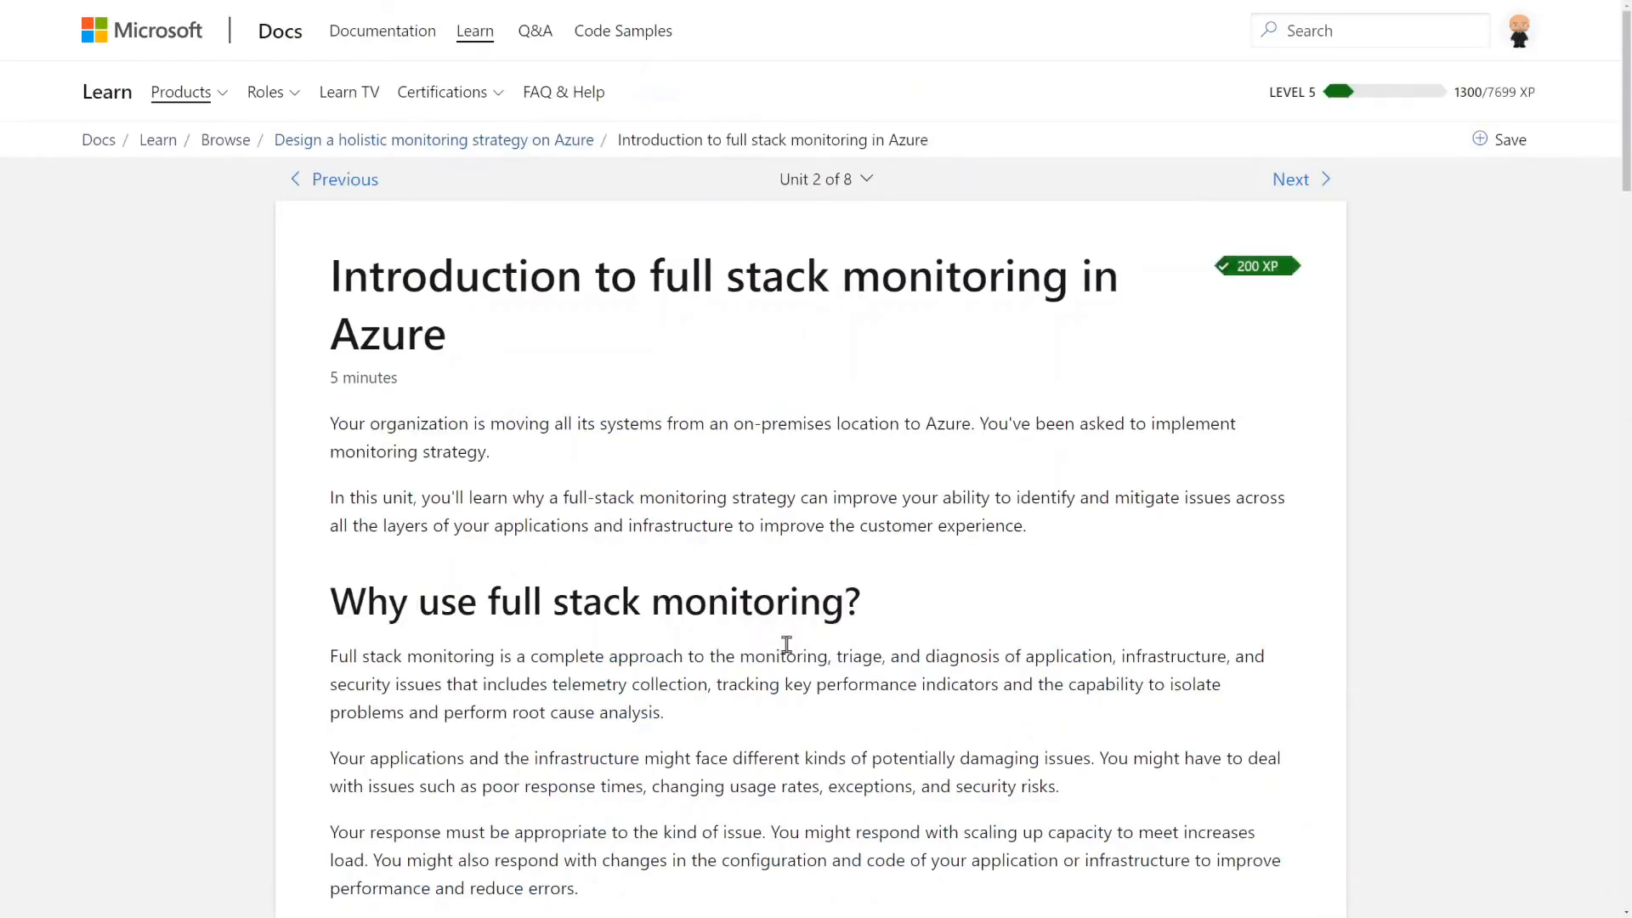
pyautogui.scroll(-3)
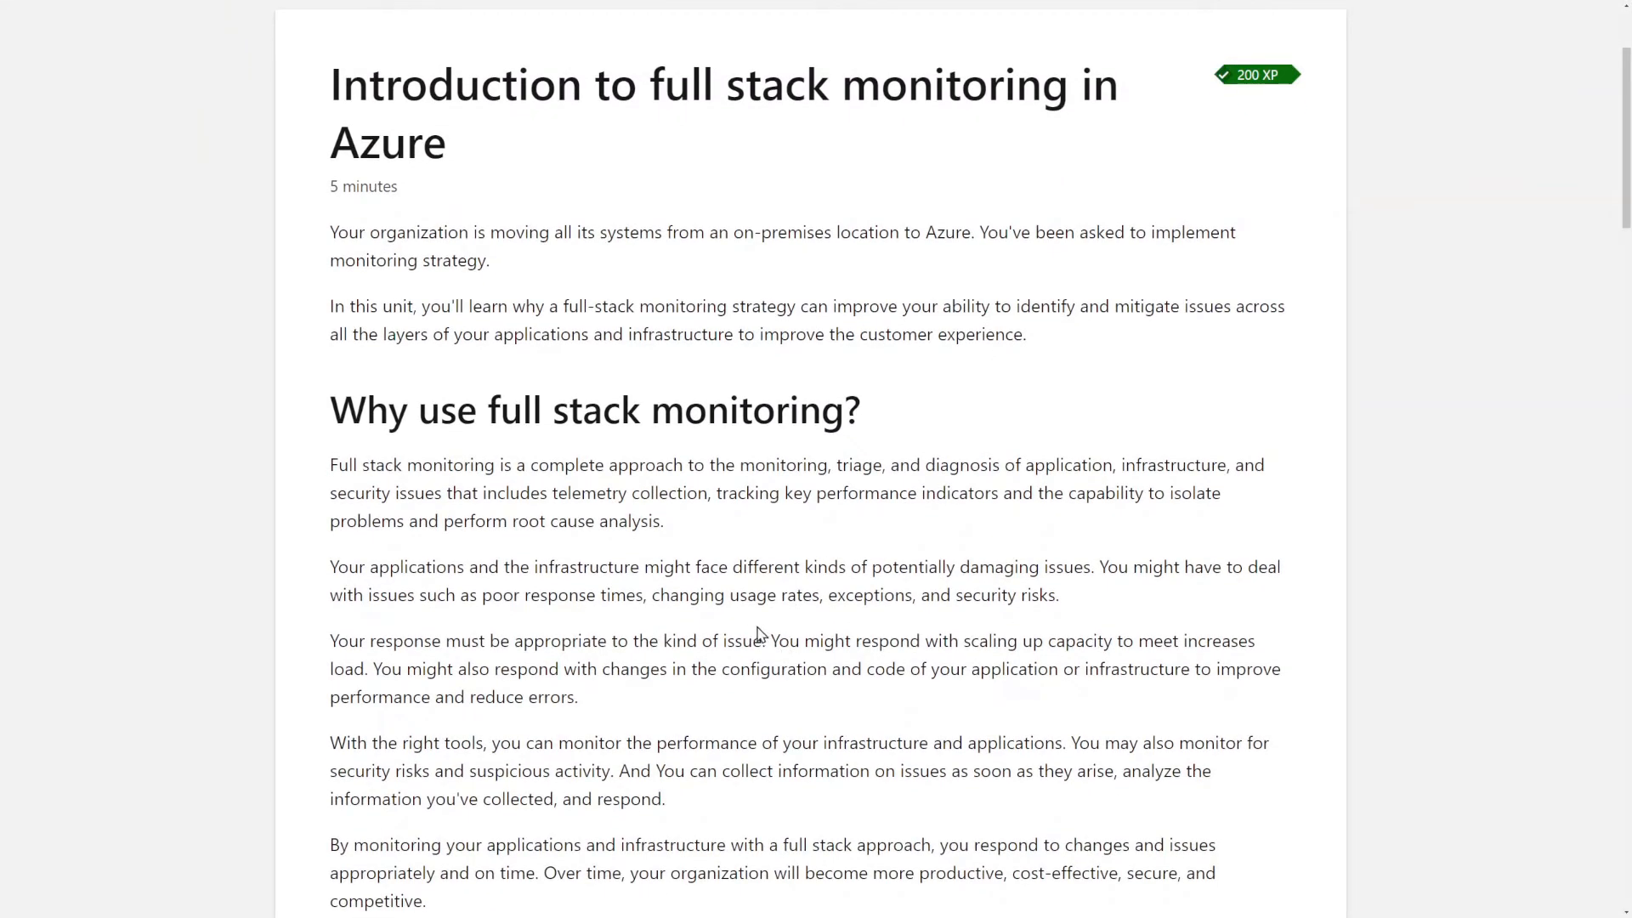
pyautogui.scroll(-3)
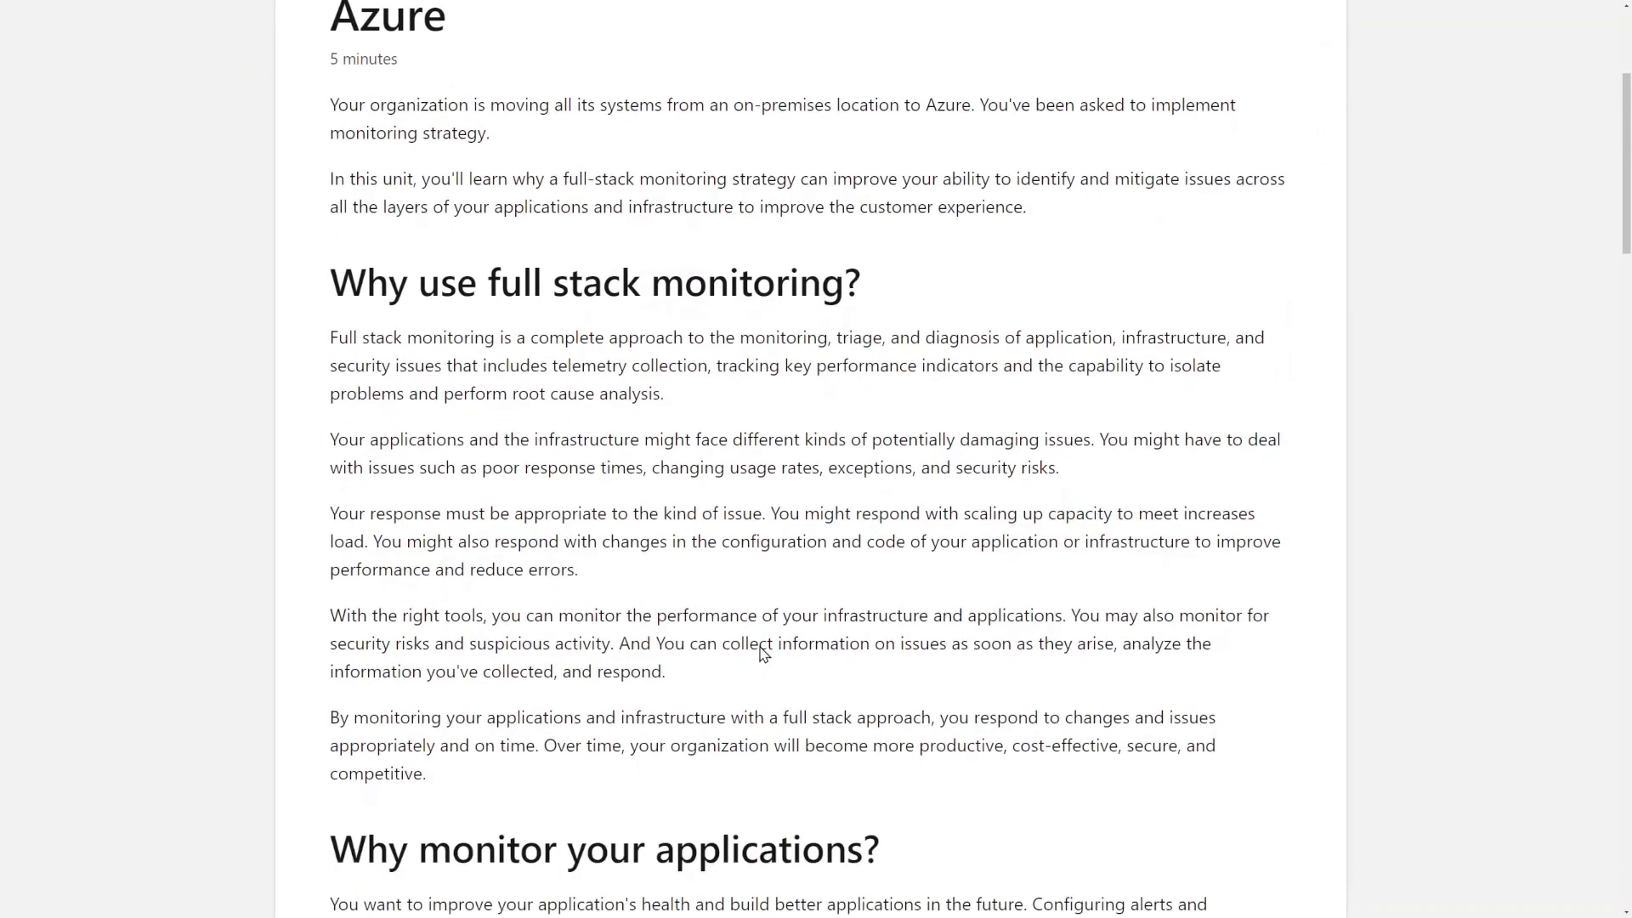
pyautogui.scroll(-3)
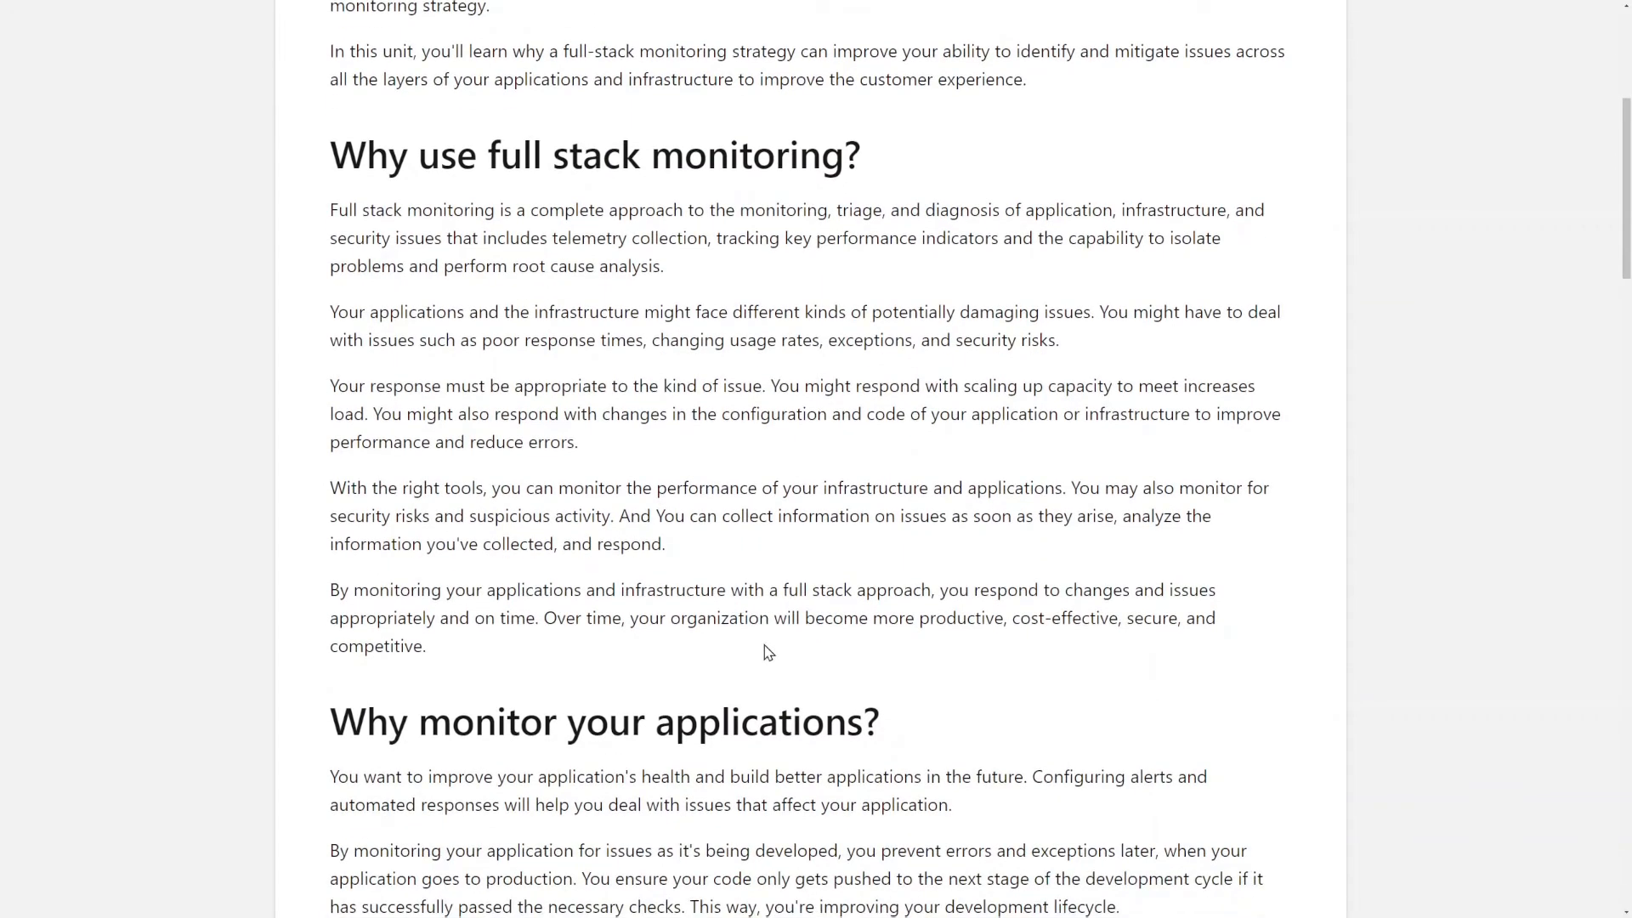
pyautogui.scroll(-3)
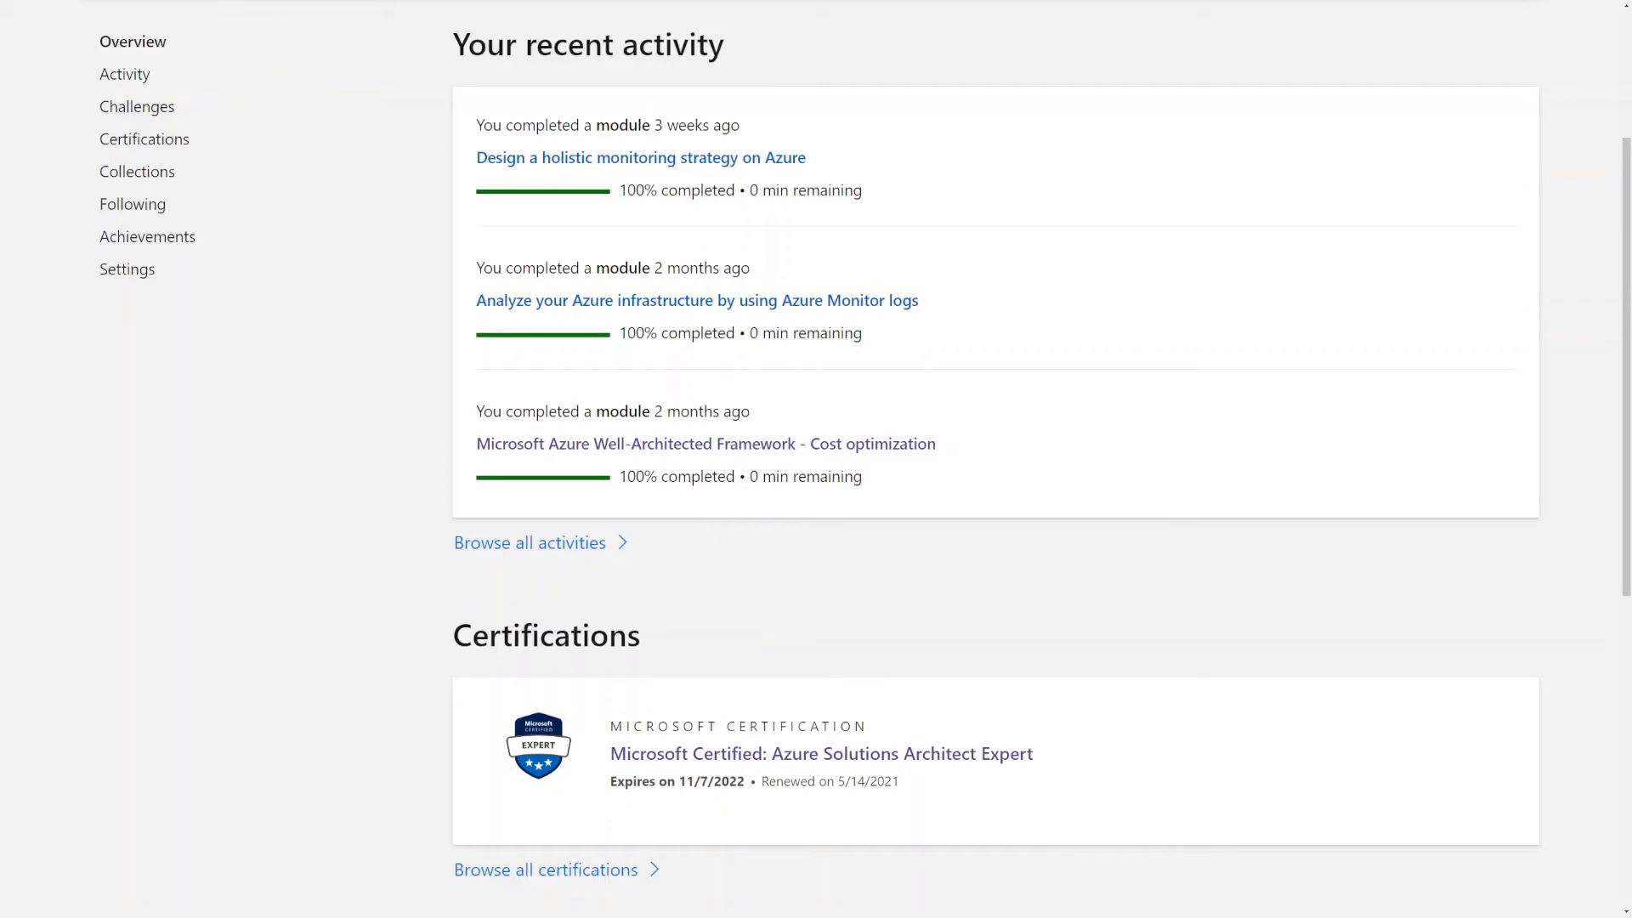
# - Scroll the profile overview down to the Achievements section to reach the full earned-badges page
pyautogui.scroll(-3)
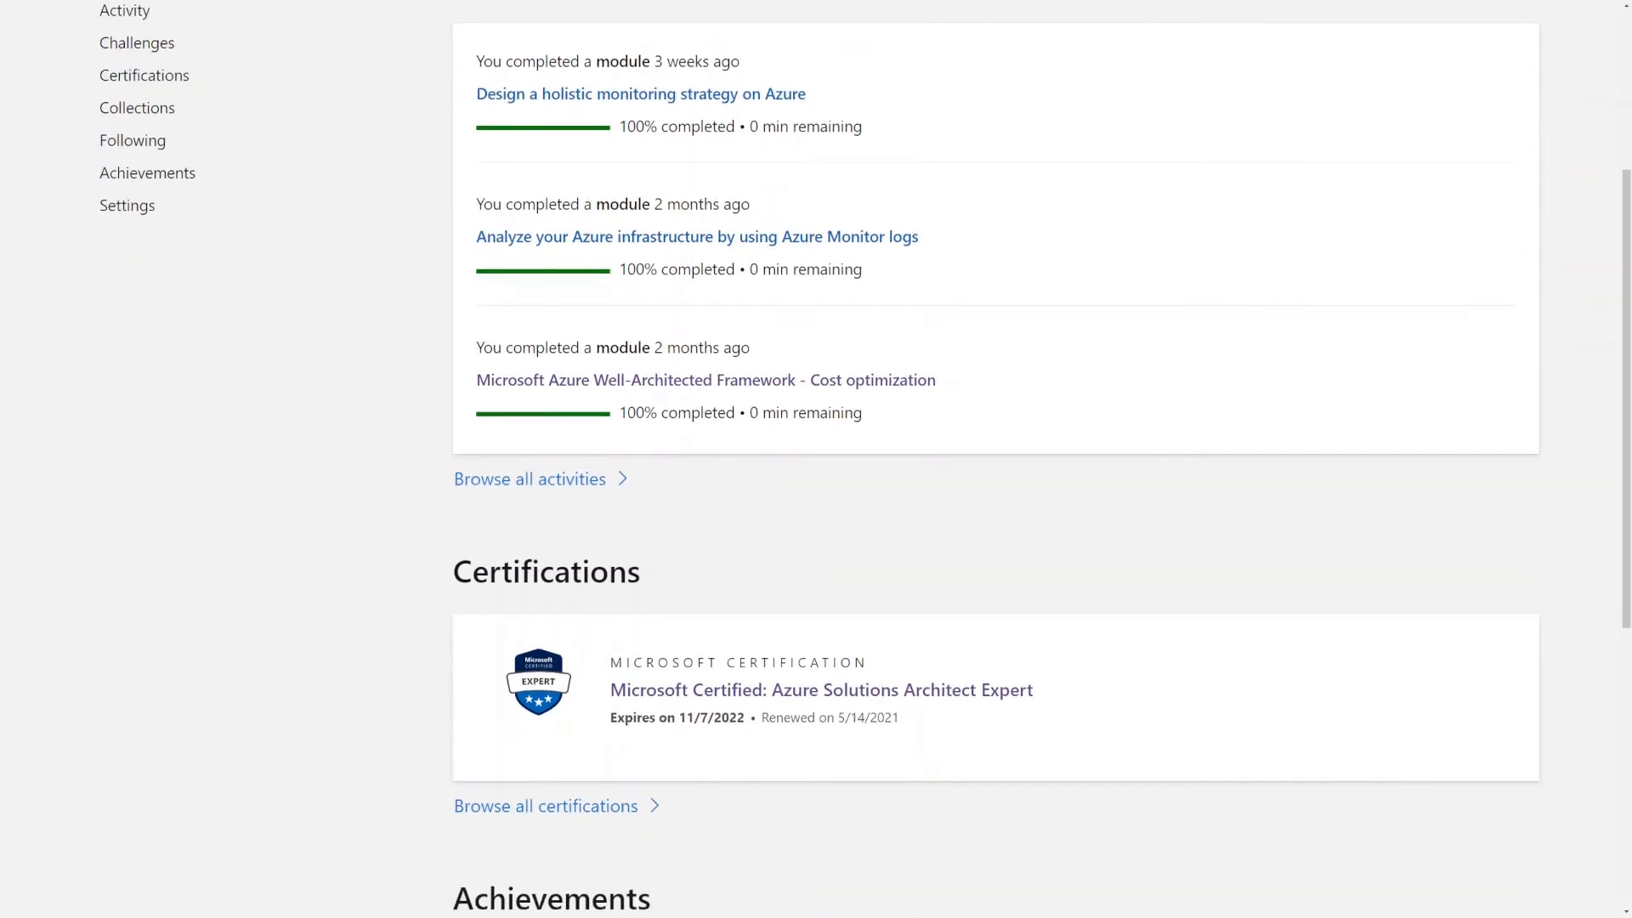
pyautogui.scroll(-3)
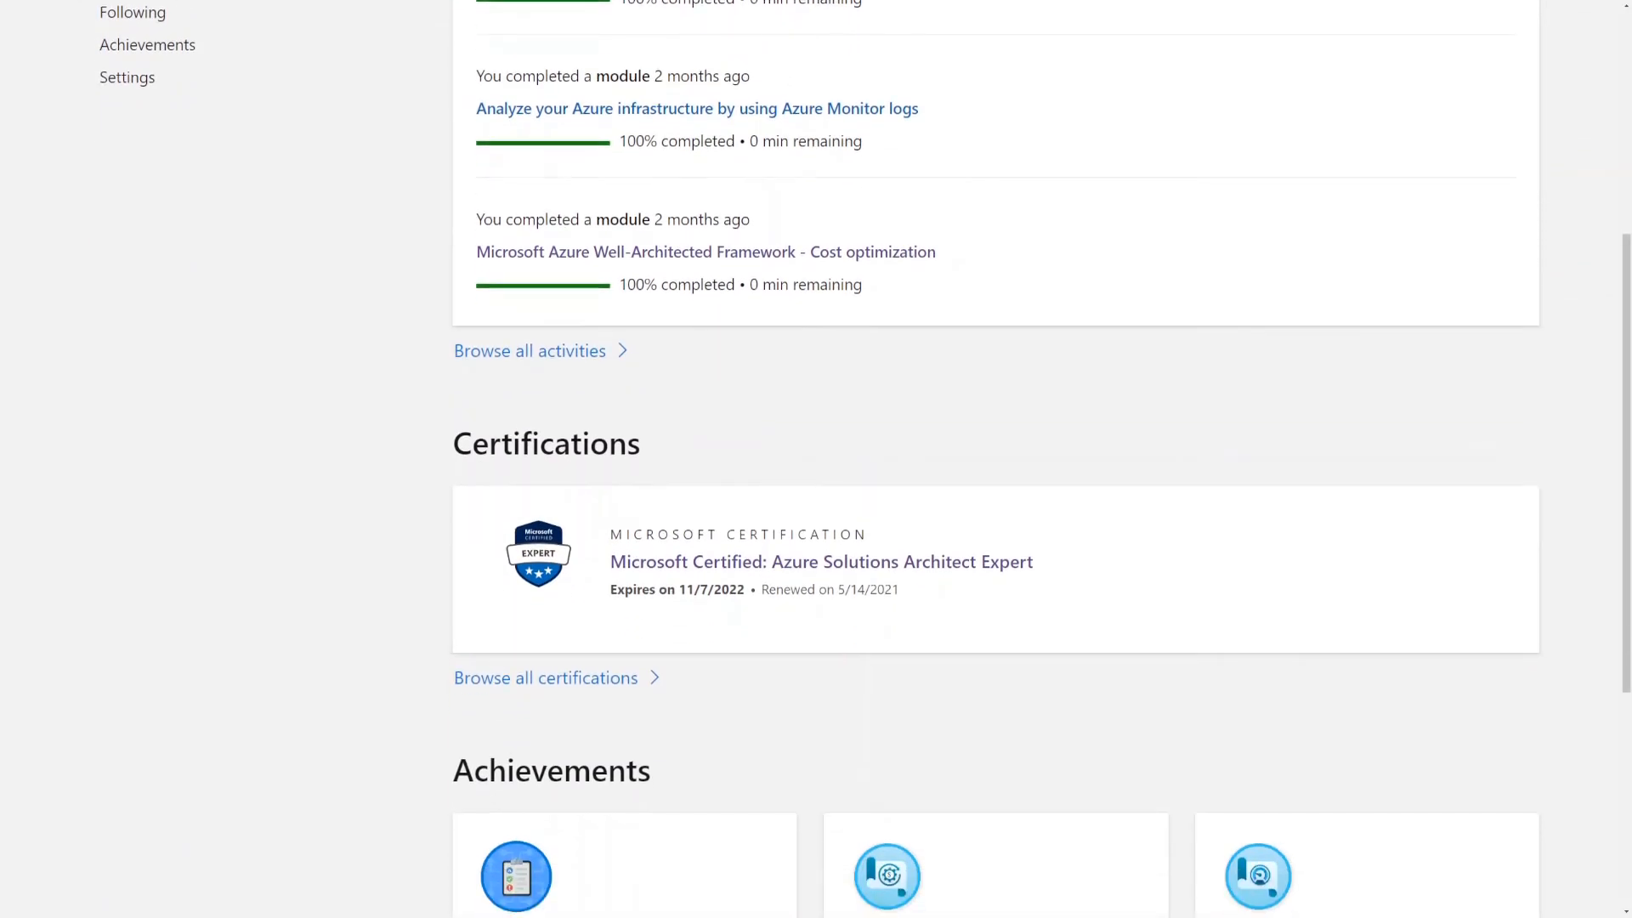
pyautogui.scroll(-3)
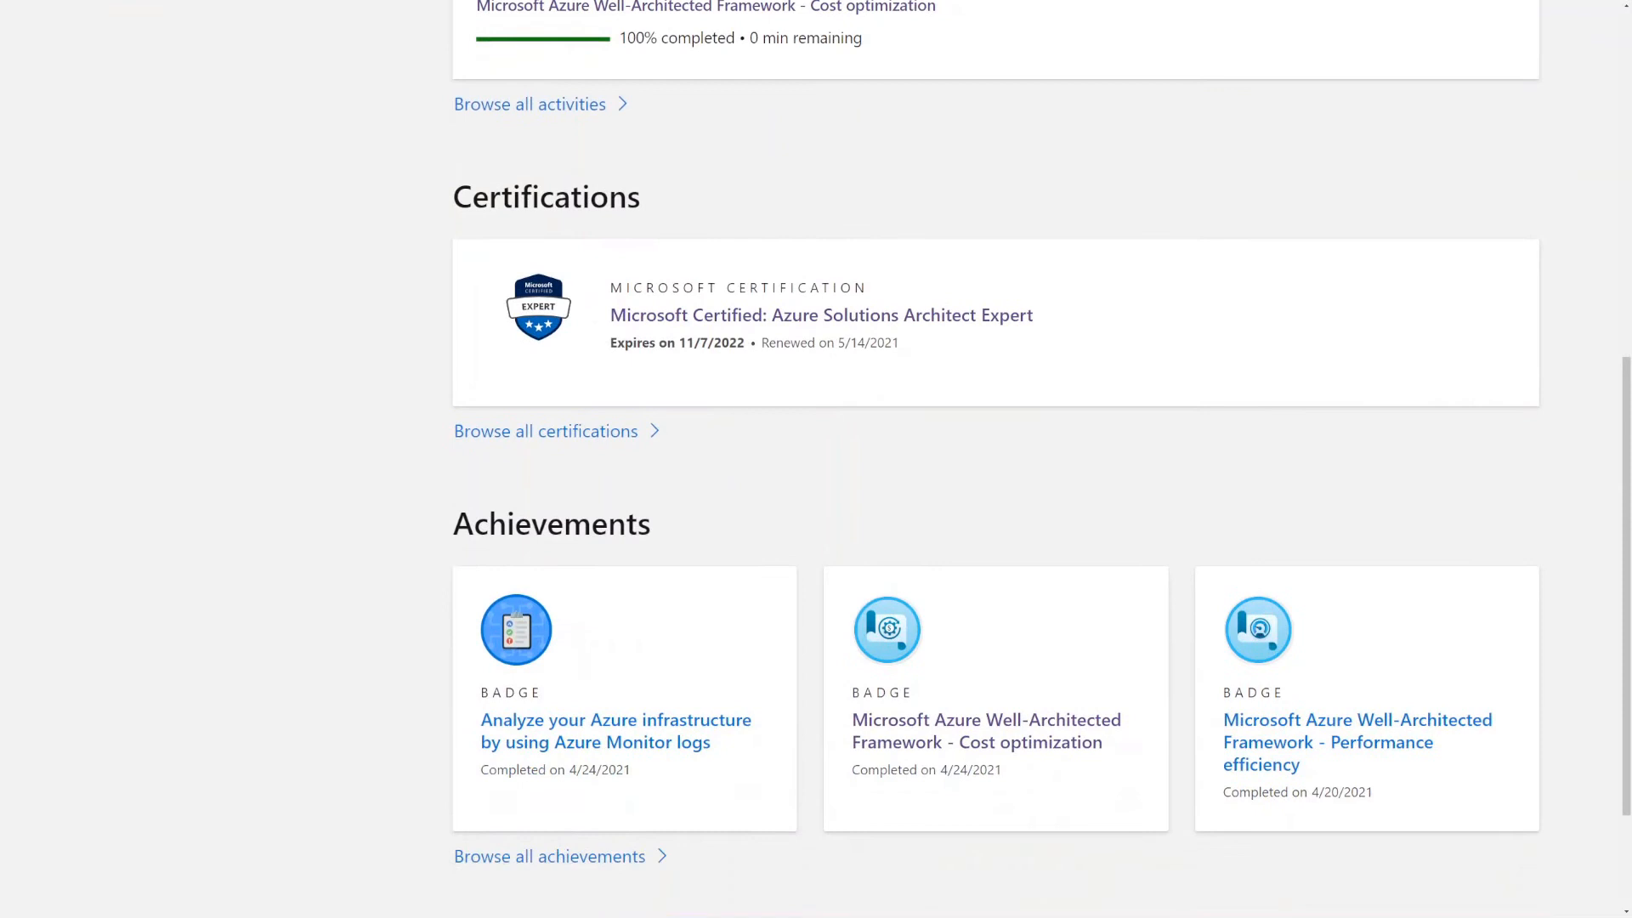
pyautogui.scroll(-3)
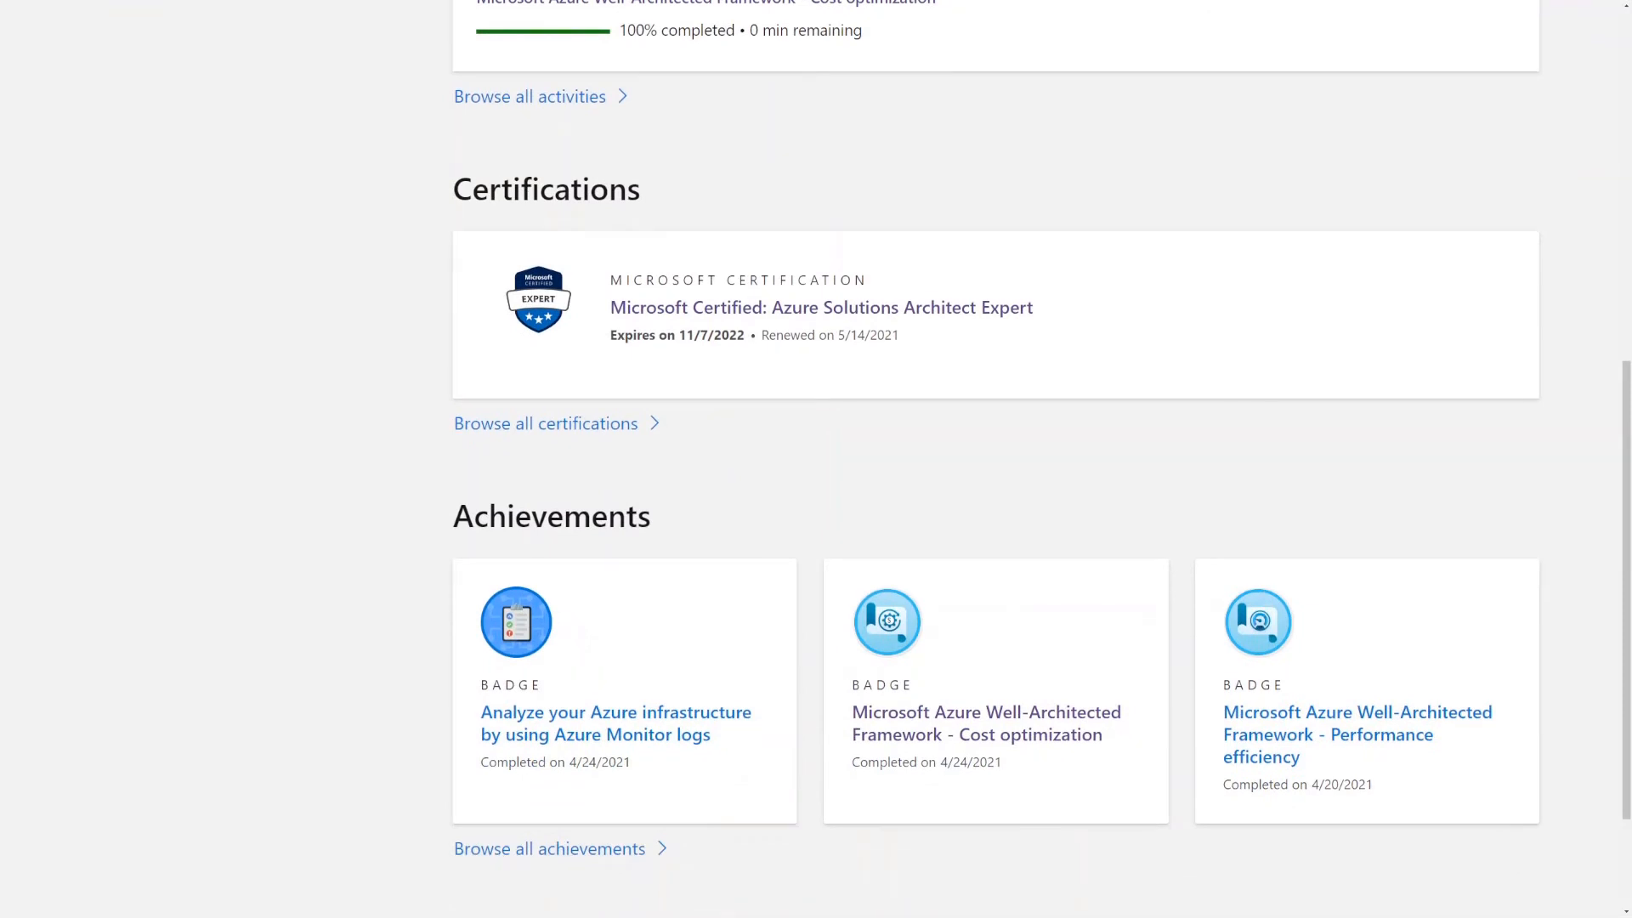
pyautogui.scroll(-3)
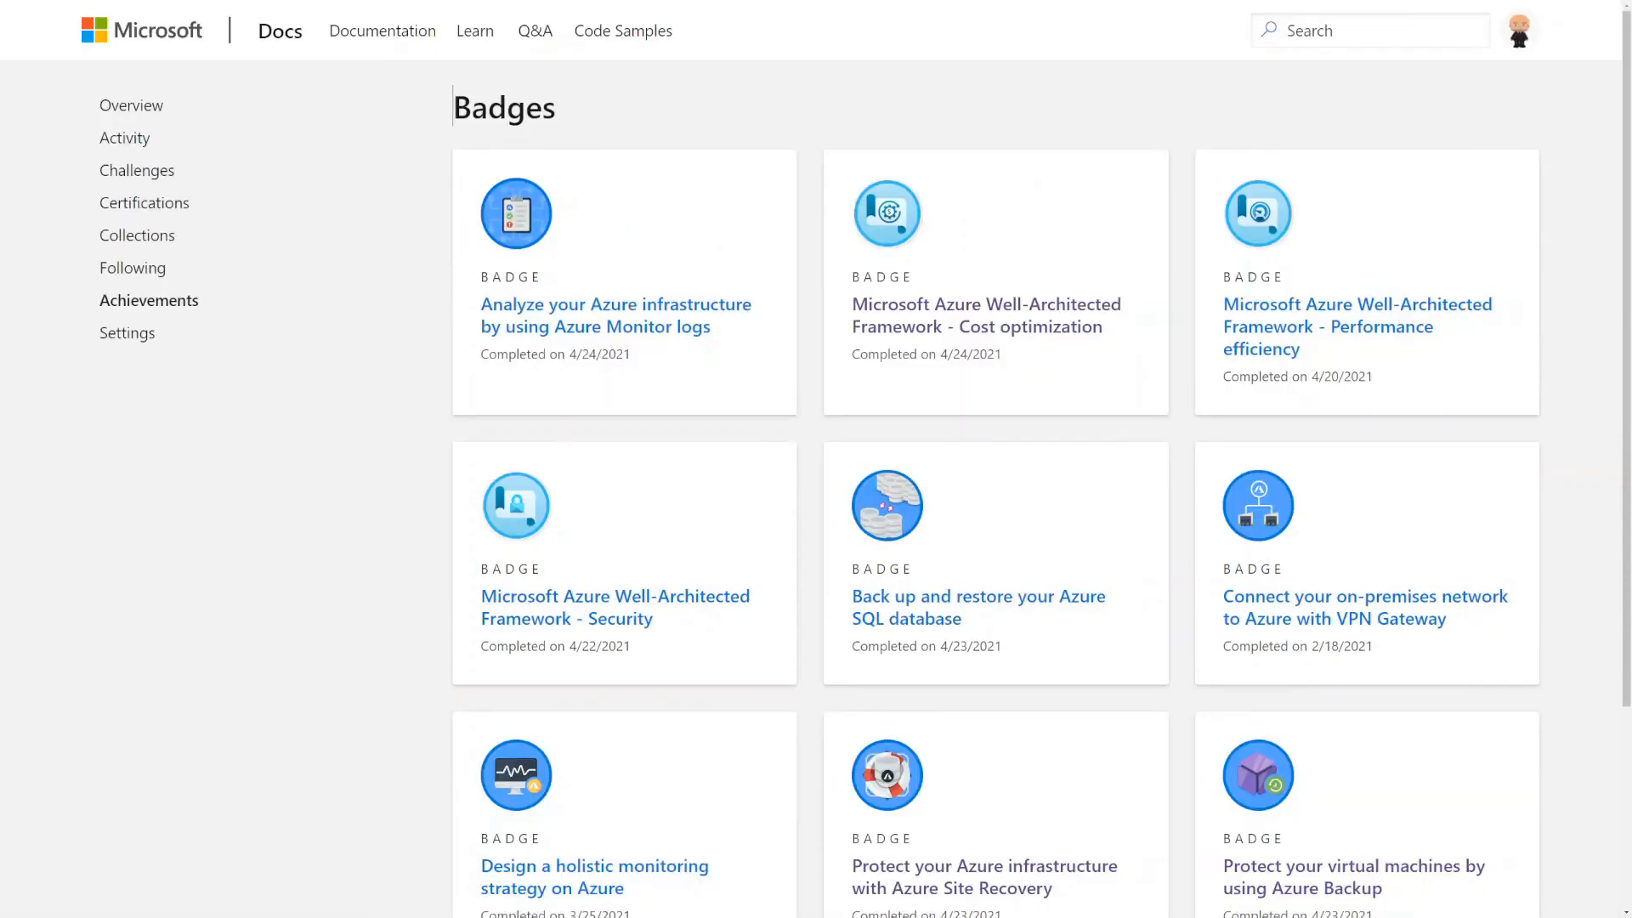
pyautogui.scroll(-3)
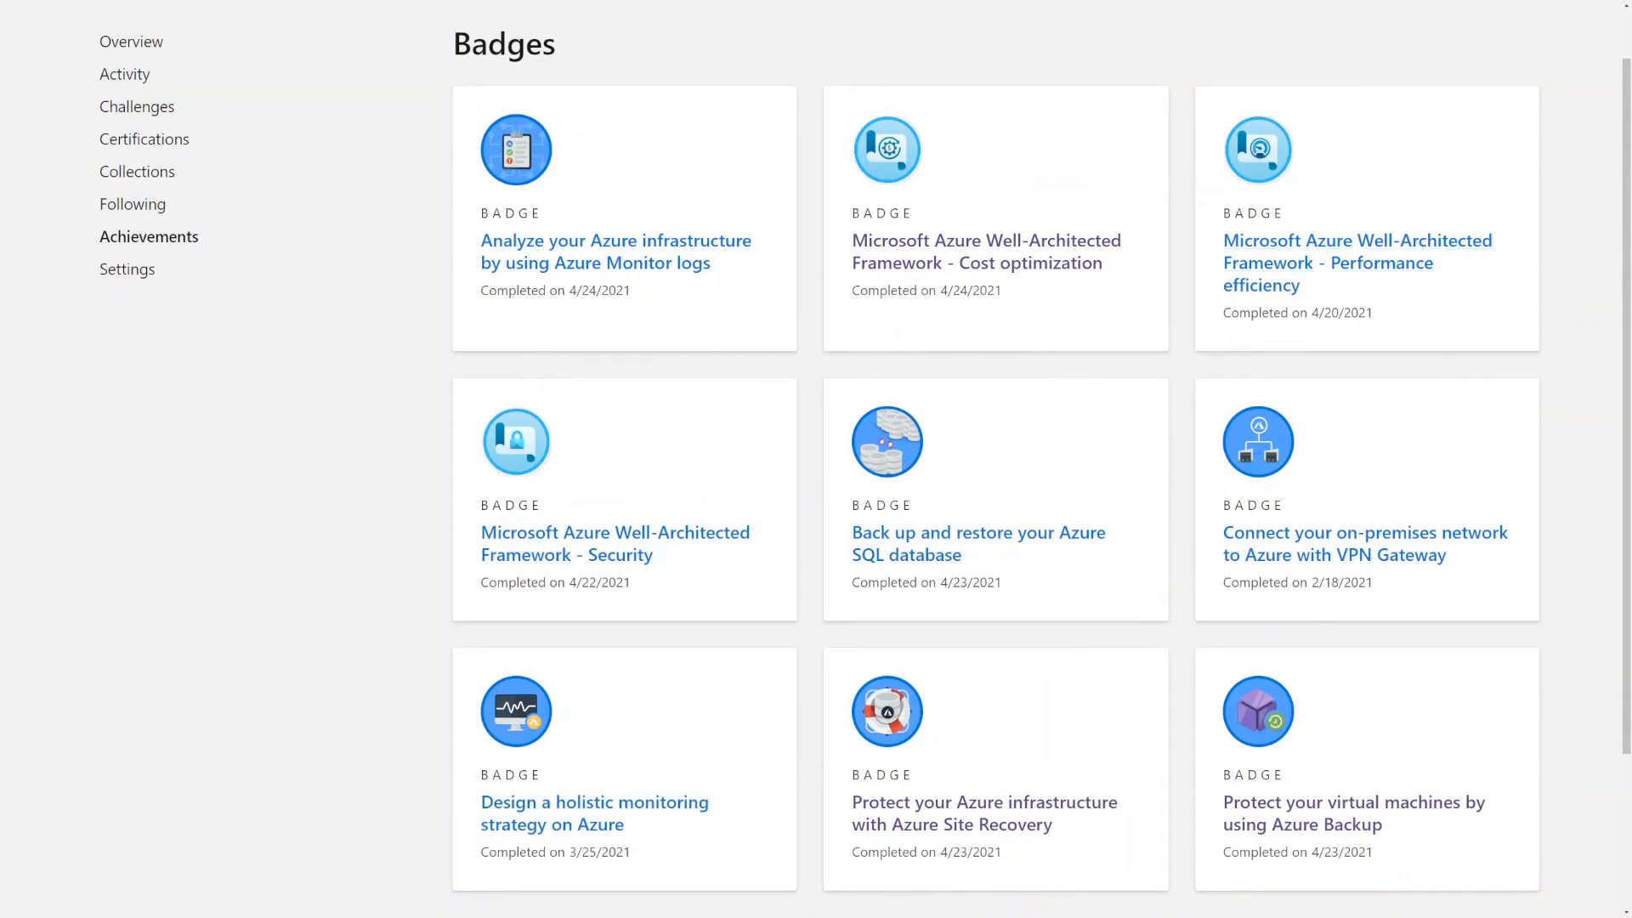
pyautogui.scroll(-3)
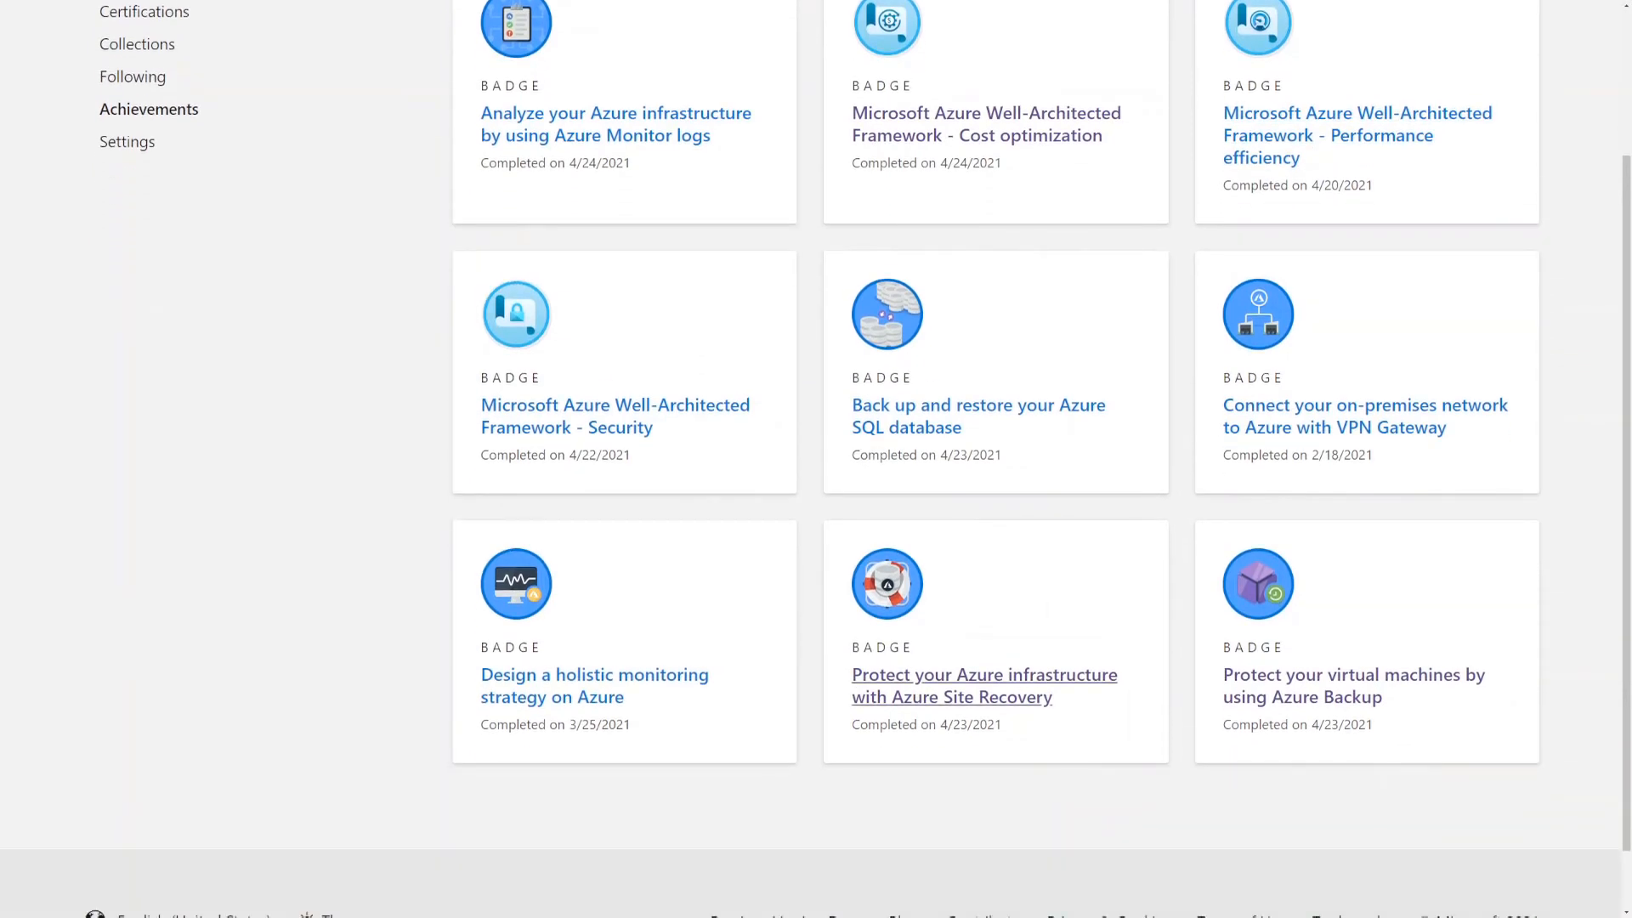